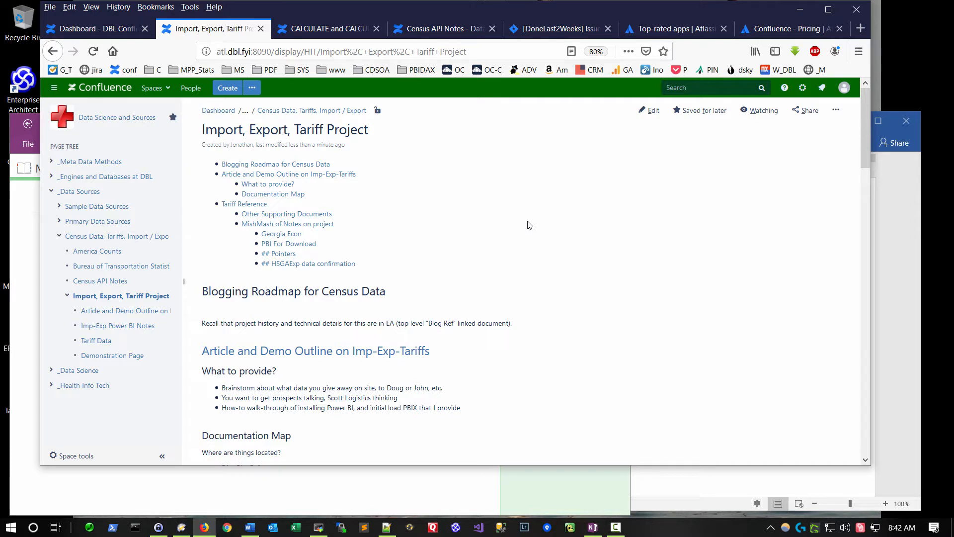
mouse_move(506, 212)
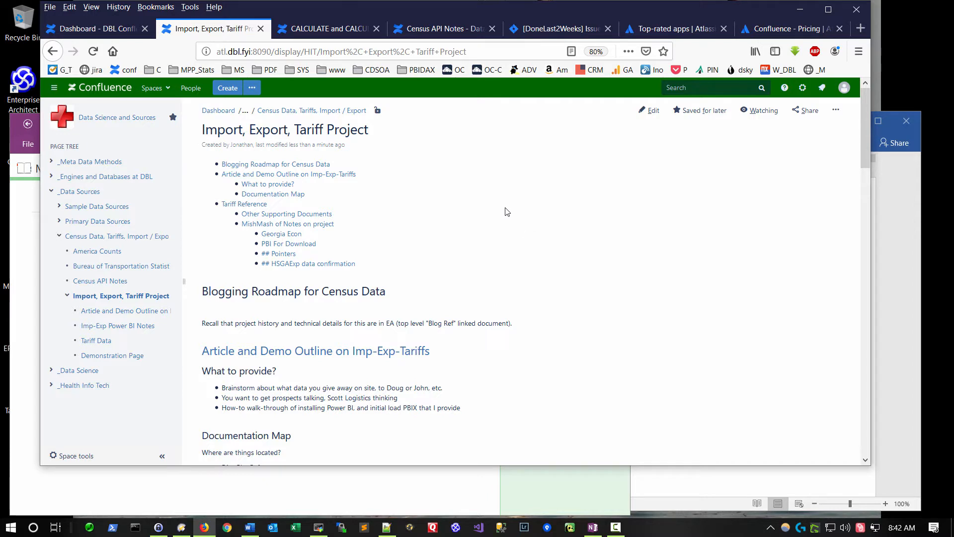
mouse_move(191, 117)
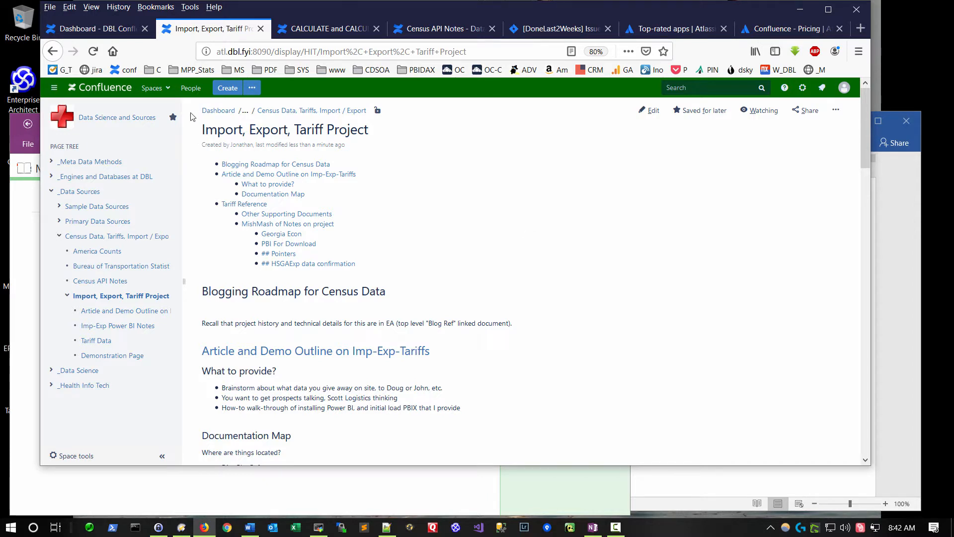
mouse_move(109, 117)
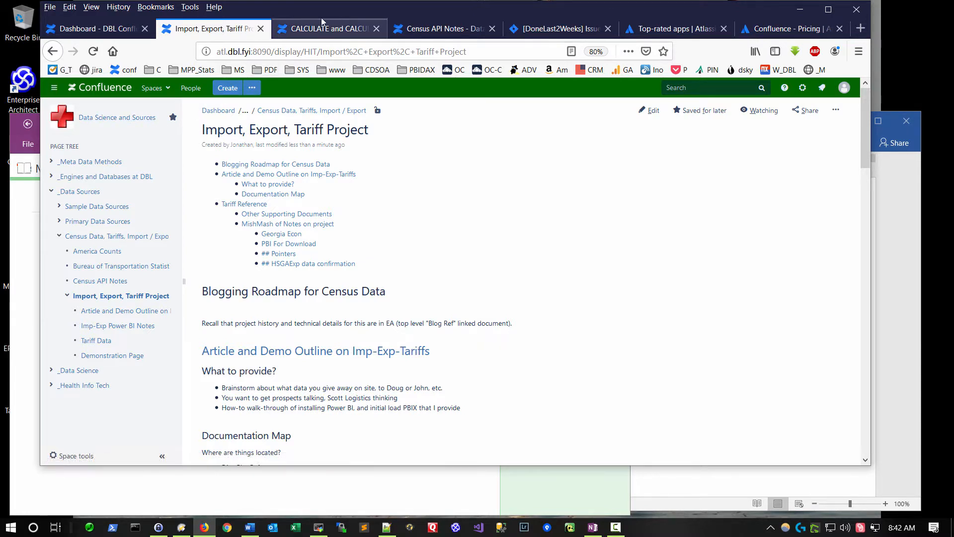
- Switch to the Dashboard tab and open the Space Directory listing Site Spaces
left_click(91, 29)
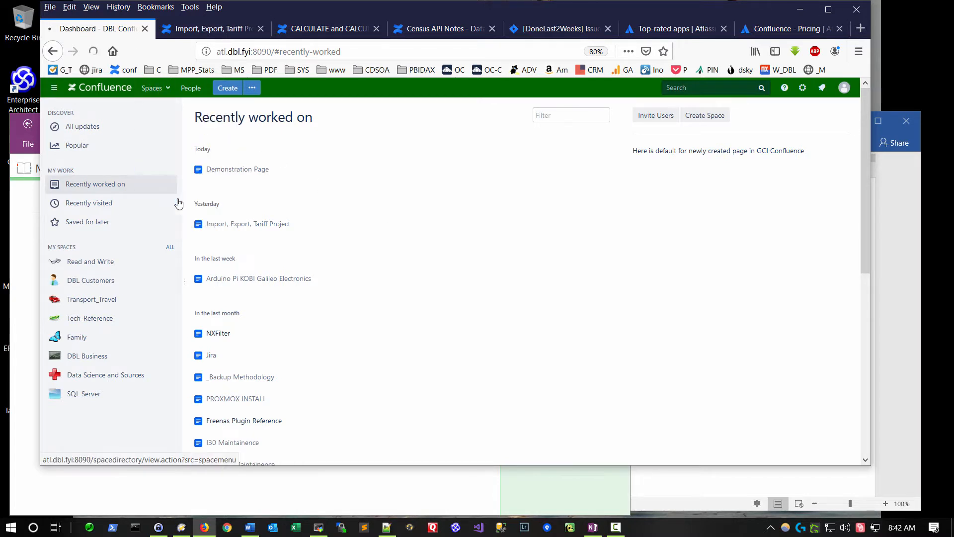
left_click(170, 246)
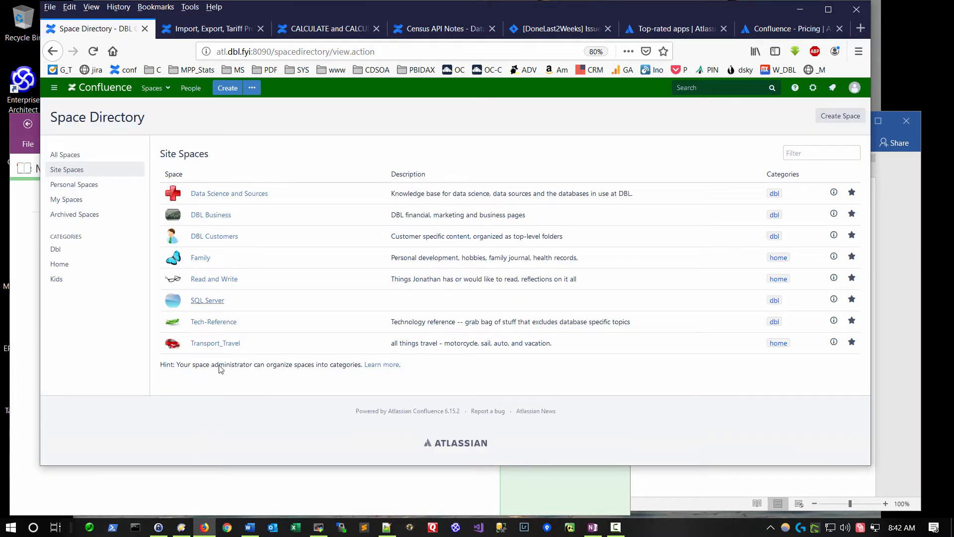
mouse_move(205, 271)
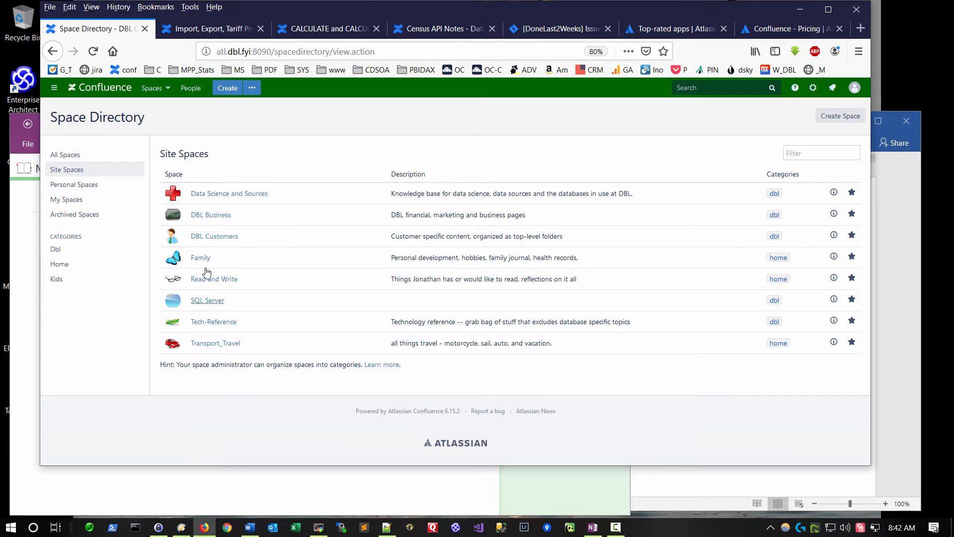
mouse_move(204, 177)
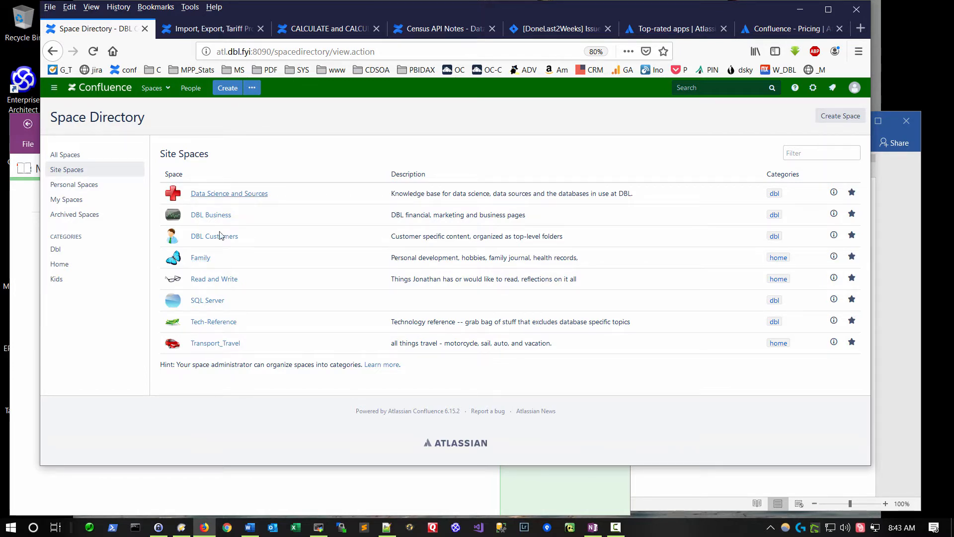
mouse_move(208, 300)
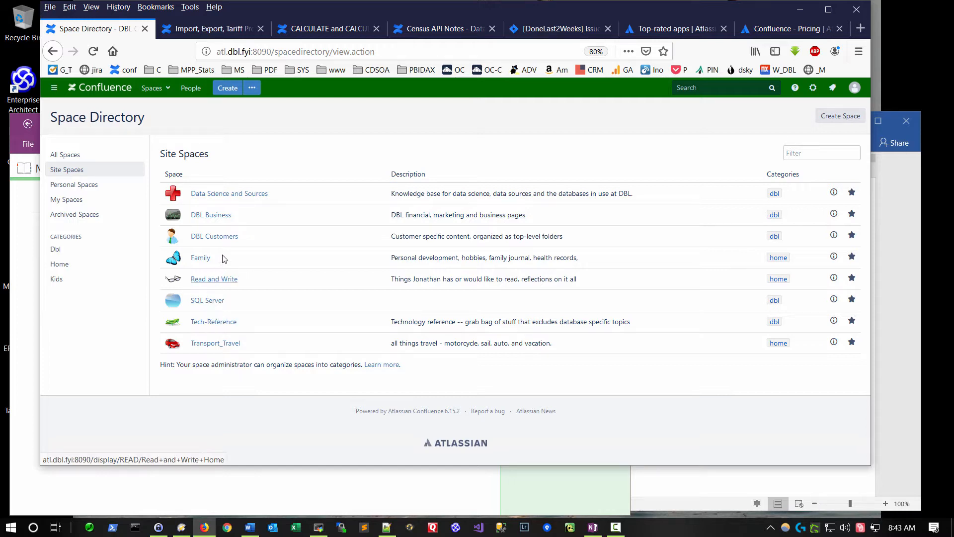
mouse_move(208, 300)
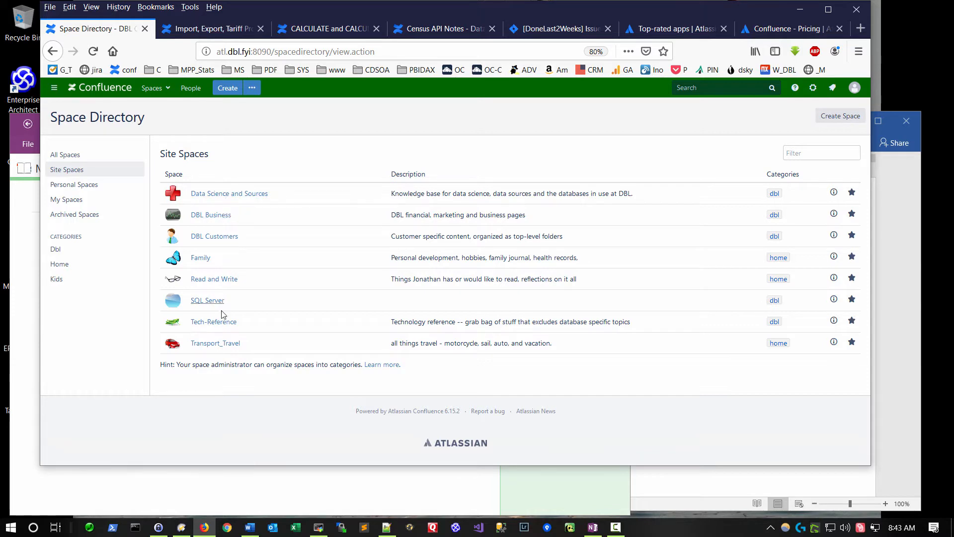
mouse_move(222, 353)
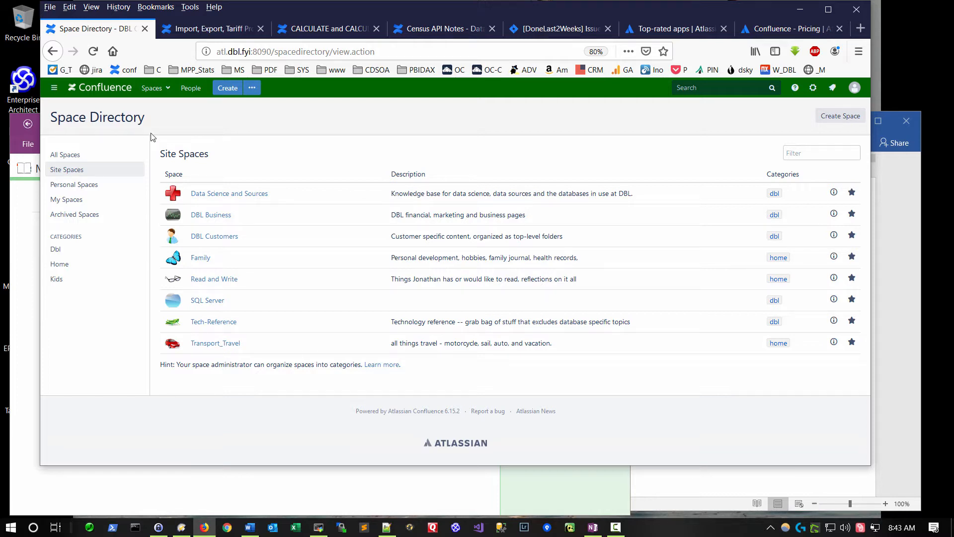
mouse_move(203, 304)
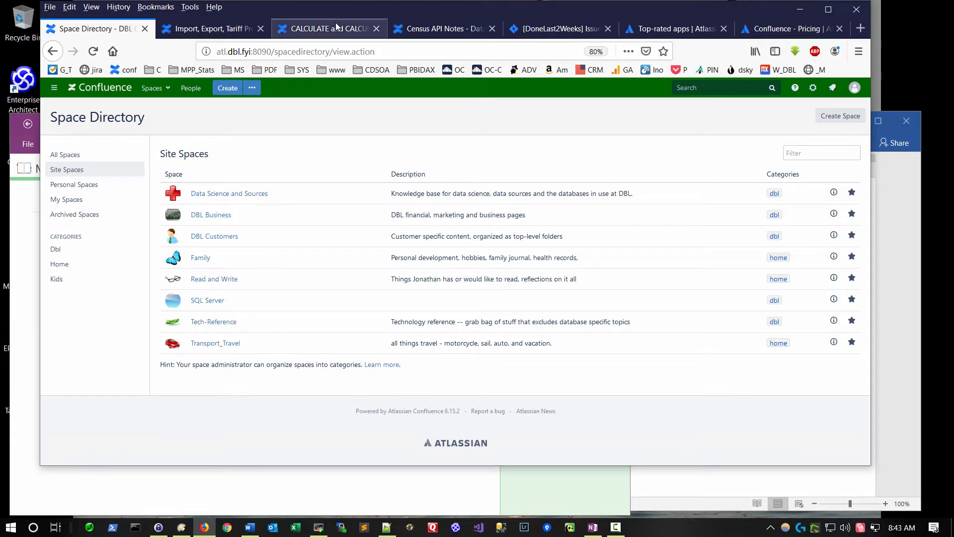
- From the CALCULATE and CALCULATETABLE page, expand _R Reference > Introductory R topics and open R Vectors
left_click(328, 29)
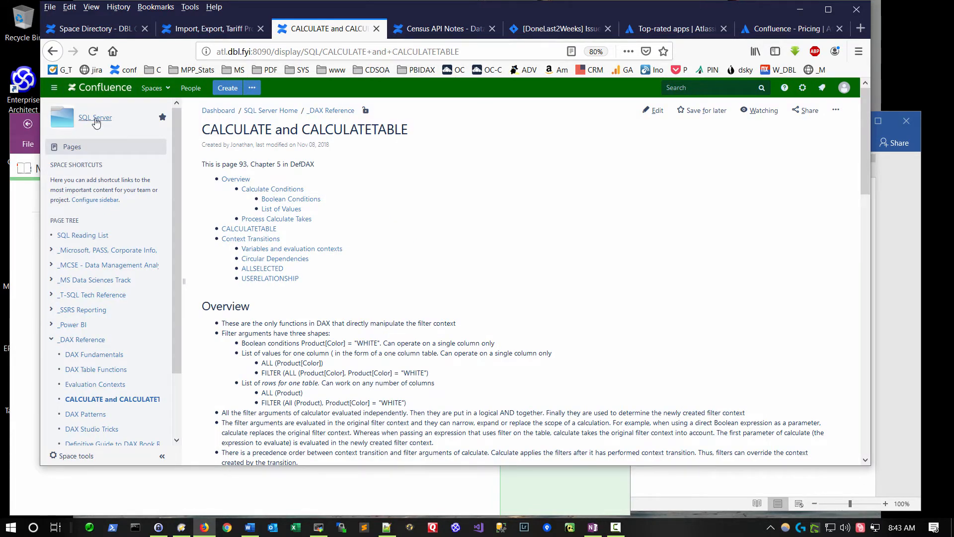
mouse_move(95, 117)
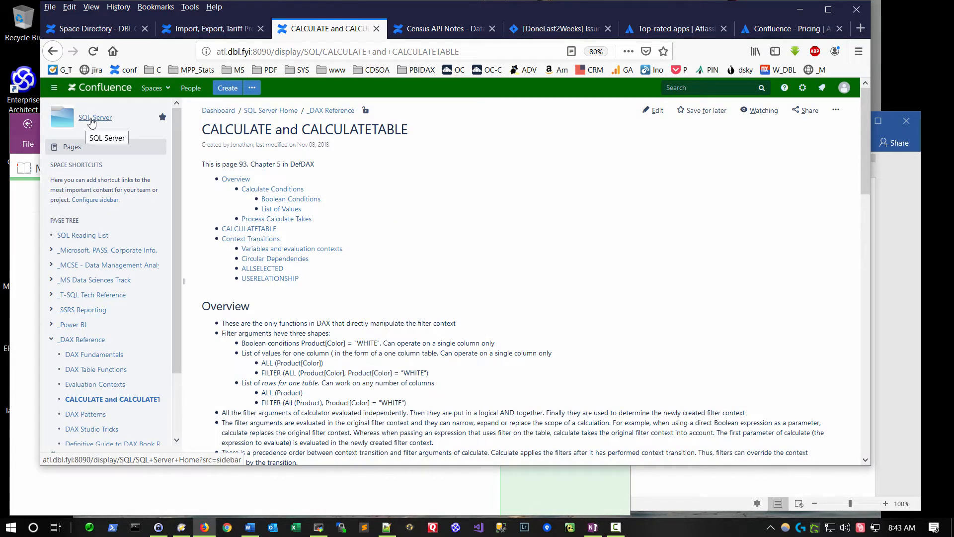
mouse_move(181, 140)
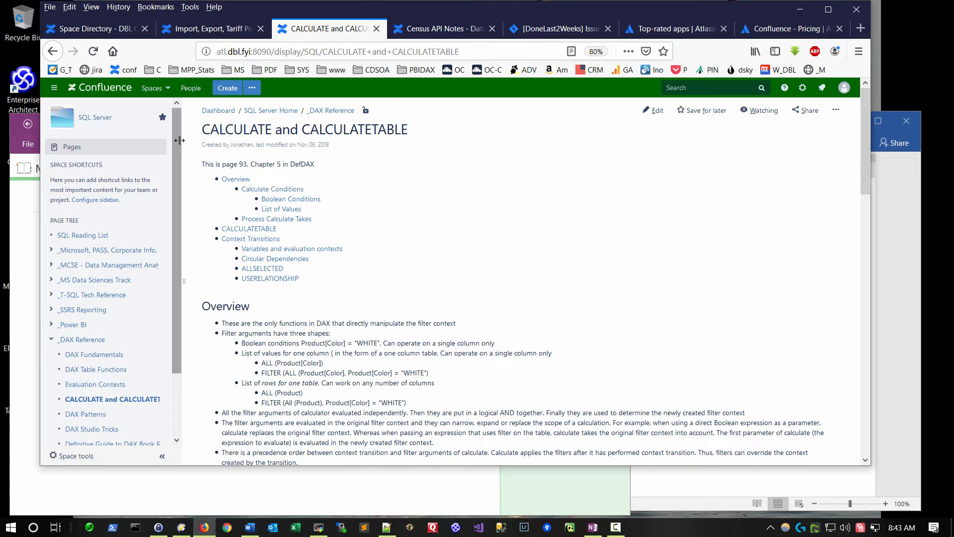
scroll("down", 3)
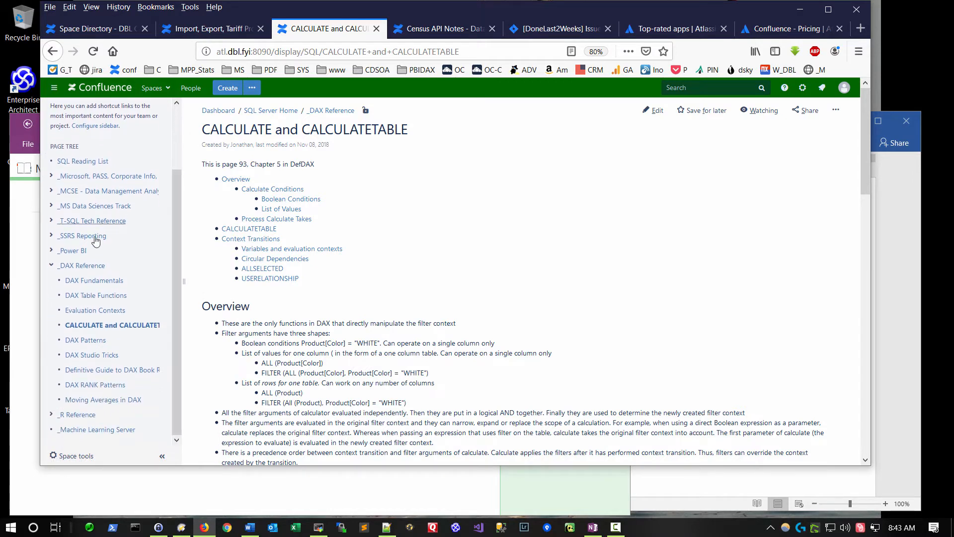
mouse_move(82, 236)
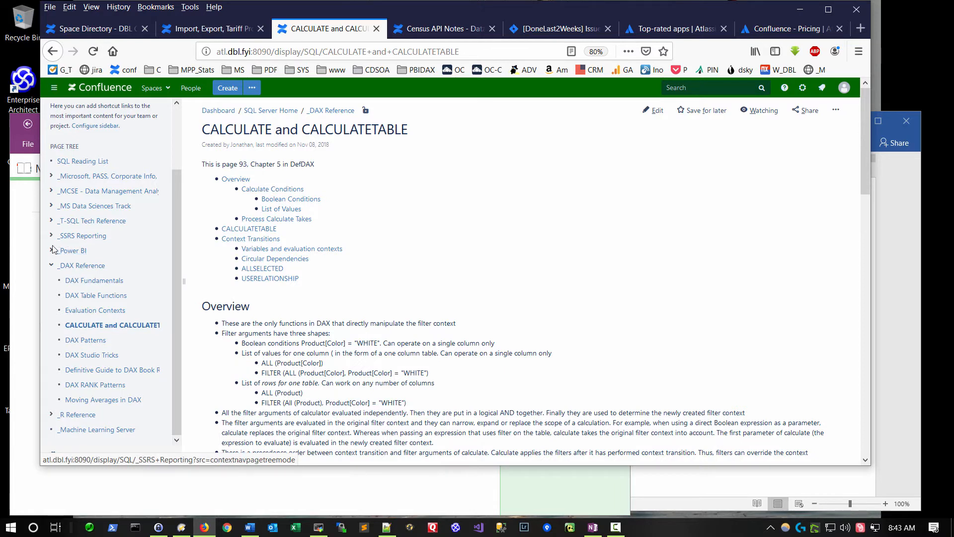
left_click(51, 250)
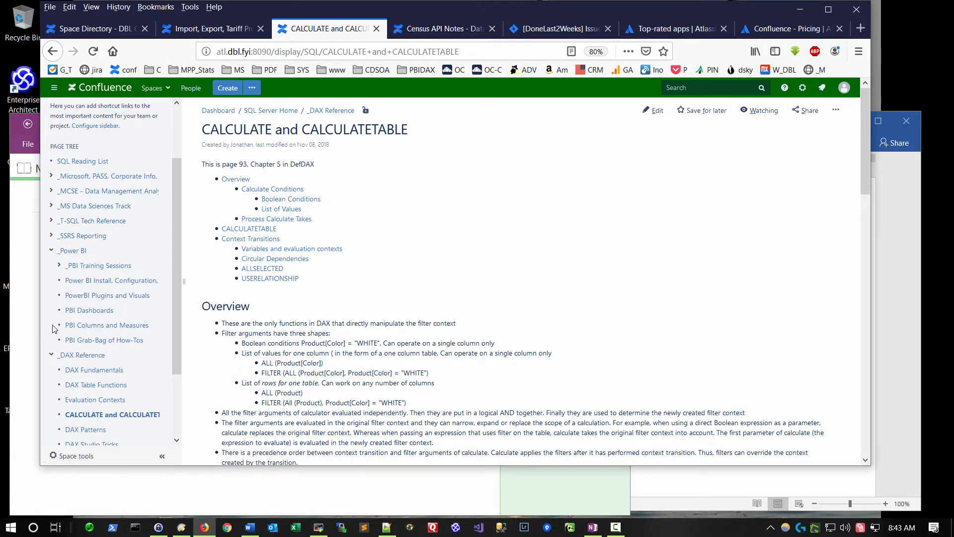
left_click(52, 249)
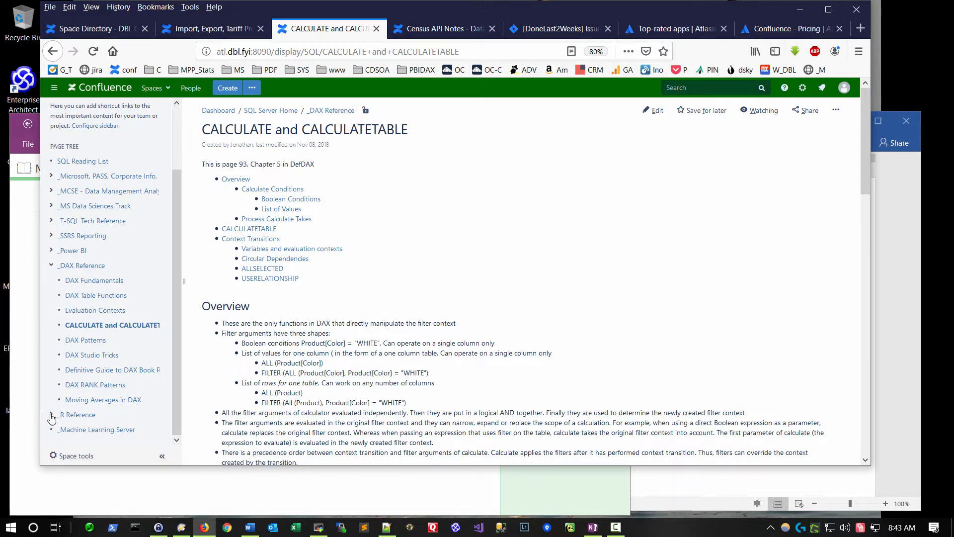
left_click(52, 418)
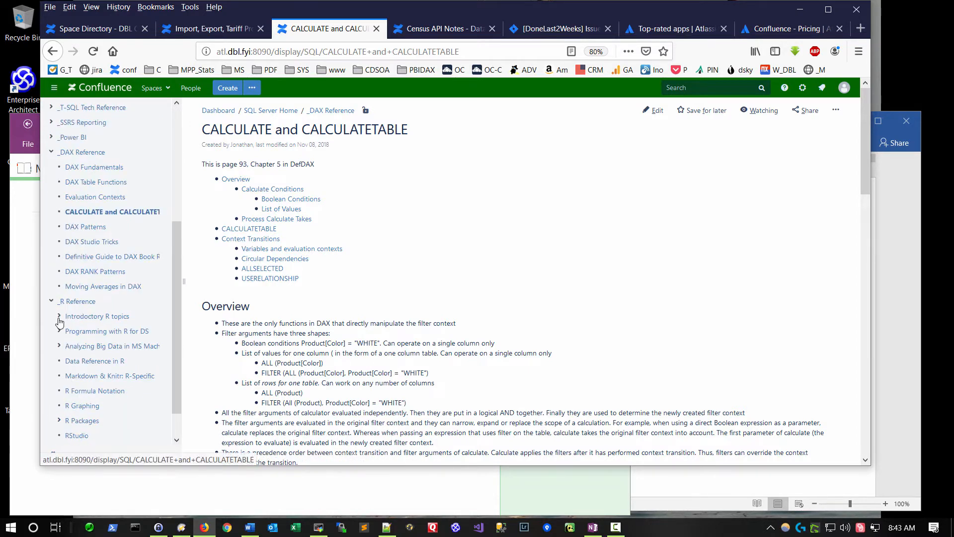
left_click(58, 316)
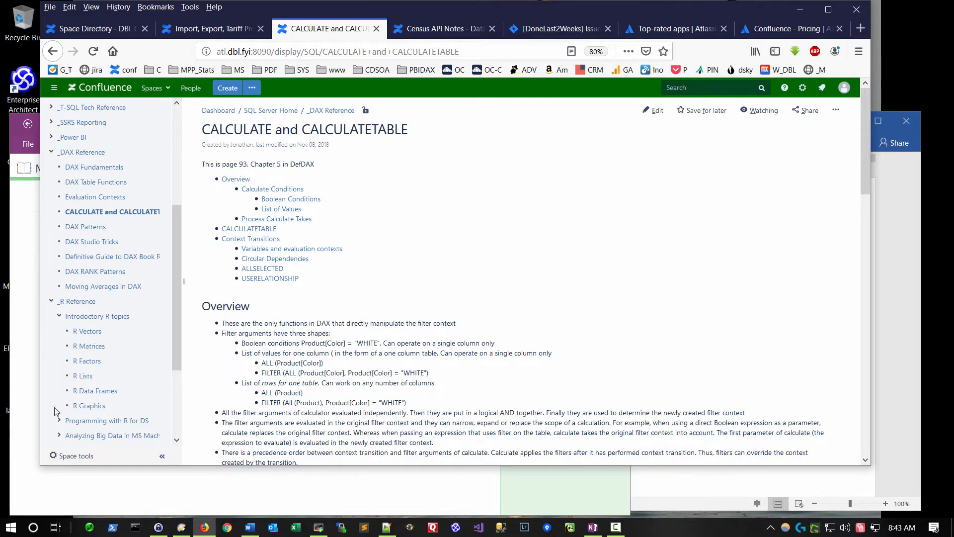
left_click(87, 331)
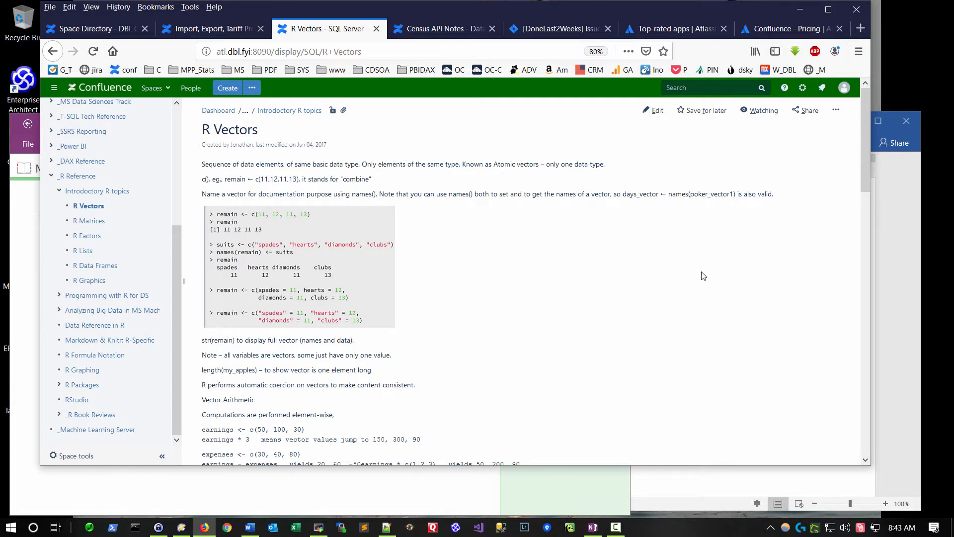
mouse_move(678, 278)
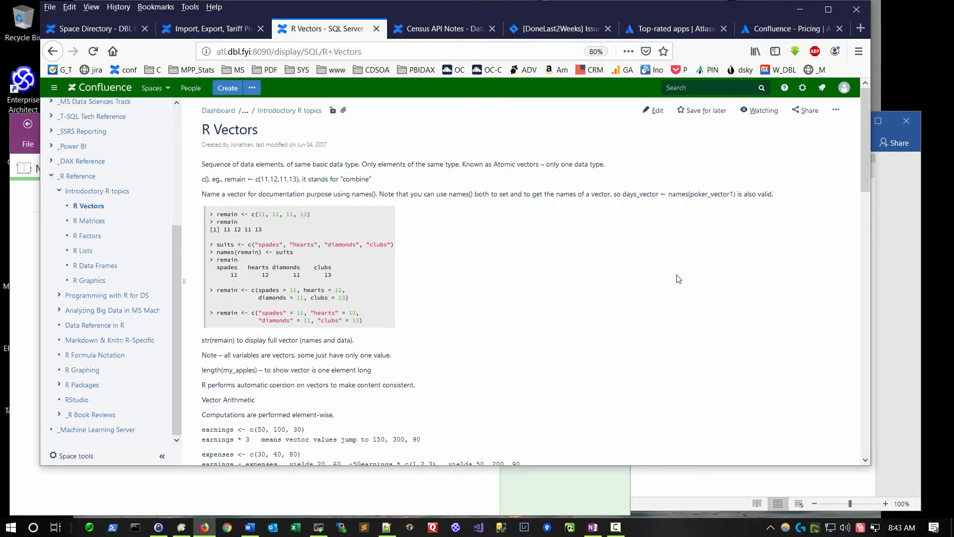
mouse_move(214, 194)
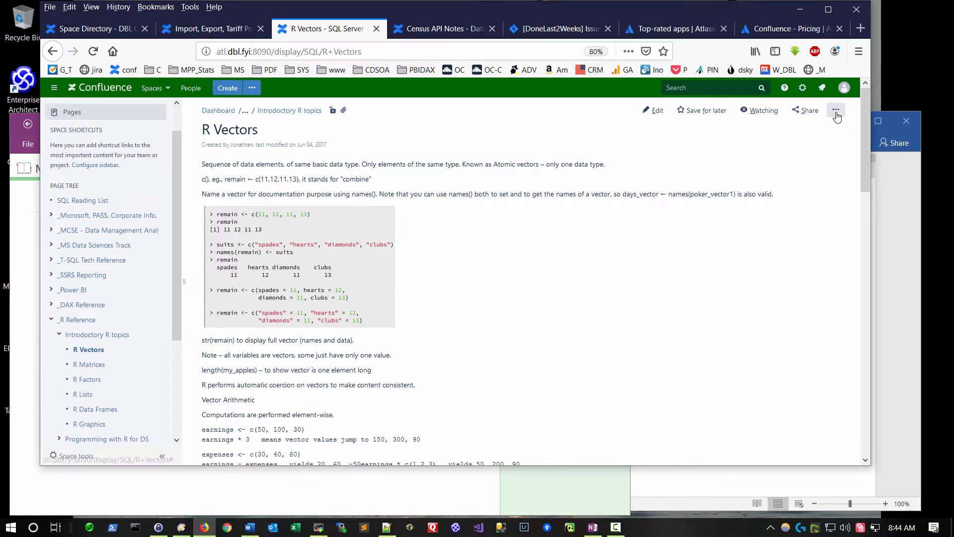
- Choose View in Hierarchy from the R Vectors page's ••• menu to reach Reorder Pages
left_click(835, 110)
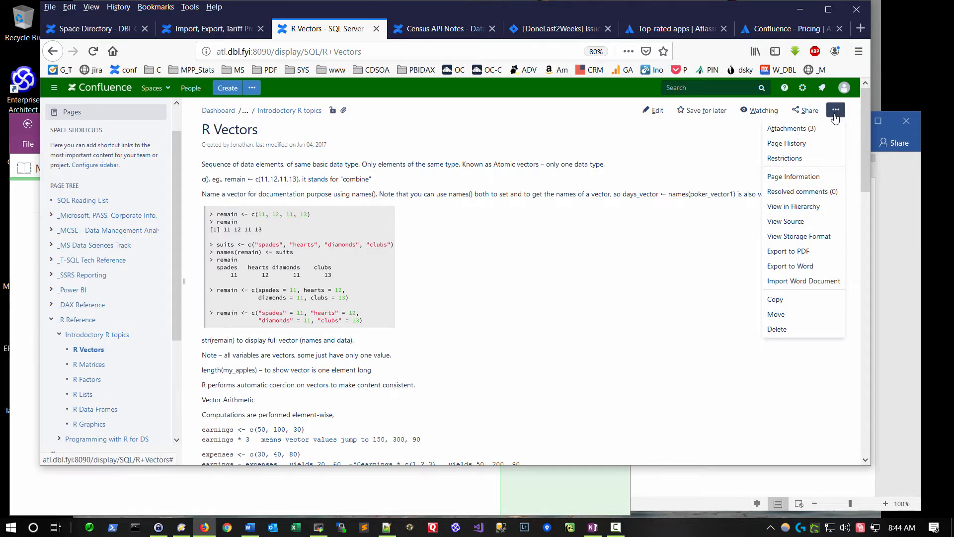
mouse_move(793, 206)
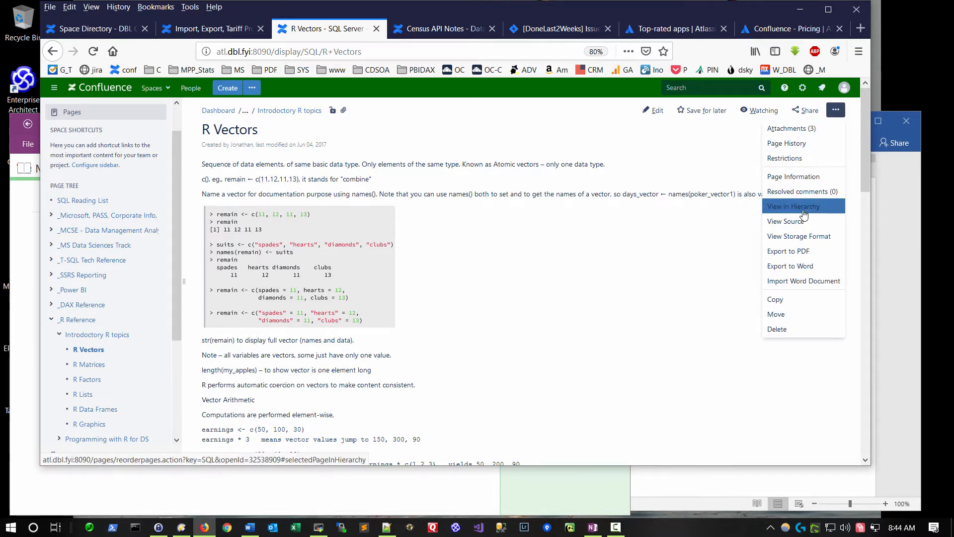
left_click(792, 206)
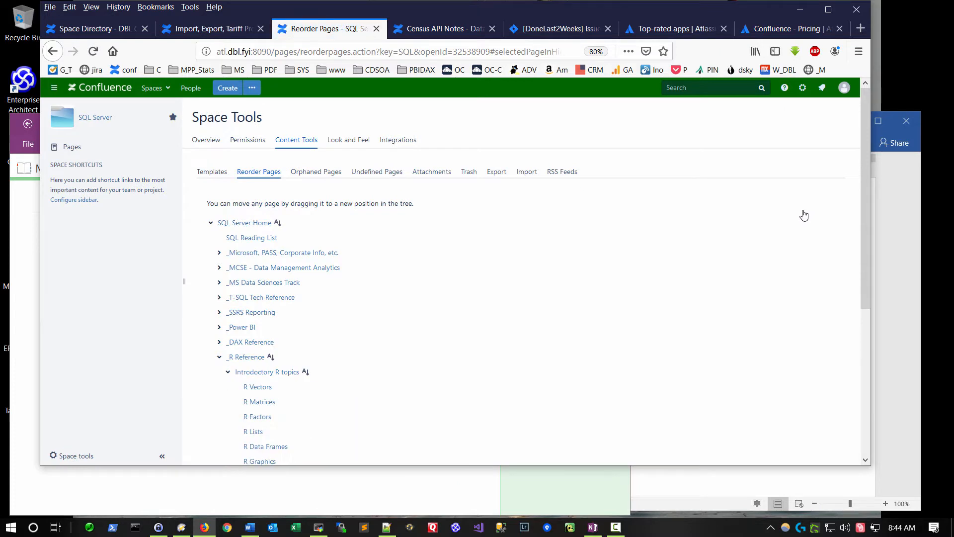
scroll("down", 3)
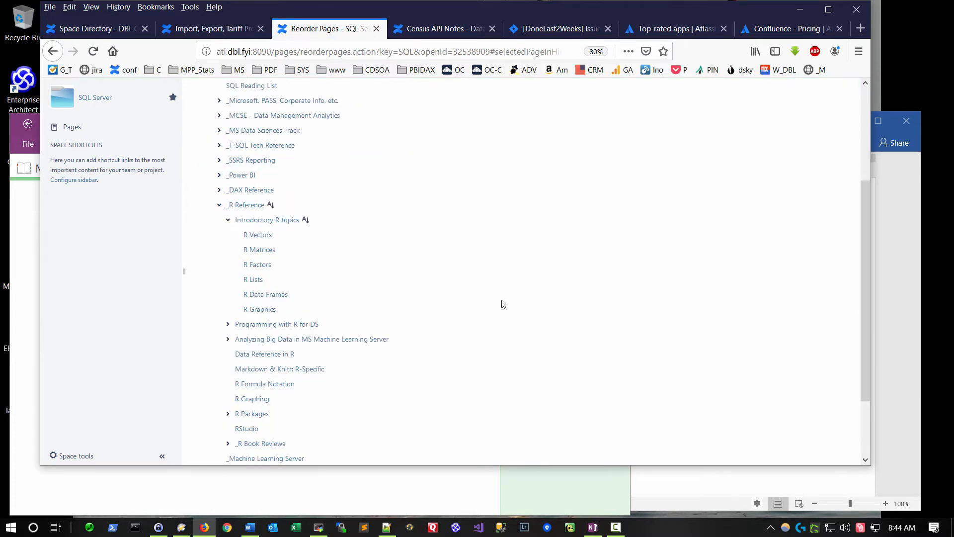
mouse_move(284, 339)
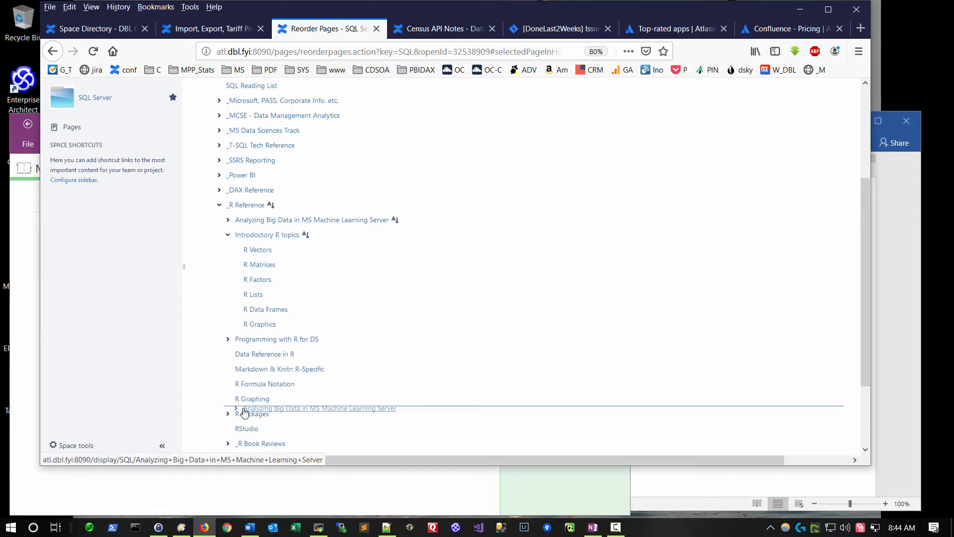
- On the Import, Export, Tariff Project tab, follow the Georgia Econ table-of-contents link
left_click(210, 29)
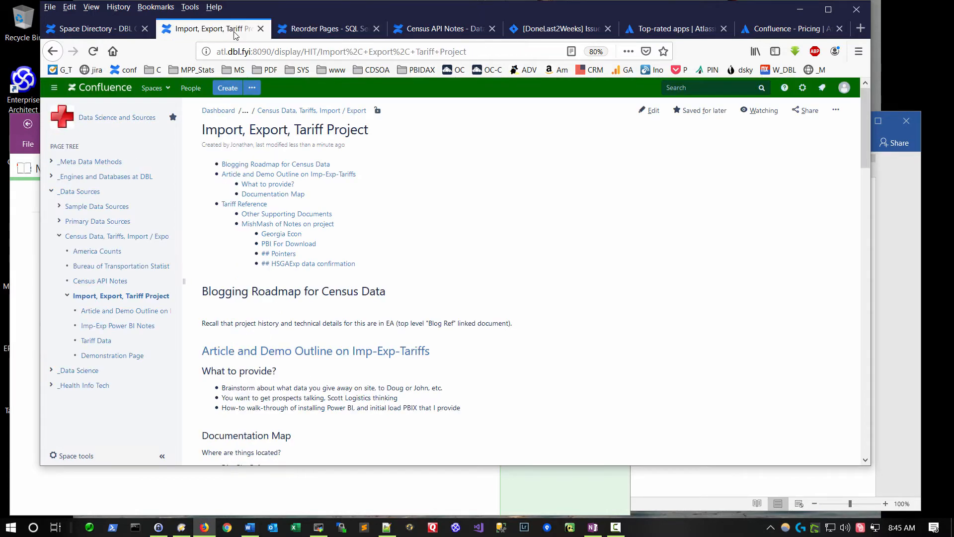
mouse_move(512, 234)
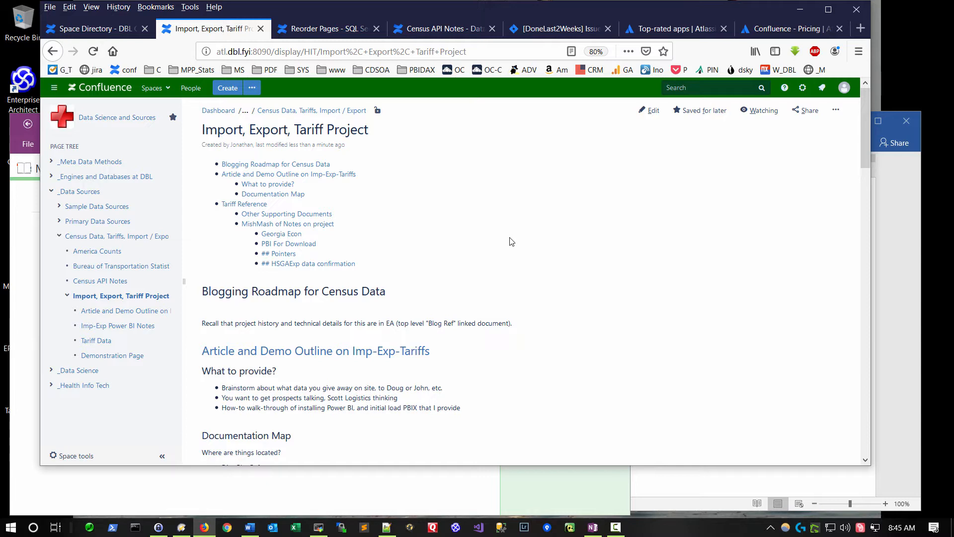
mouse_move(539, 179)
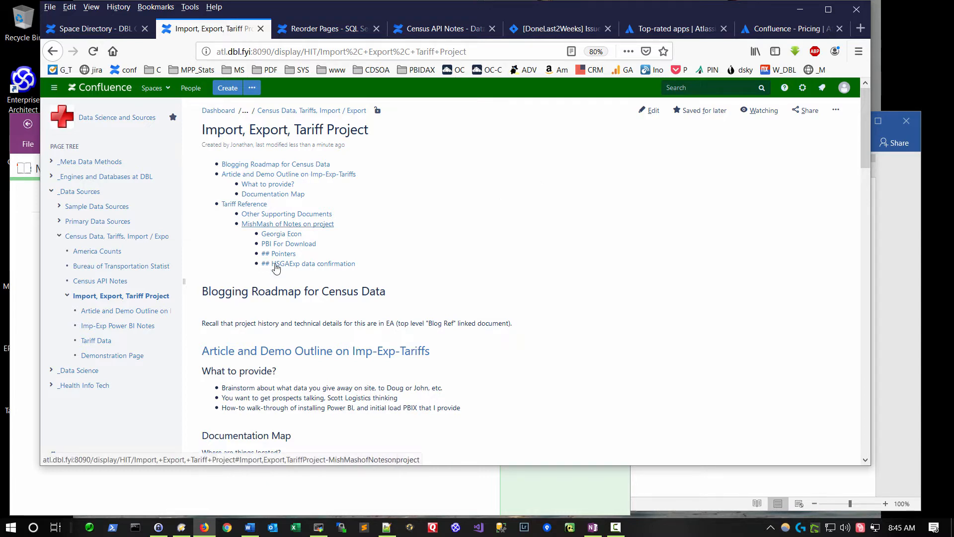
mouse_move(251, 160)
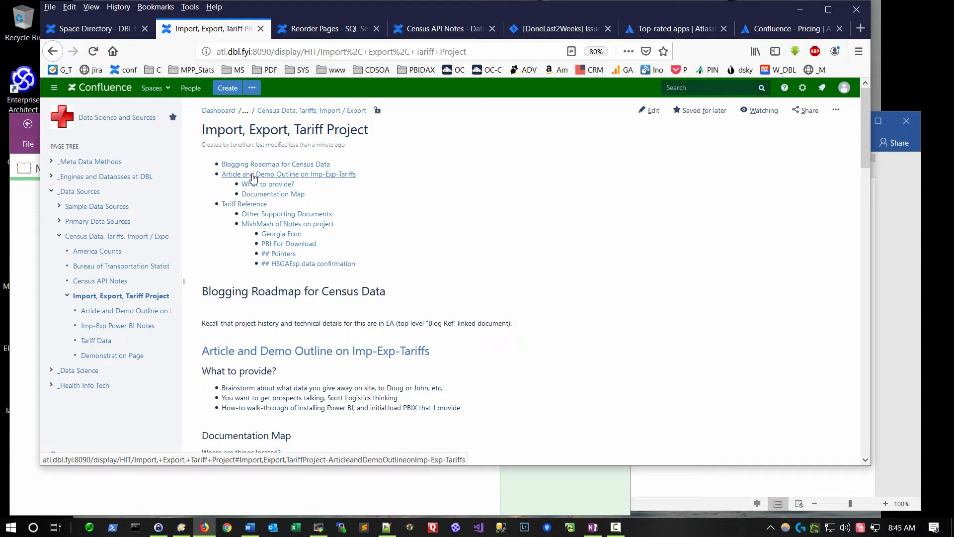
mouse_move(266, 184)
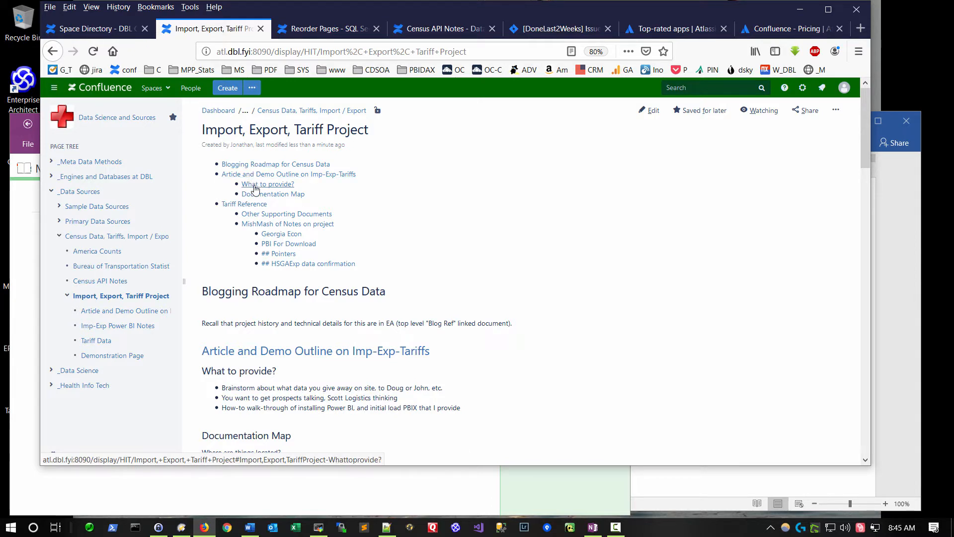
mouse_move(288, 243)
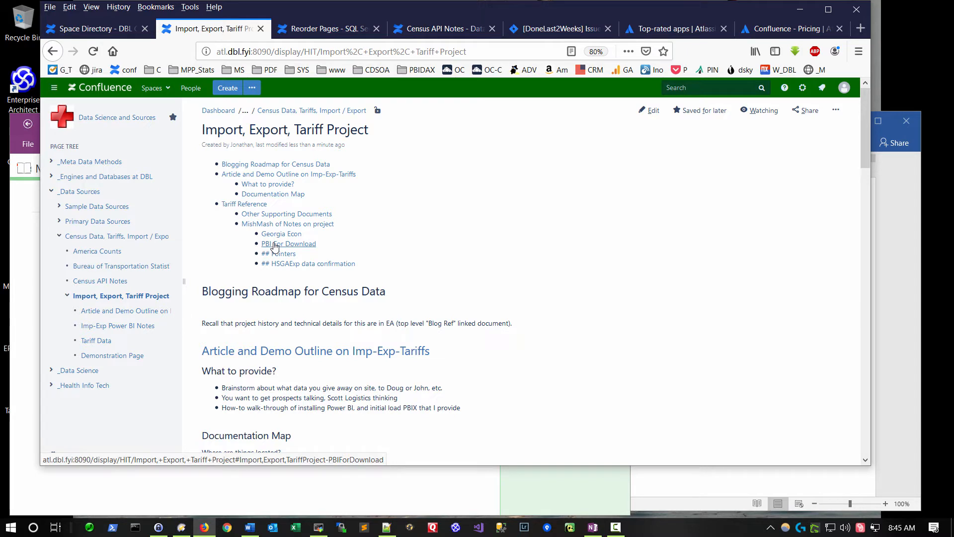
mouse_move(283, 261)
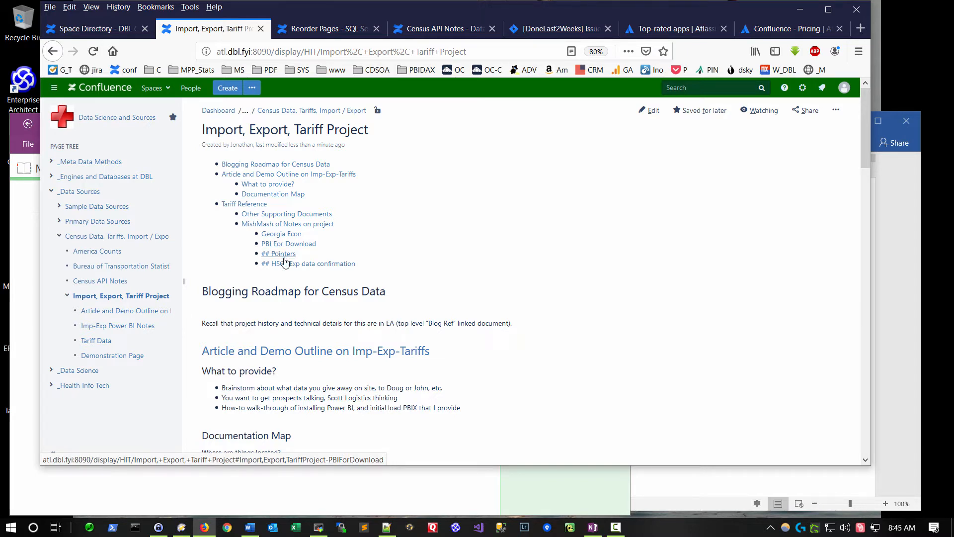
mouse_move(281, 234)
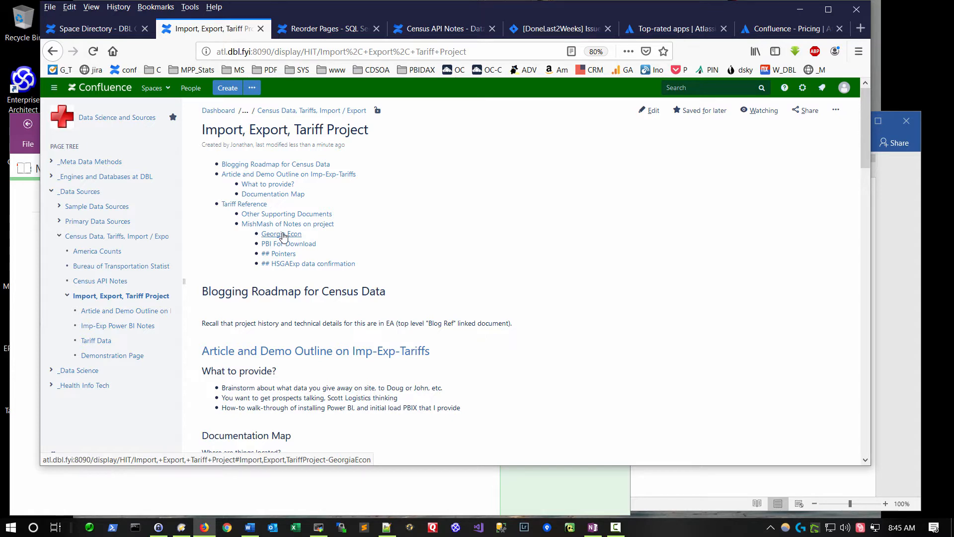
left_click(281, 234)
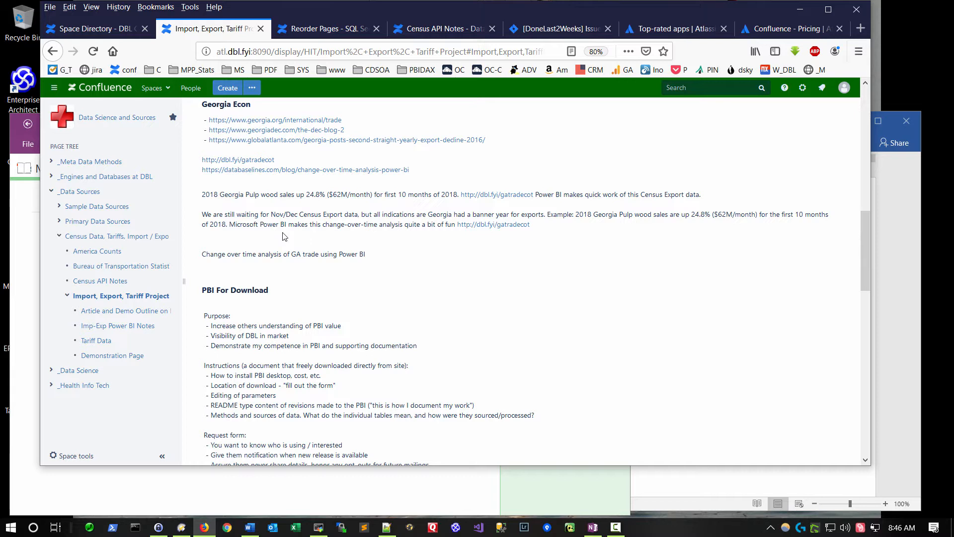
mouse_move(118, 325)
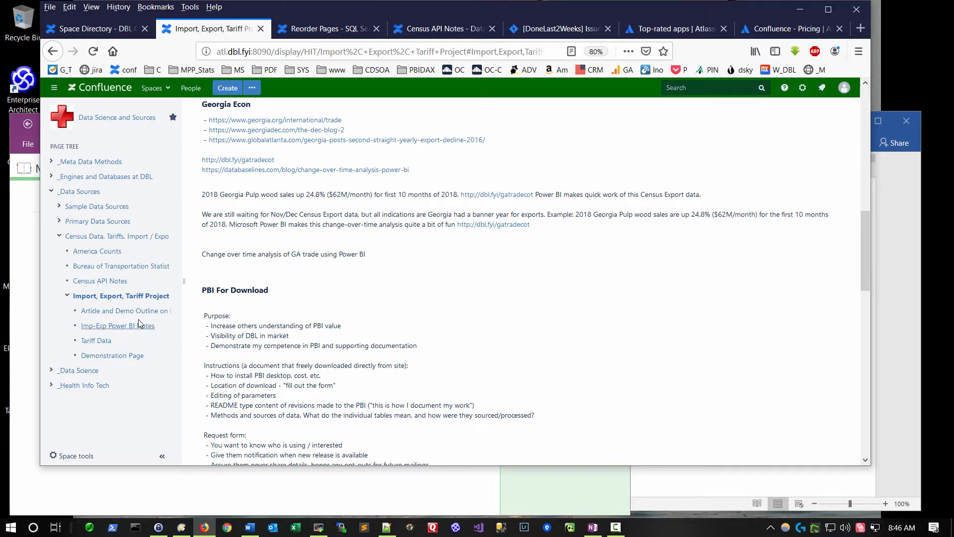
- Select Article and Demo Outline on Imp-Exp-Tariffs in the page tree sidebar
left_click(125, 310)
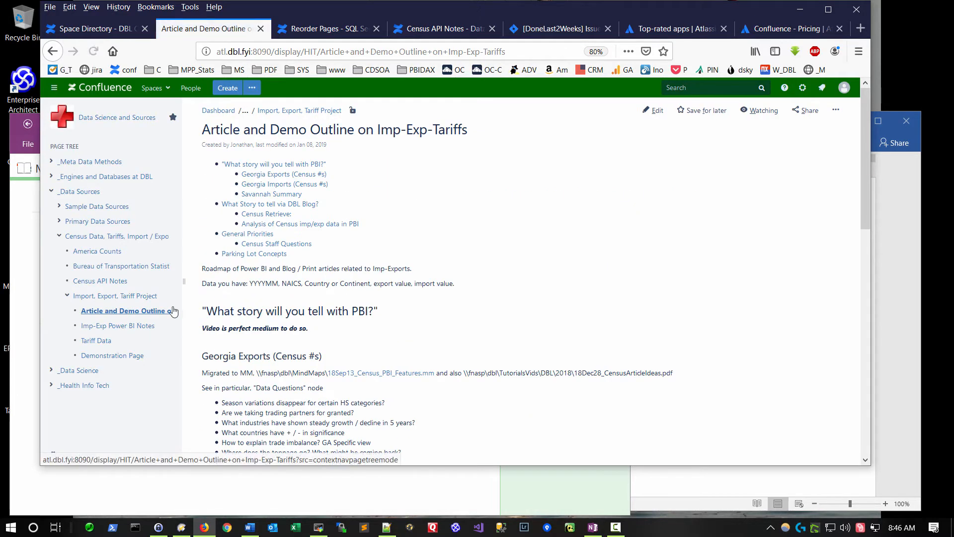
mouse_move(517, 207)
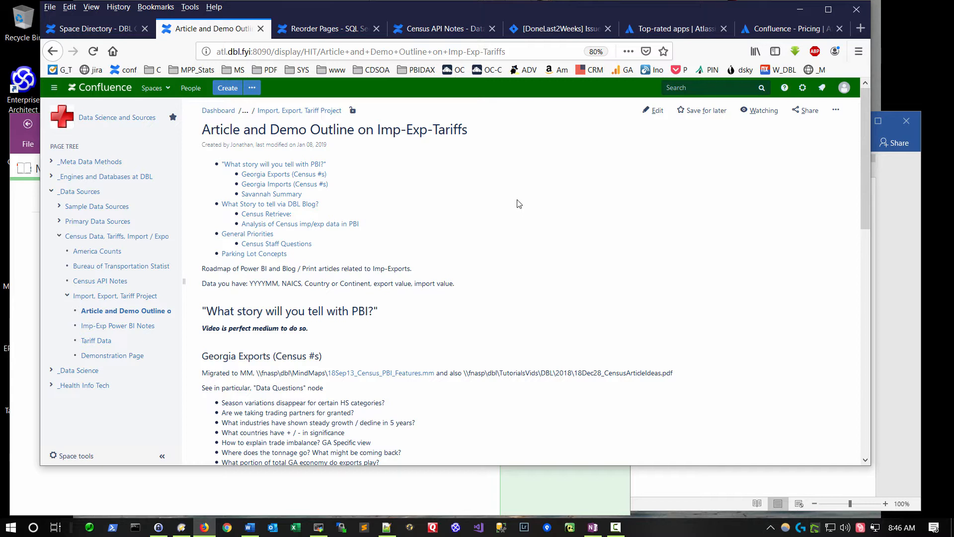
mouse_move(539, 224)
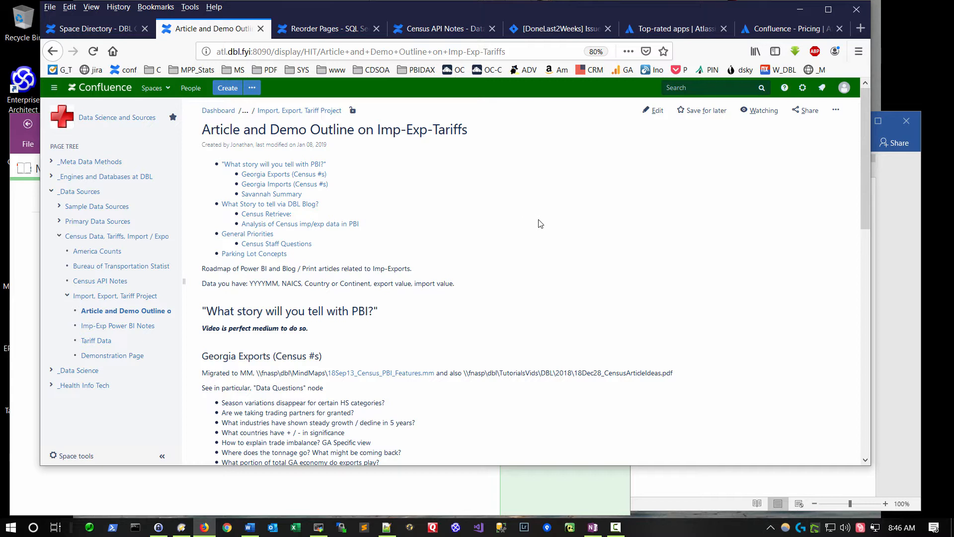
mouse_move(605, 204)
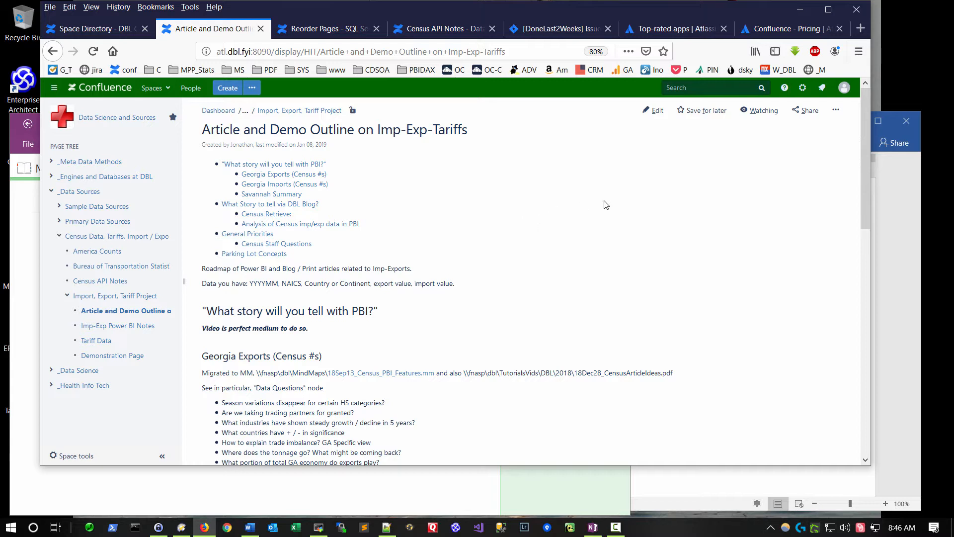
mouse_move(651, 110)
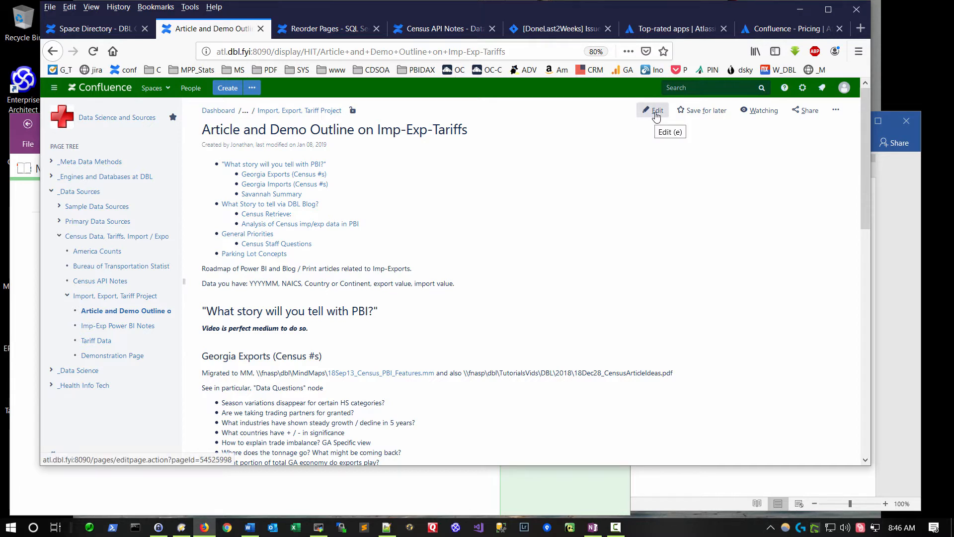
- Edit the outline page and add 'That I can add content easily to.' after 'Data you have'
left_click(655, 110)
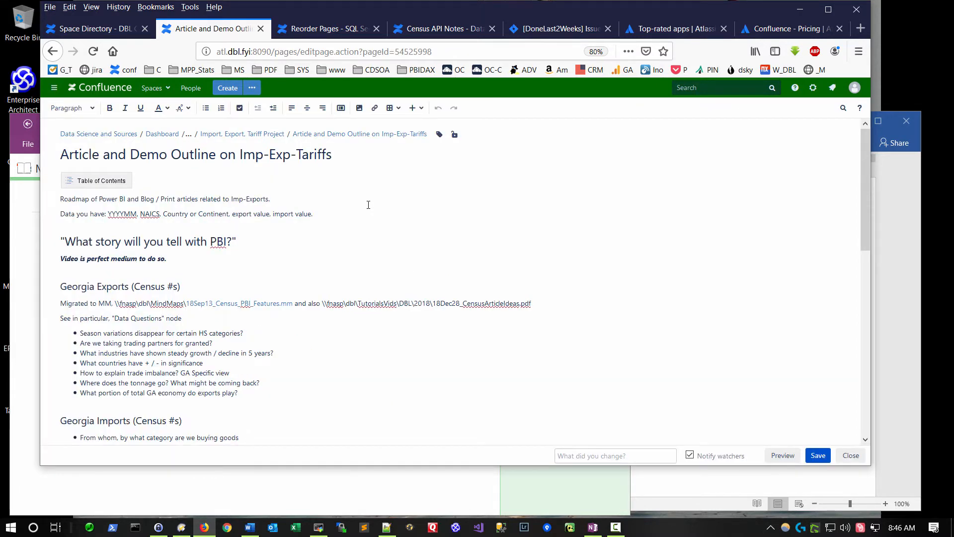
key("enter")
type("That I can add content easily to.")
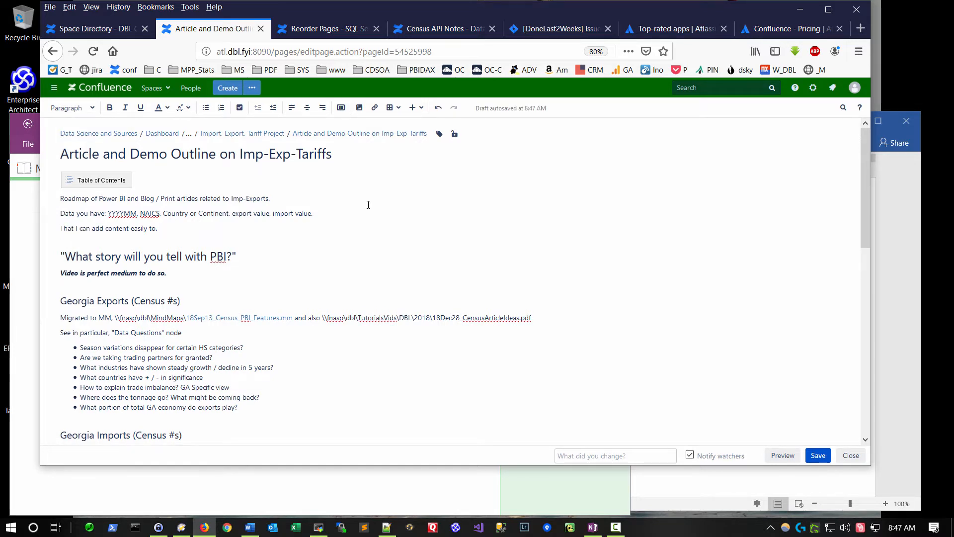
left_click(158, 228)
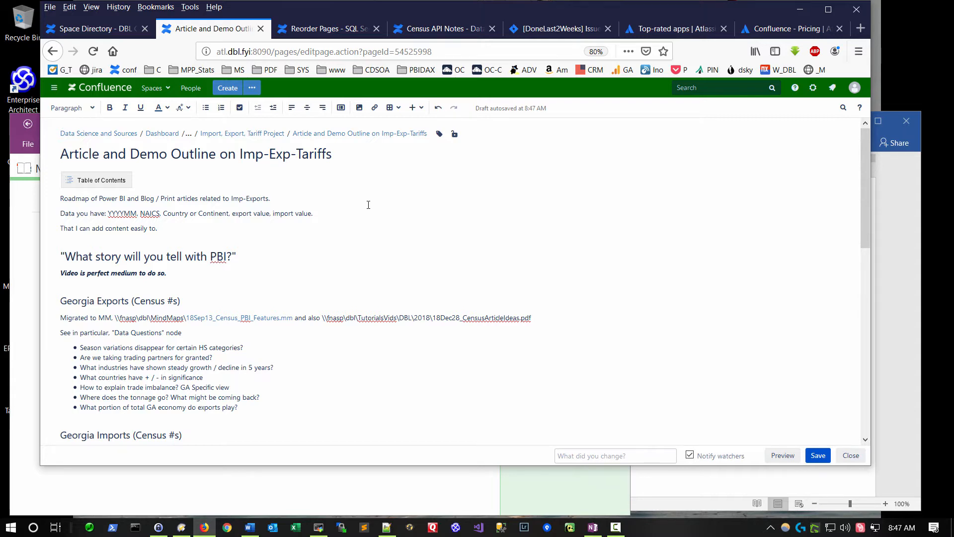
- Make 'That I can add content easily to.' a bold bullet point and close the editor
triple_click(108, 228)
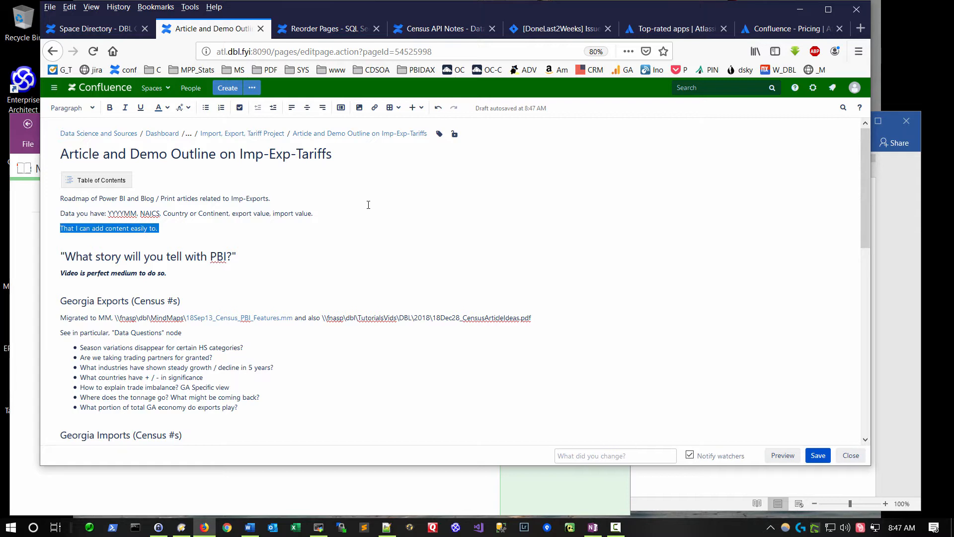
left_click(109, 108)
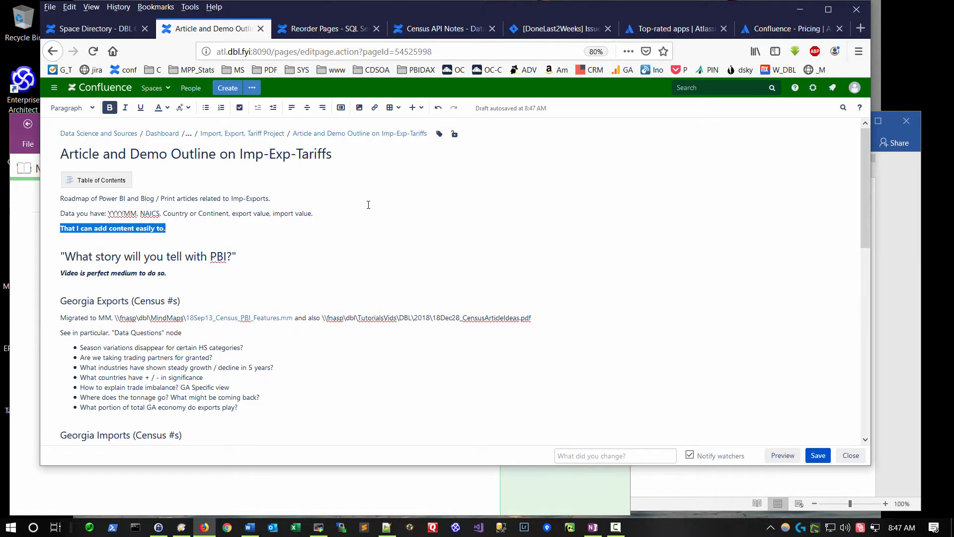
mouse_move(205, 108)
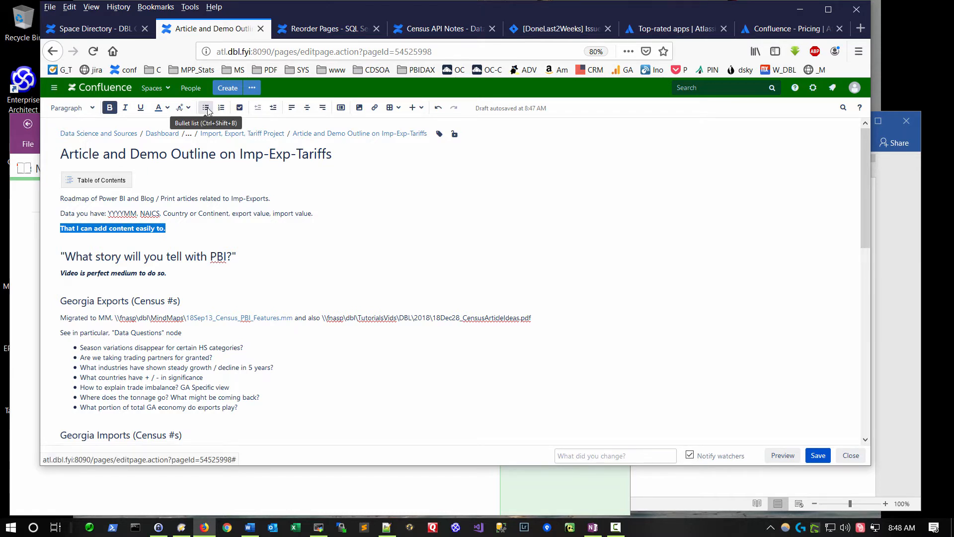
left_click(205, 108)
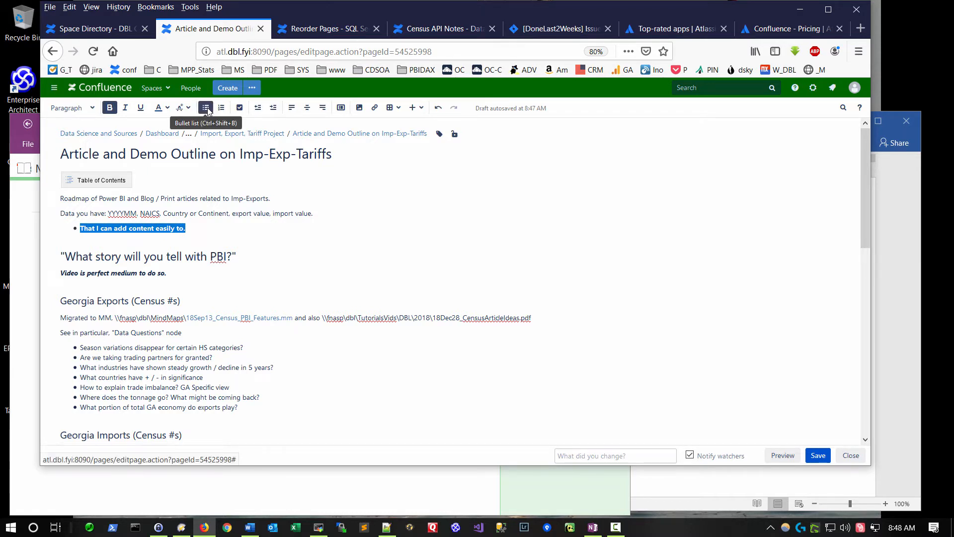
mouse_move(51, 124)
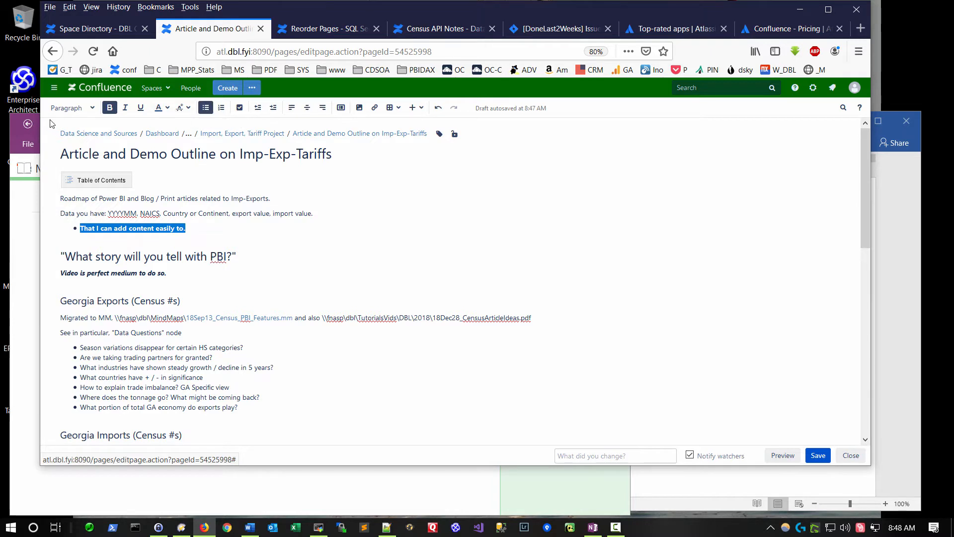
mouse_move(92, 111)
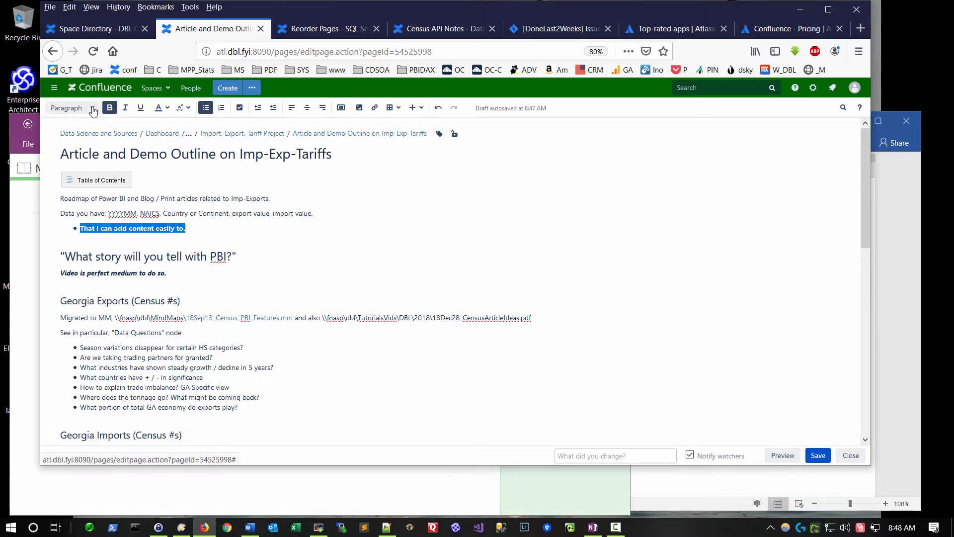
left_click(90, 108)
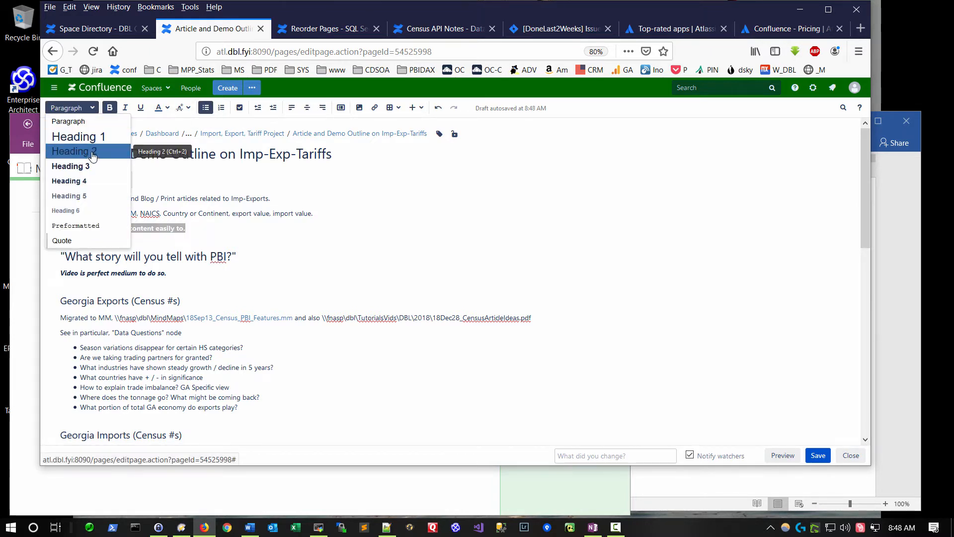
mouse_move(71, 165)
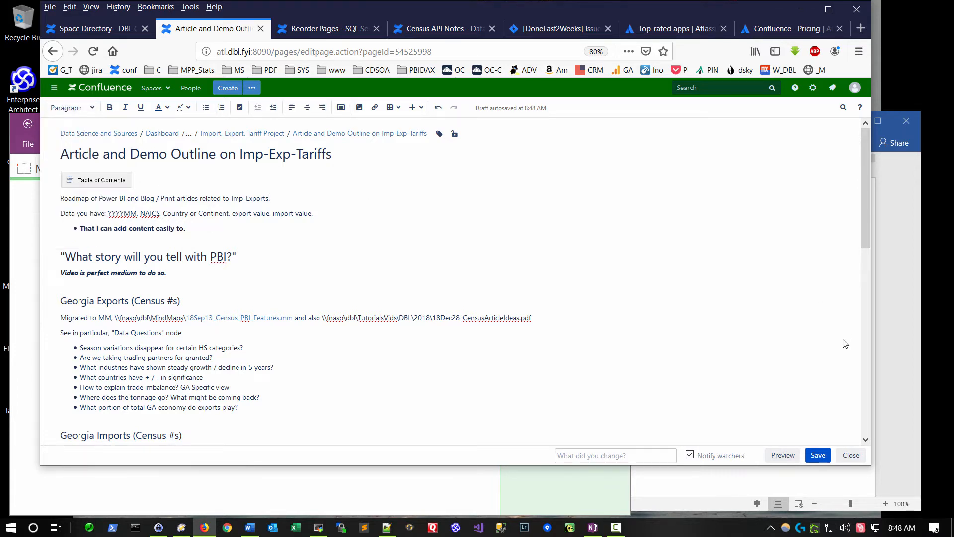
left_click(850, 455)
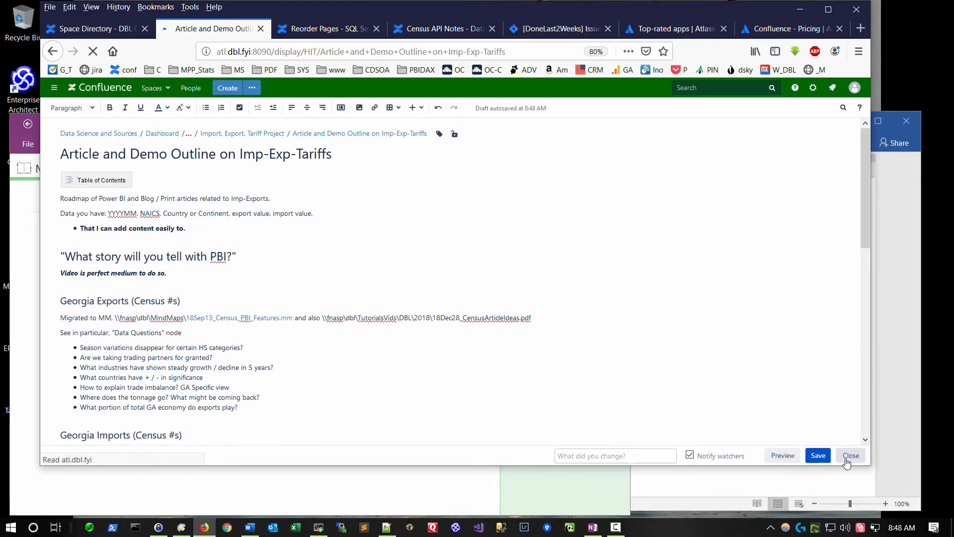
- Show the Editor tab of the Keyboard Shortcuts dialog
left_click(850, 456)
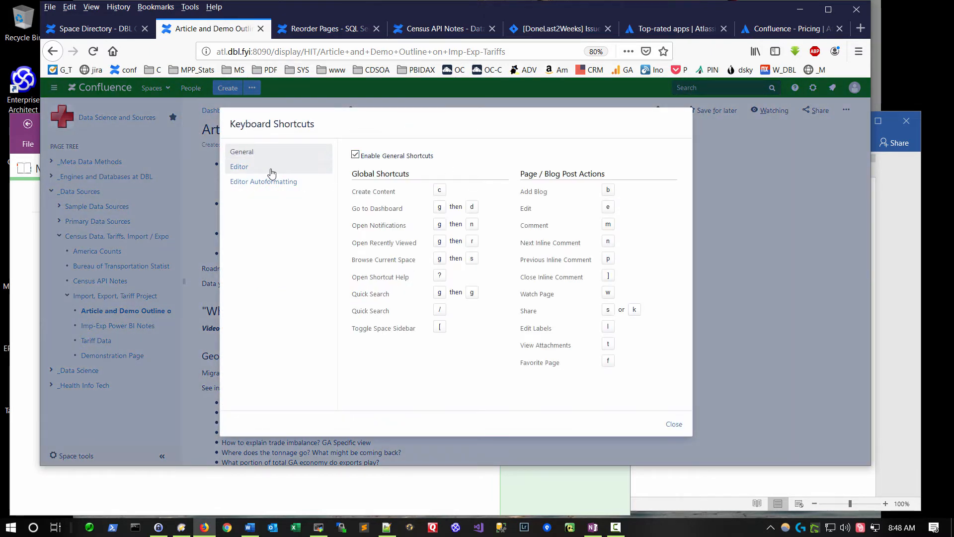
mouse_move(517, 133)
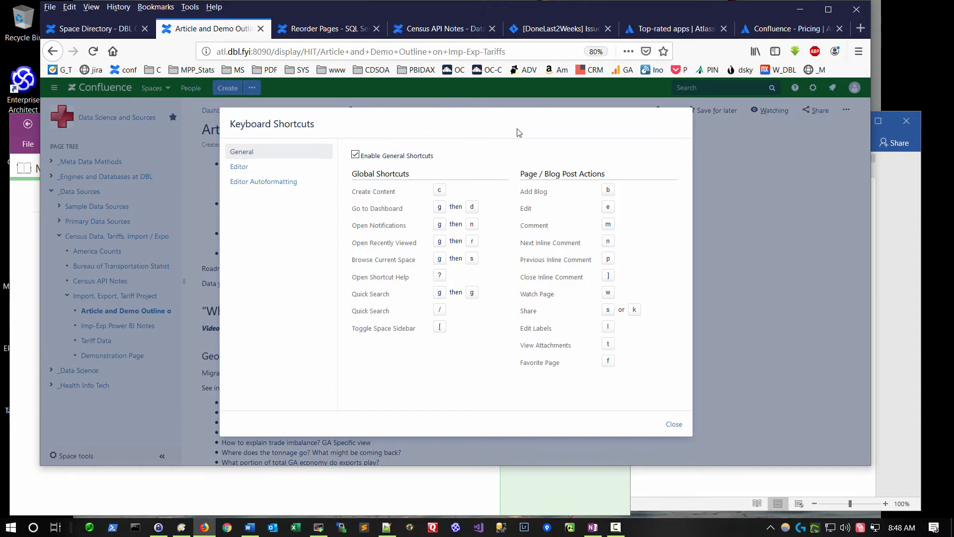
mouse_move(440, 190)
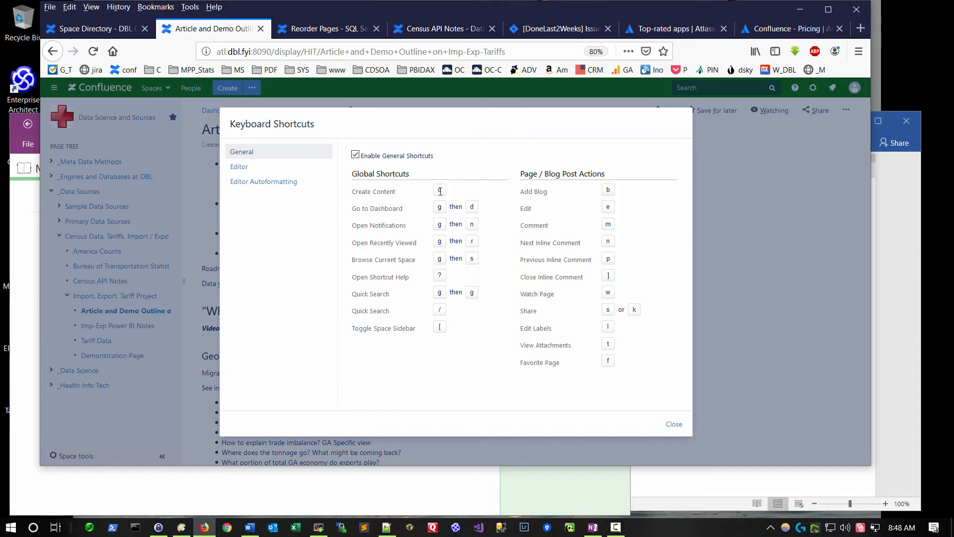
mouse_move(583, 207)
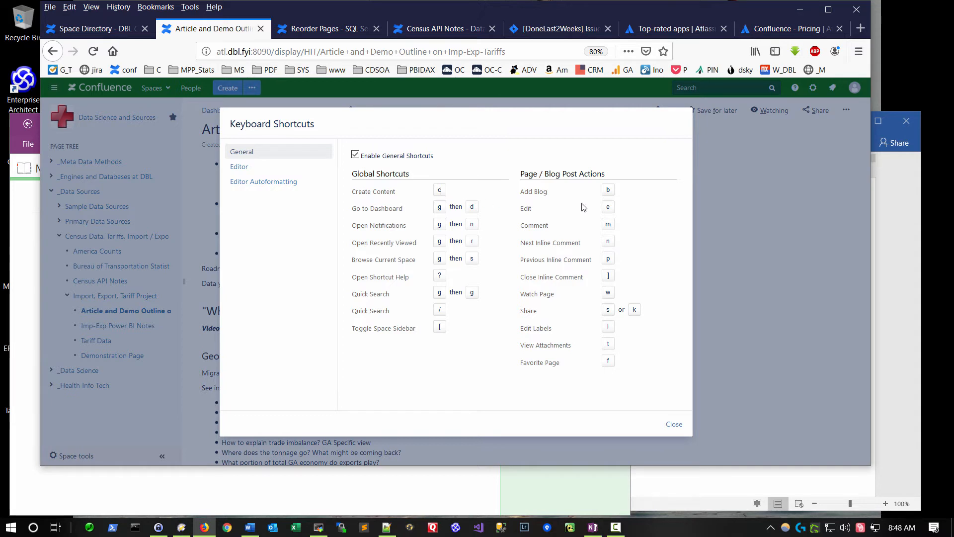
mouse_move(618, 212)
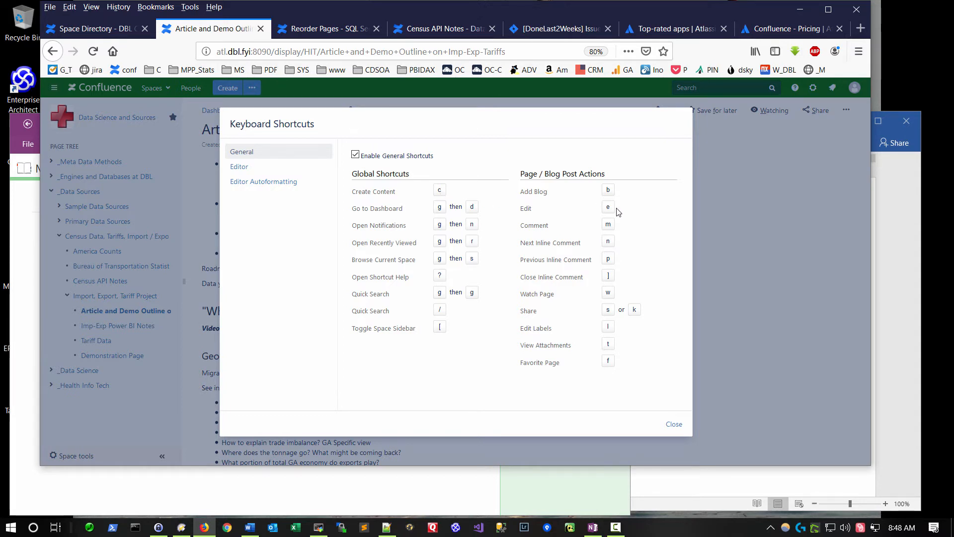
left_click(239, 166)
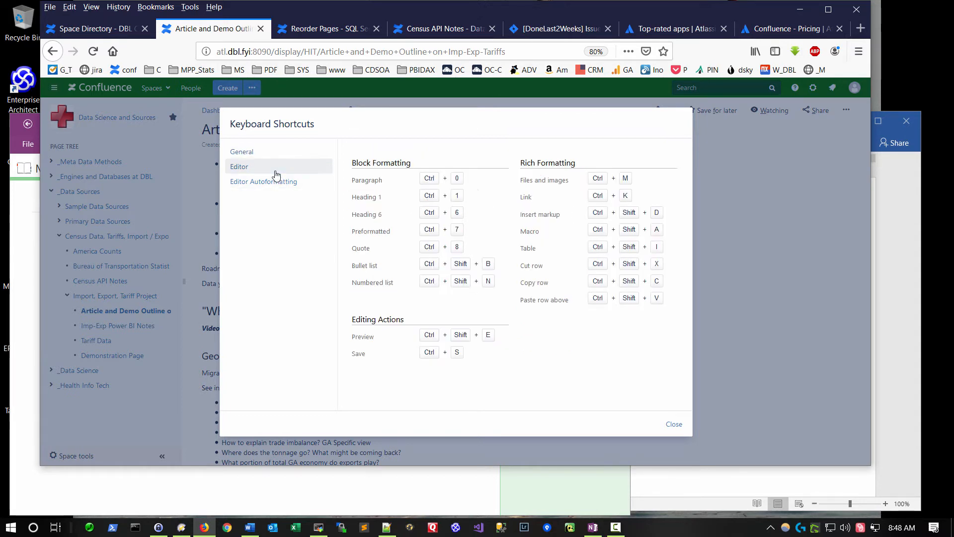
mouse_move(436, 202)
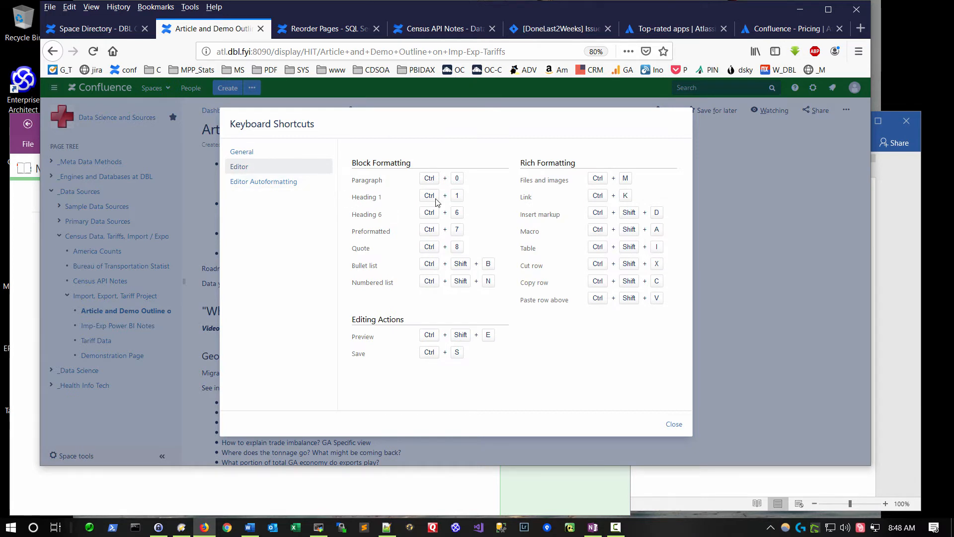
mouse_move(616, 205)
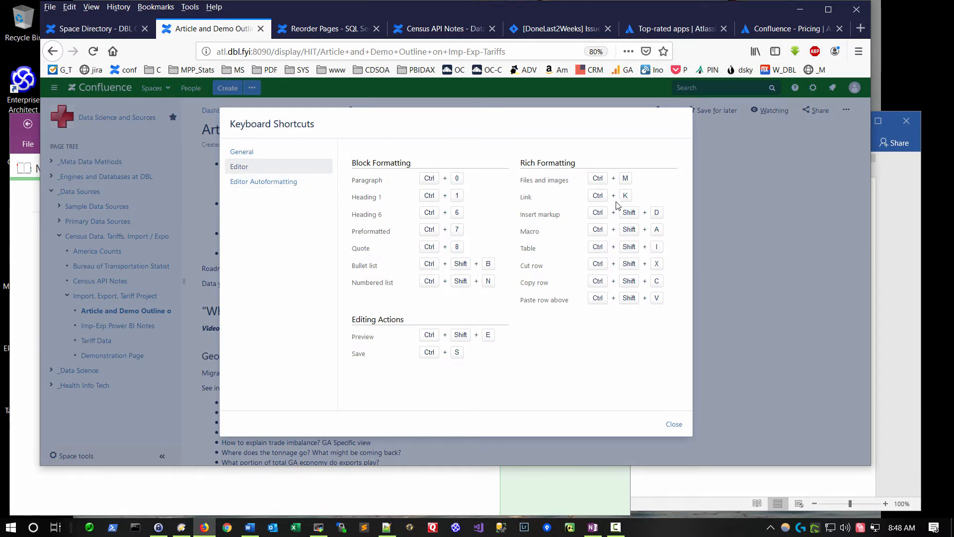
mouse_move(596, 197)
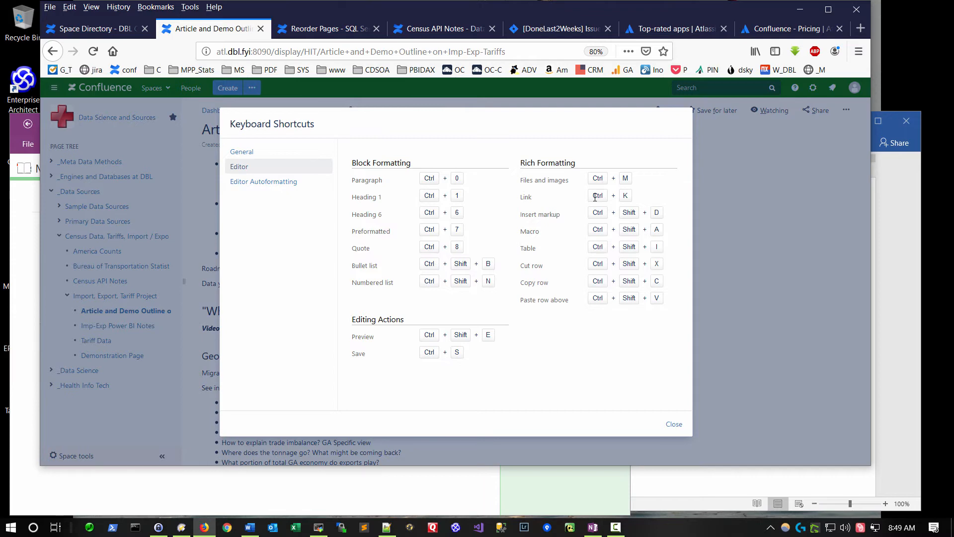
mouse_move(570, 409)
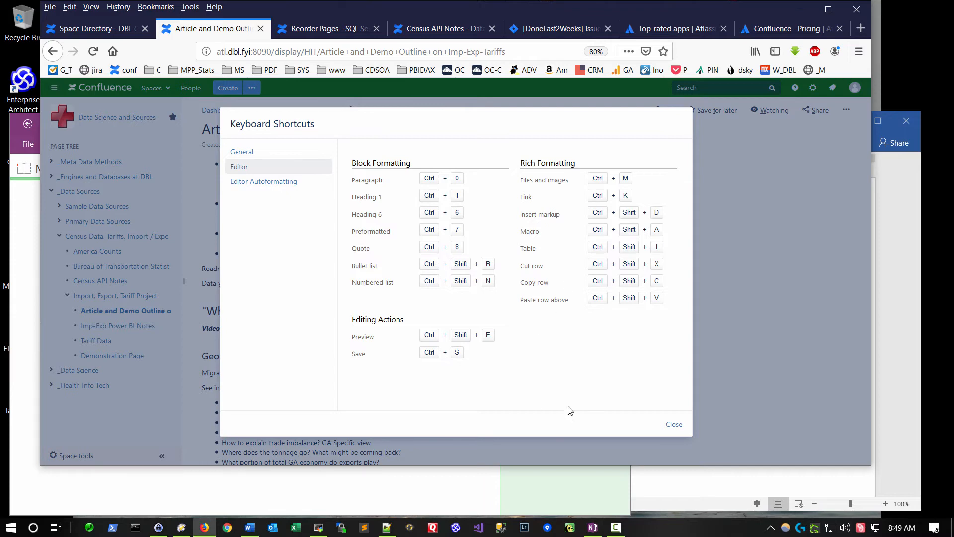
- Close the shortcuts dialog and create a child page of Import, Export, Tariff Project titled 'Sample Page for Video'
left_click(673, 424)
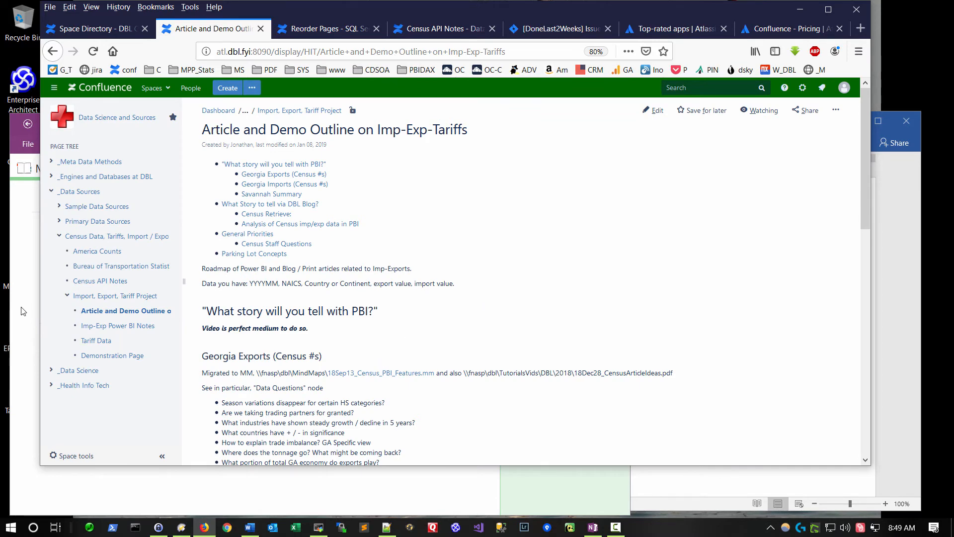
left_click(120, 295)
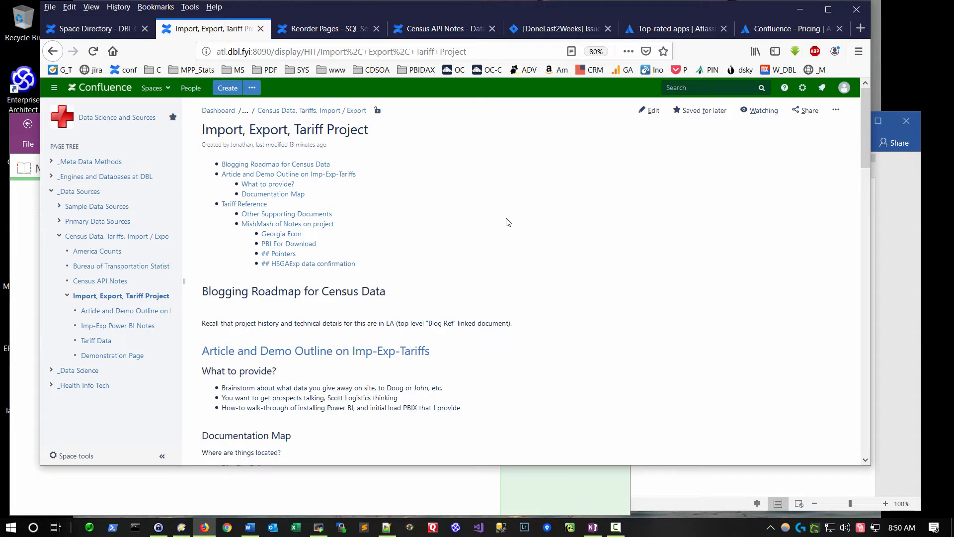
left_click(227, 87)
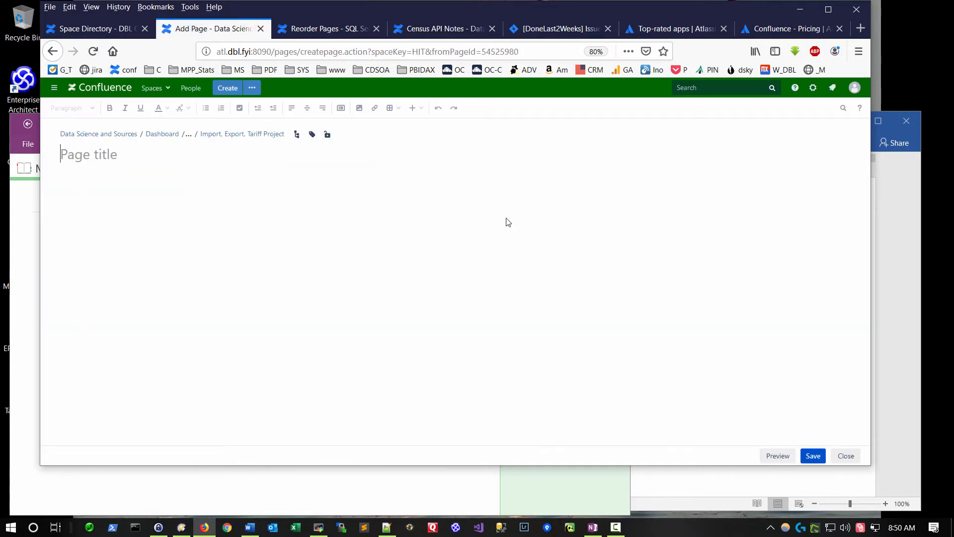
type("Sample Page")
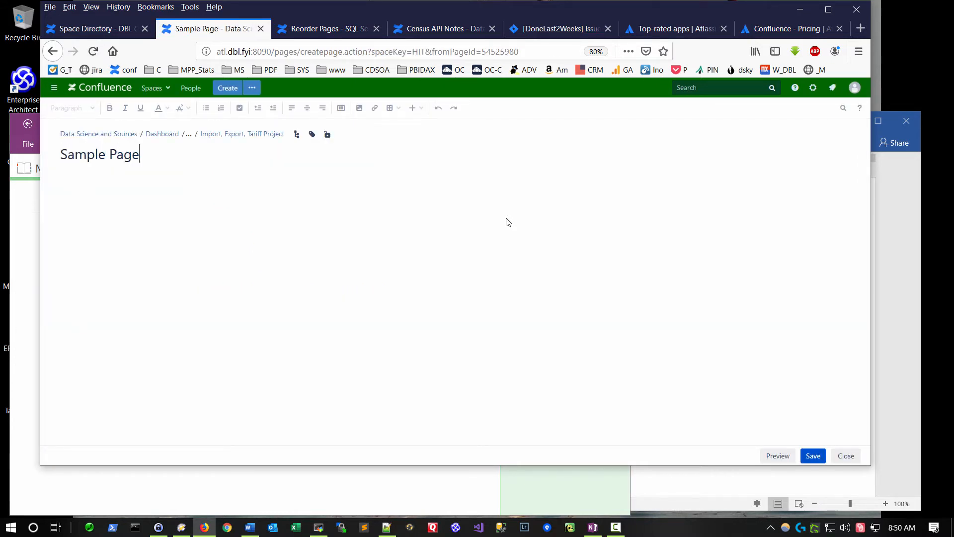
type("for Video")
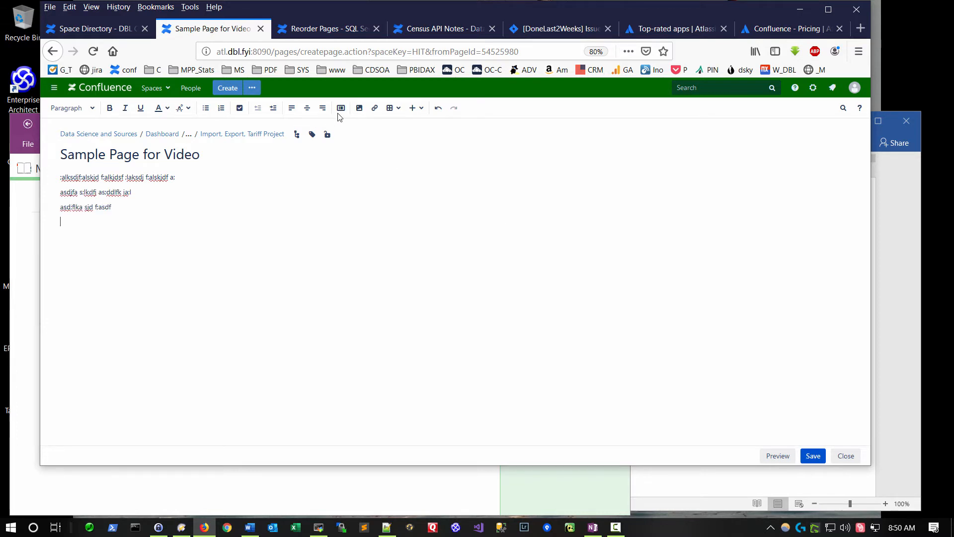
- Insert a default empty table below the filler text, then return to the text above it
left_click(390, 107)
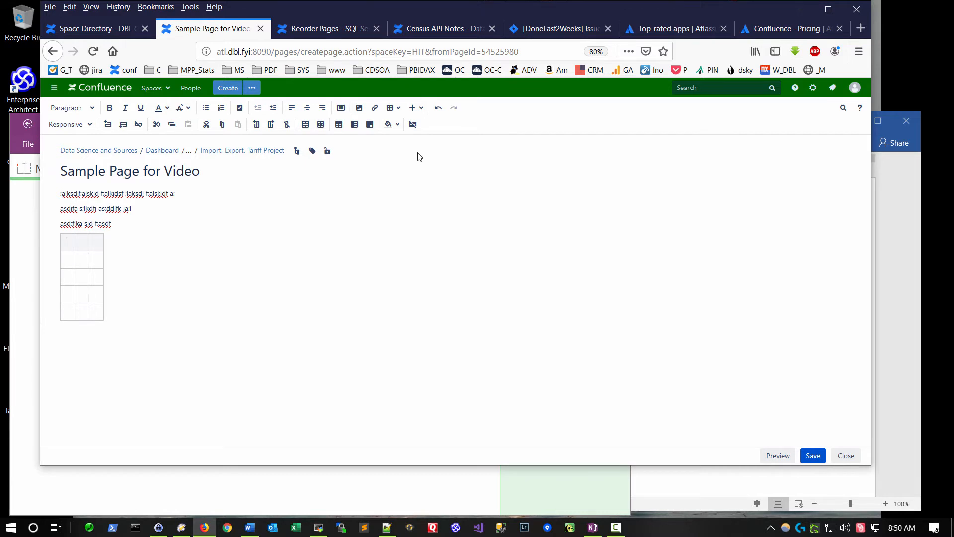
left_click(135, 223)
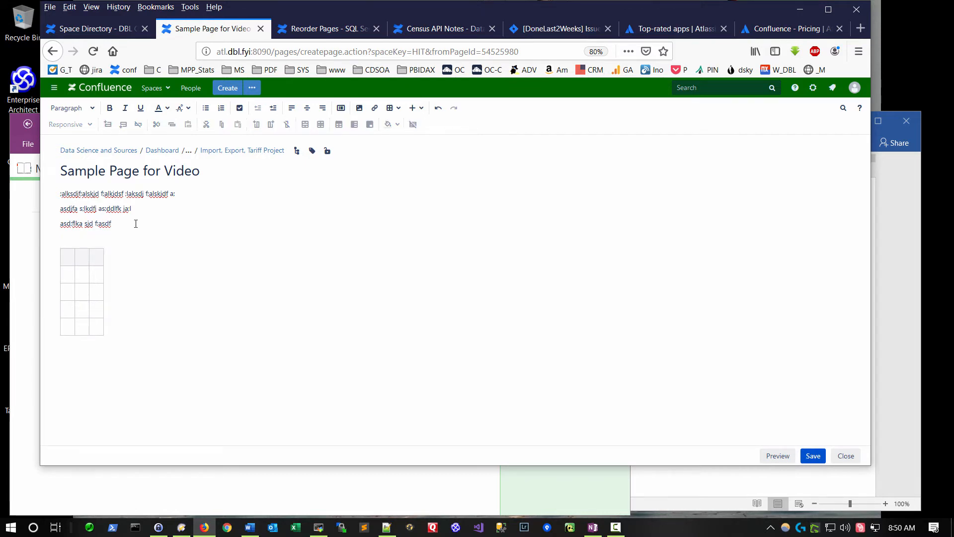
mouse_move(222, 226)
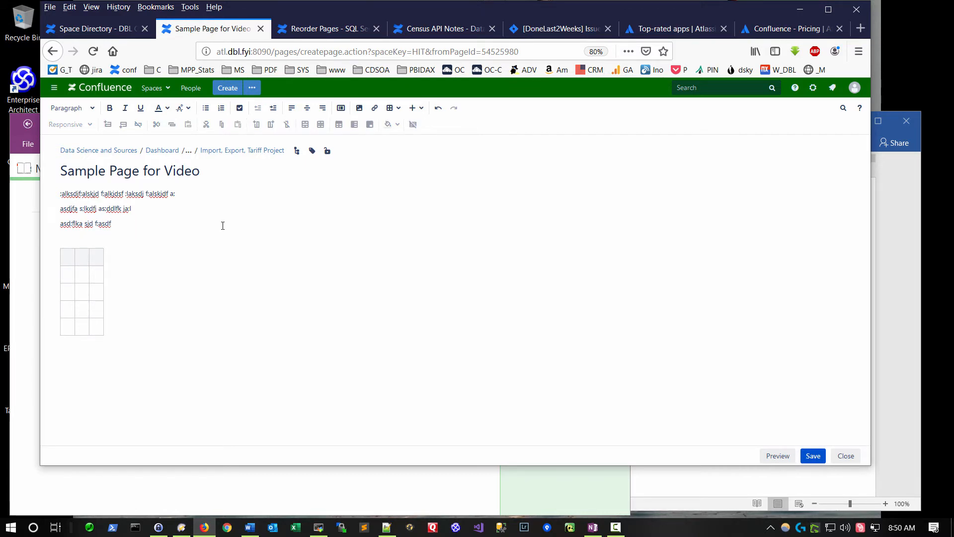
mouse_move(248, 213)
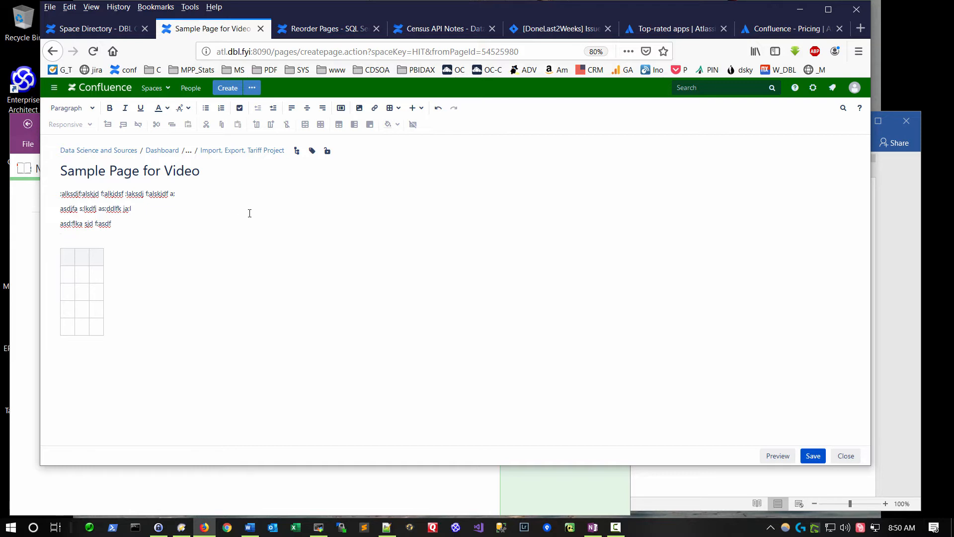
mouse_move(412, 108)
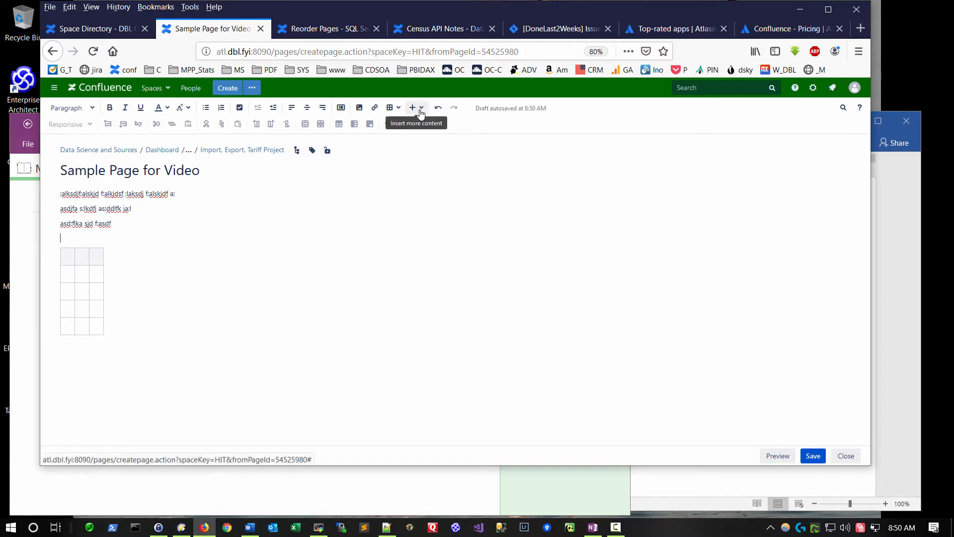
- Choose draw.io diagram from the Insert more content menu to show the template picker
left_click(420, 107)
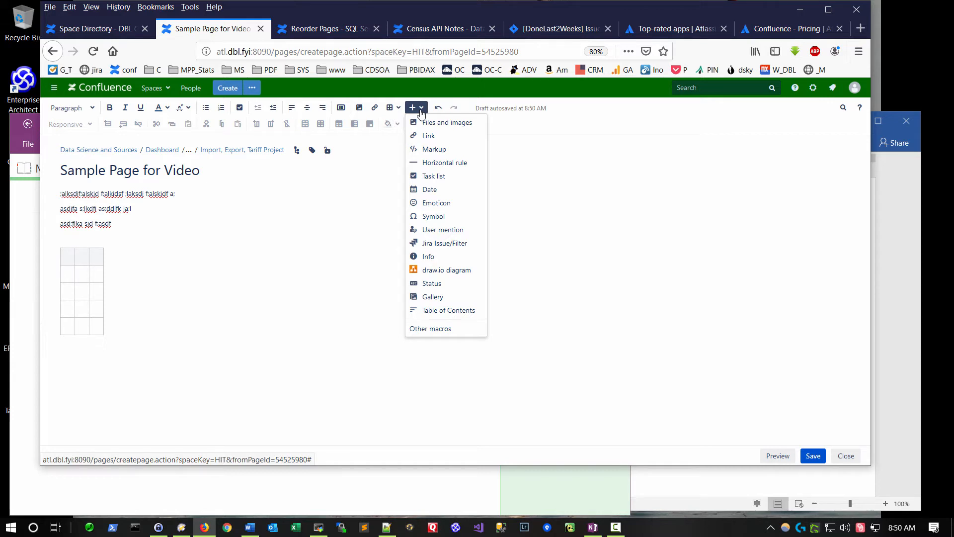
mouse_move(431, 282)
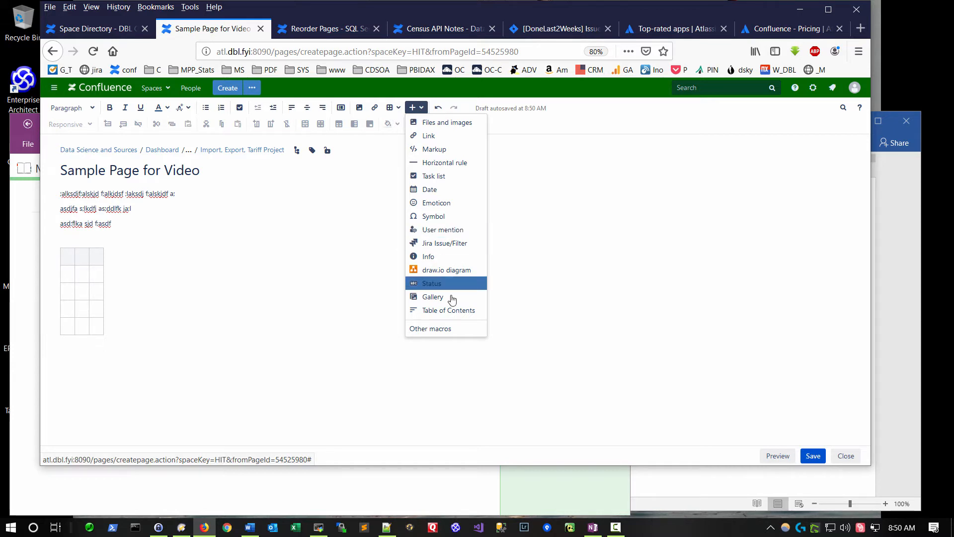
mouse_move(447, 310)
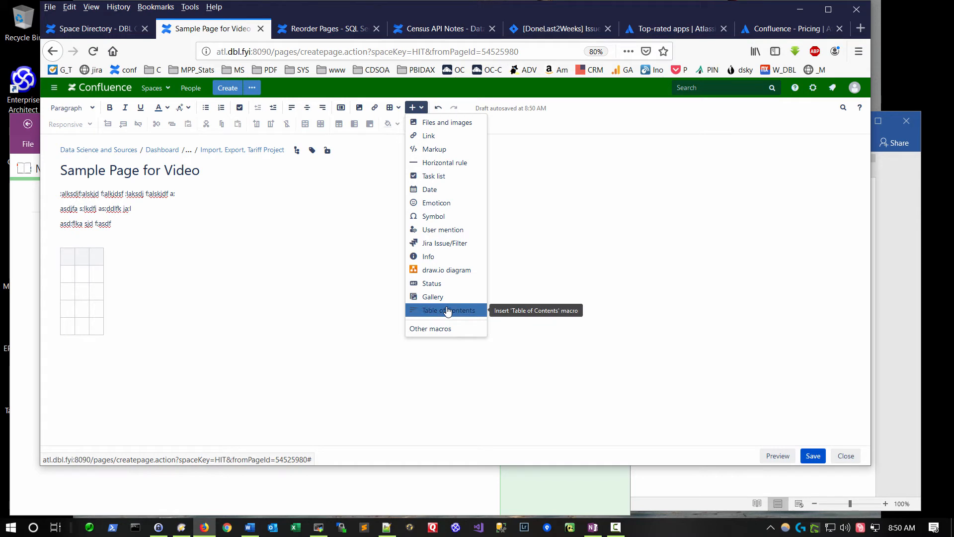
mouse_move(445, 269)
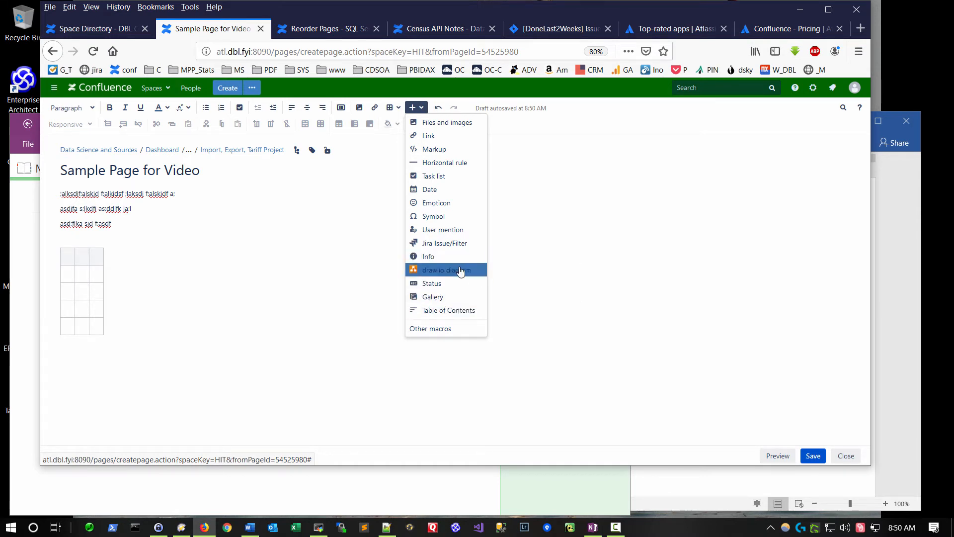
mouse_move(461, 269)
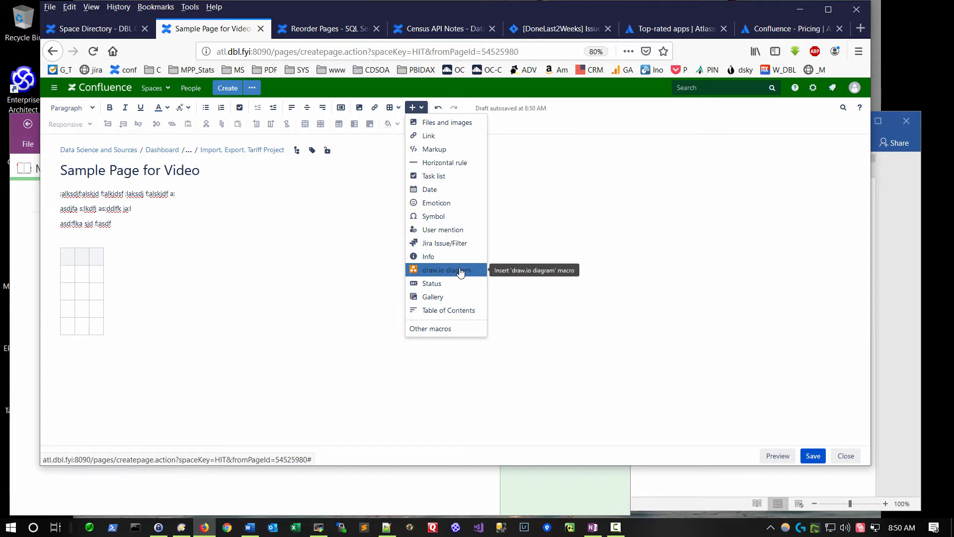
left_click(446, 270)
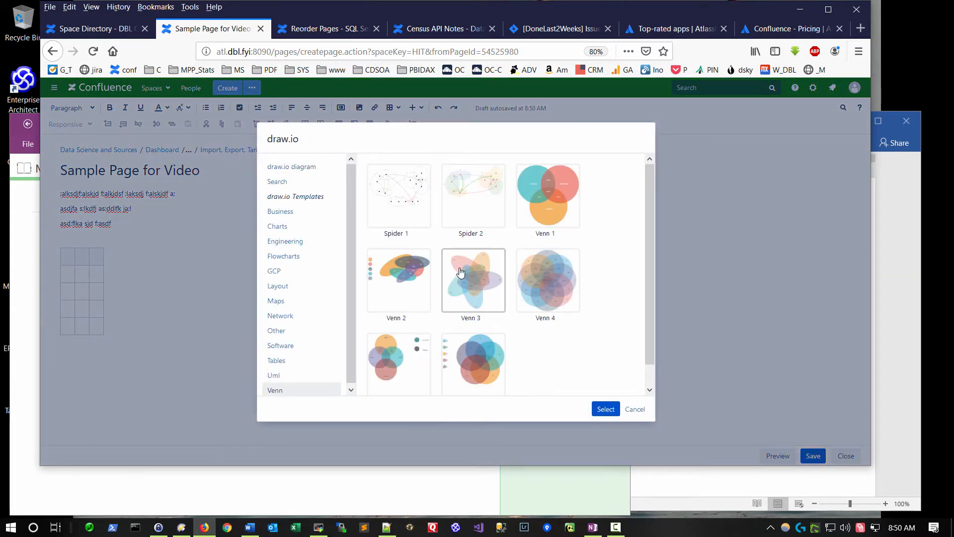
- Insert the draw.io Charts Bar Chart 1 template, review it, then switch to the Marketplace tab
left_click(276, 225)
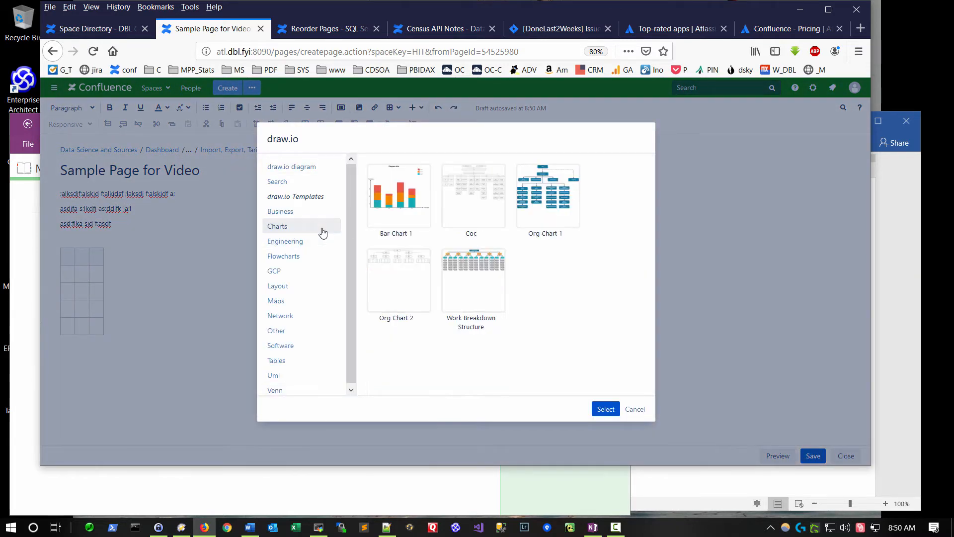
left_click(398, 194)
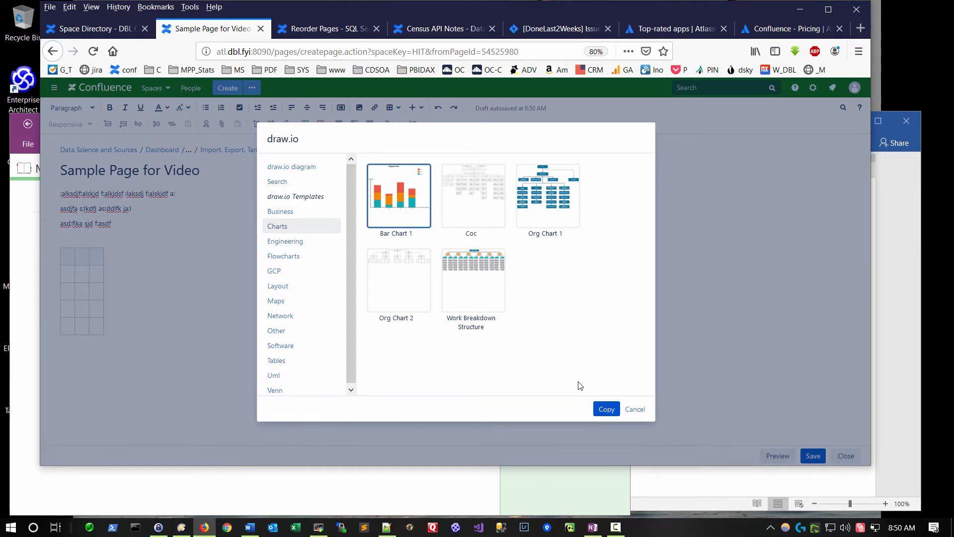
left_click(605, 408)
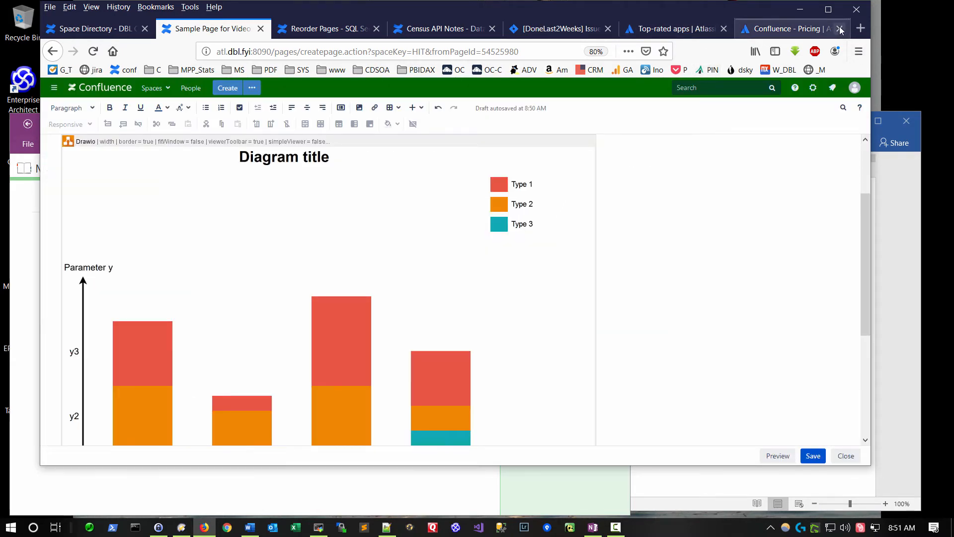
left_click(845, 455)
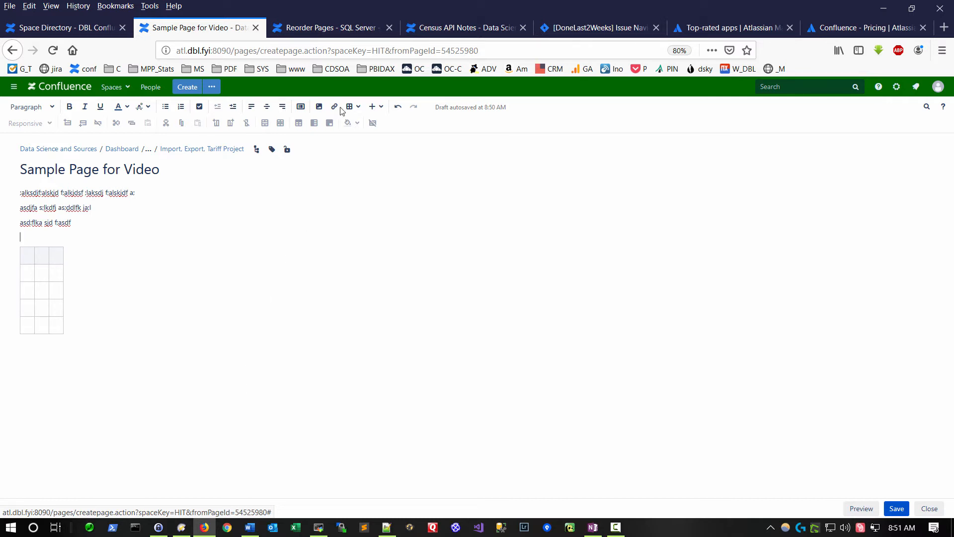
left_click(718, 28)
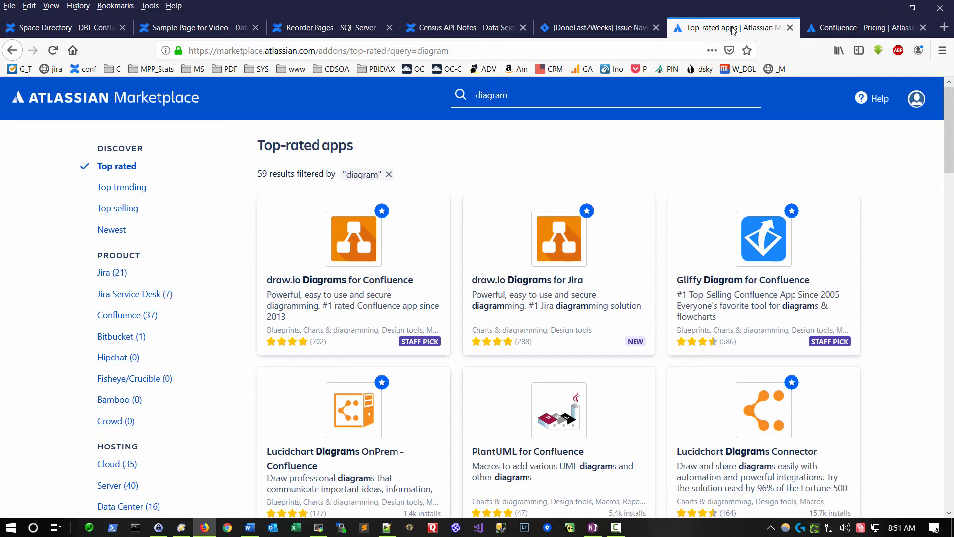
mouse_move(930, 132)
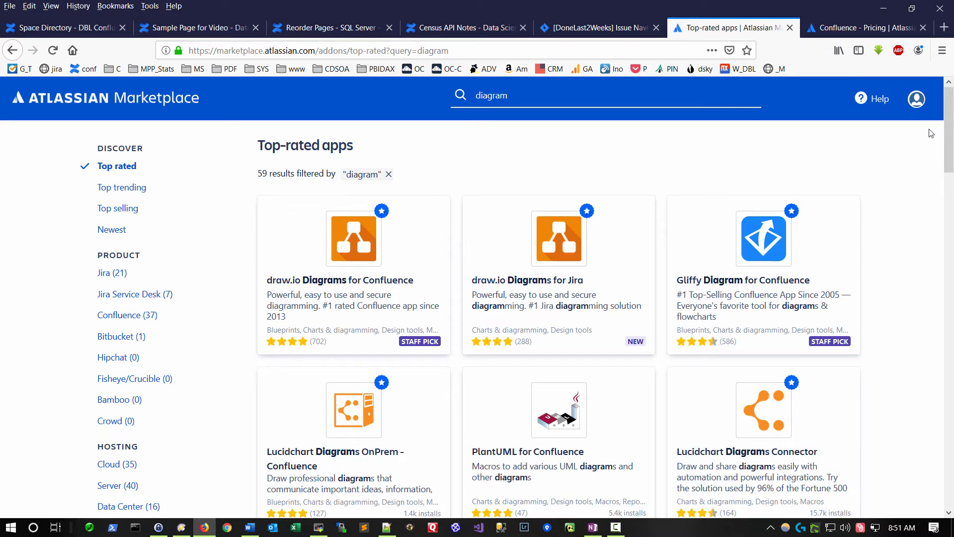
scroll("down", 3)
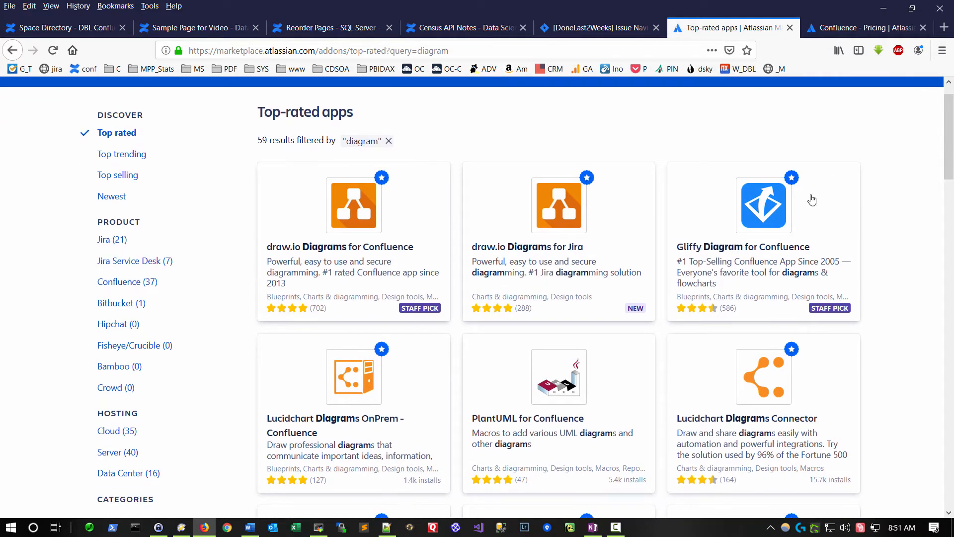
mouse_move(778, 243)
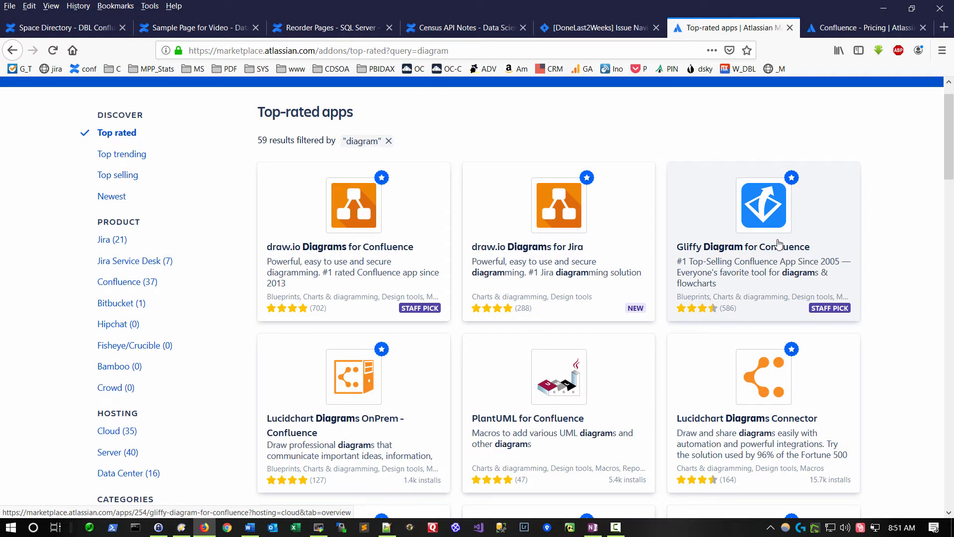
mouse_move(28, 185)
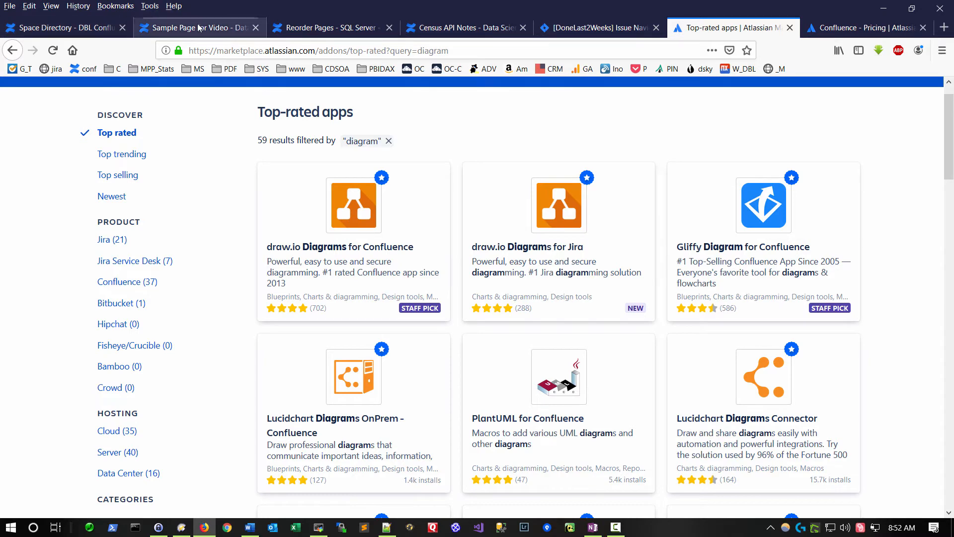
- Paste the screenshot between the text and table, shrink it, and cancel the link dialog
left_click(194, 27)
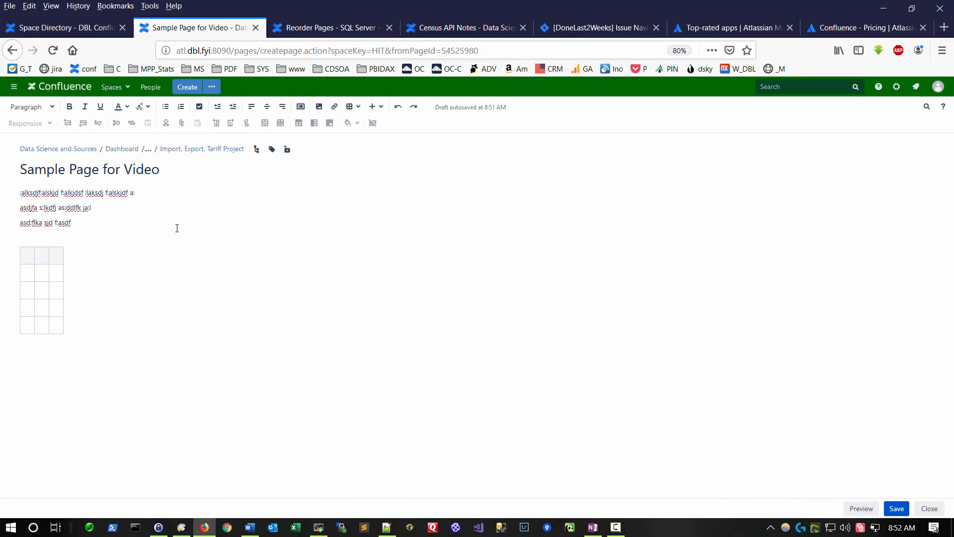
key("Return")
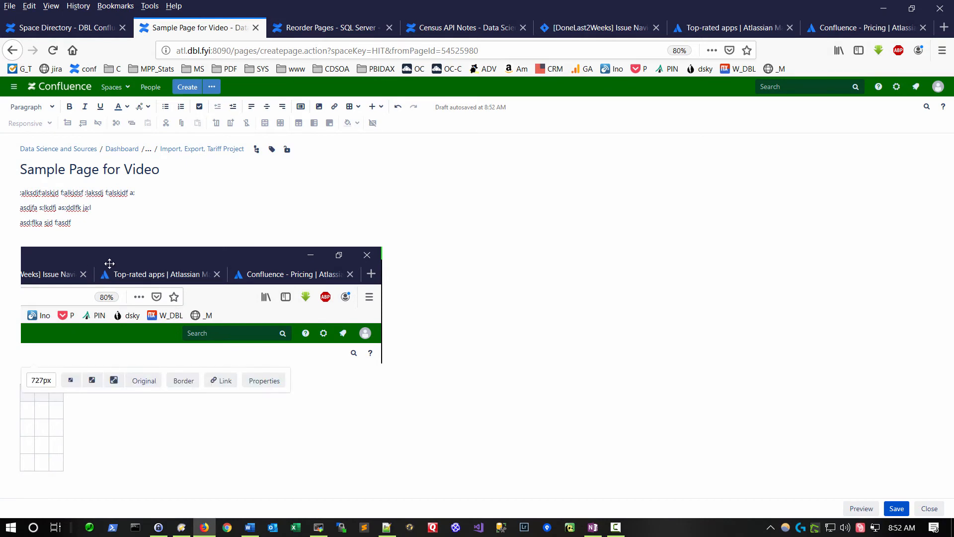
mouse_move(92, 379)
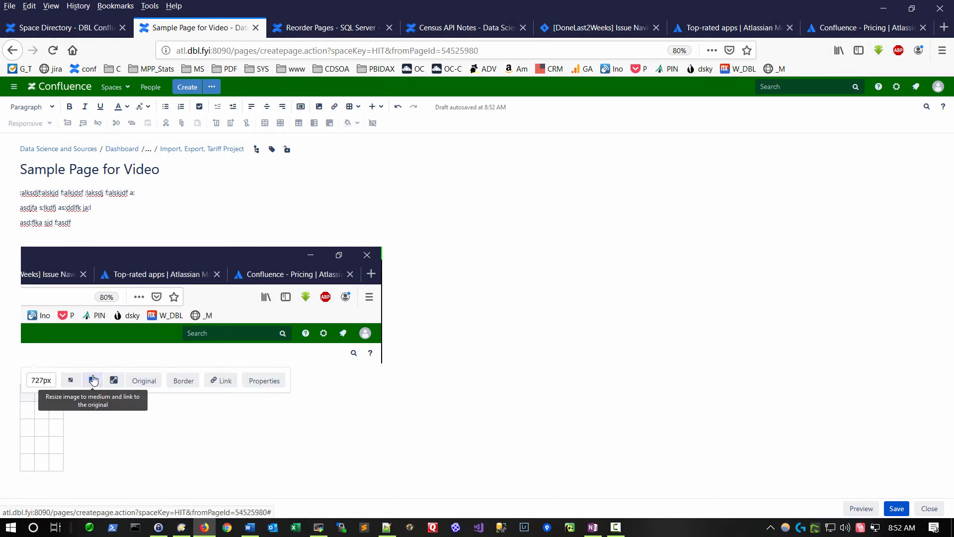
left_click(92, 380)
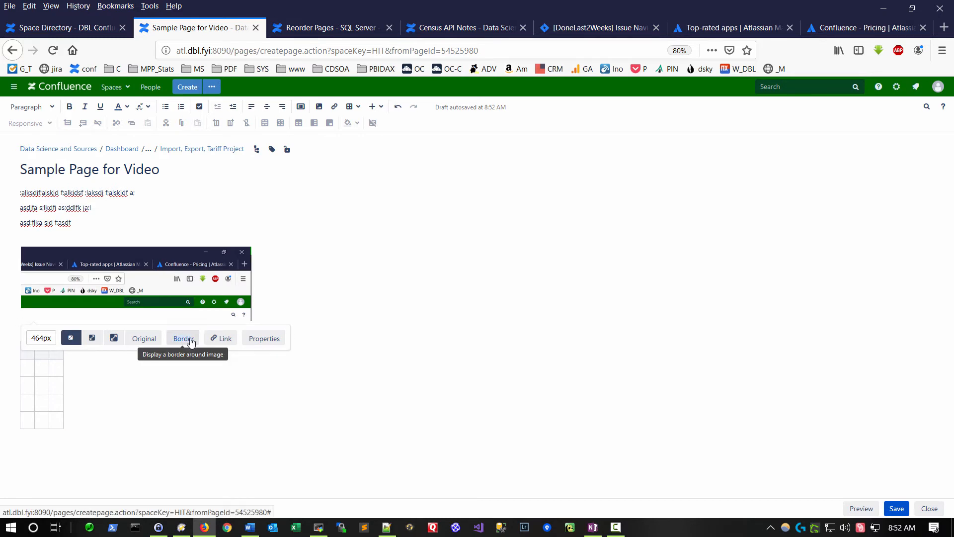
mouse_move(225, 338)
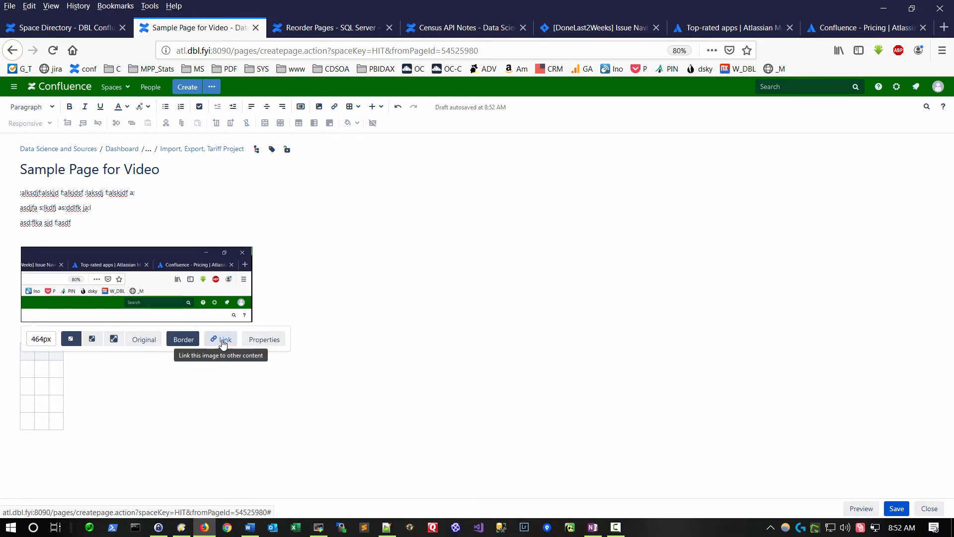
left_click(225, 339)
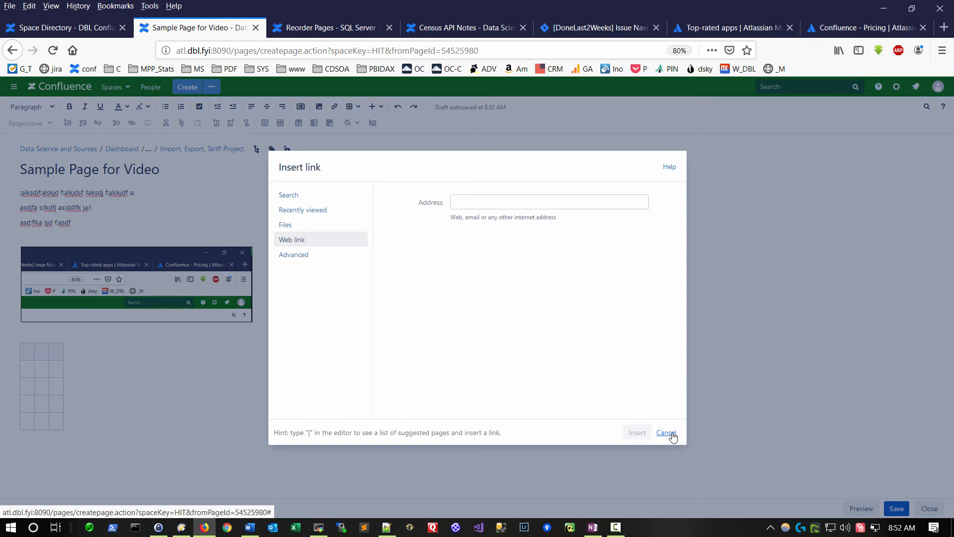
left_click(665, 431)
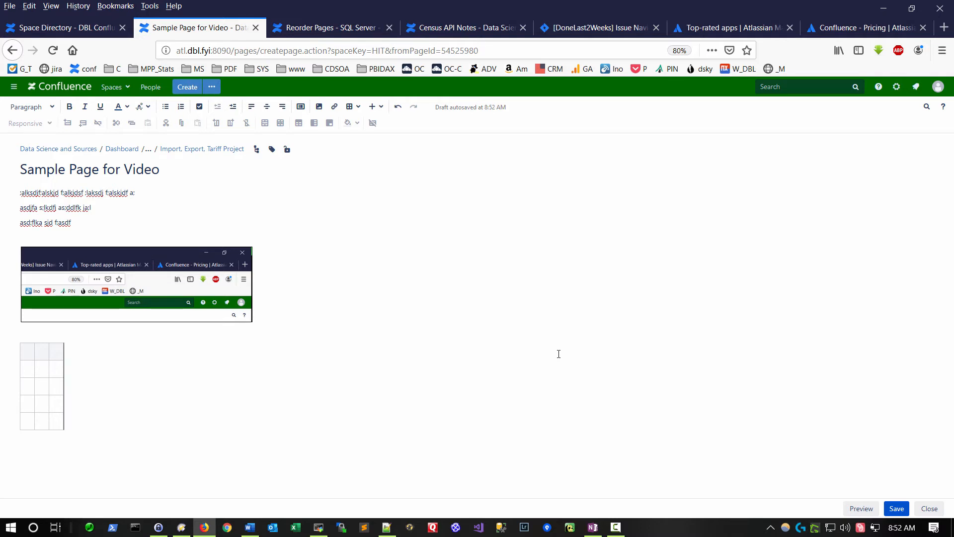
mouse_move(880, 333)
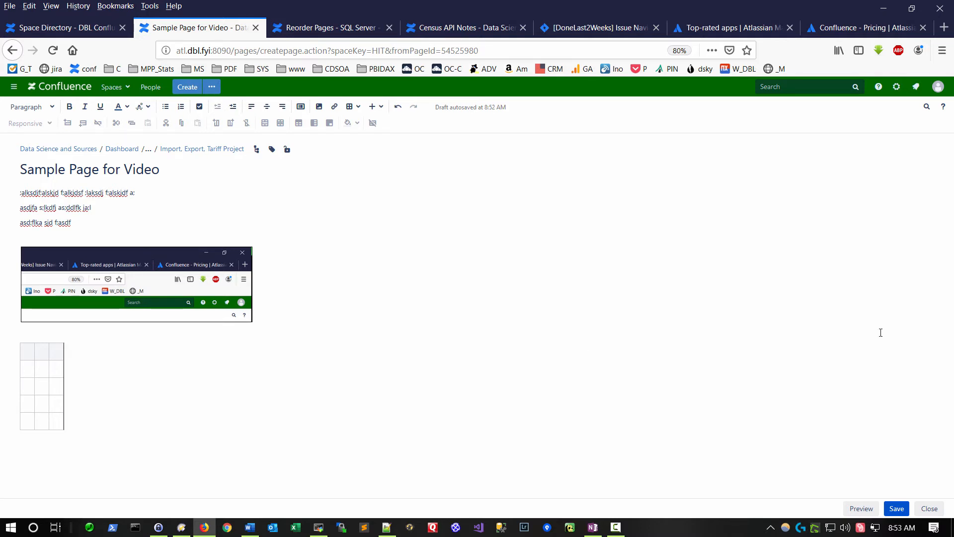
mouse_move(671, 290)
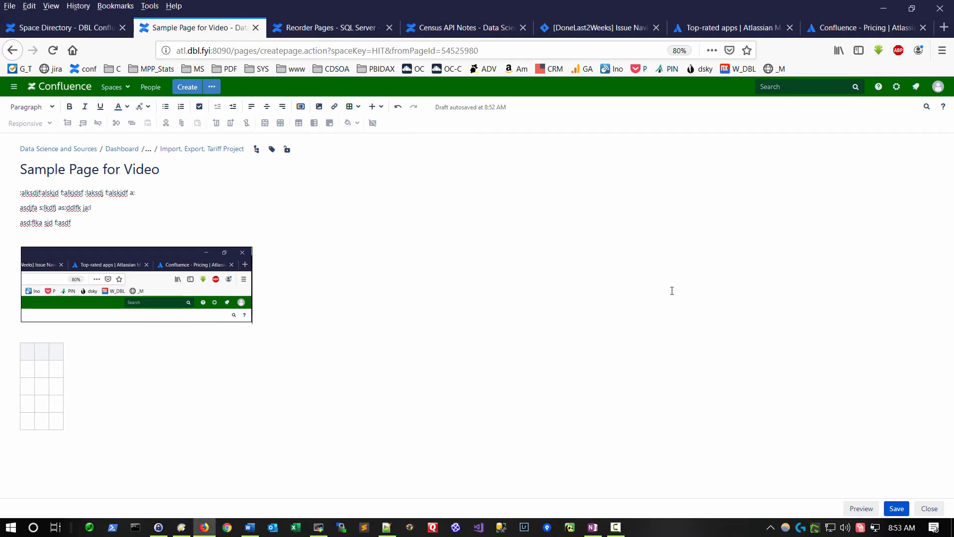
- Save Sample Page for Video, then go through Demonstration Page to Import, Export, Tariff Project
left_click(895, 507)
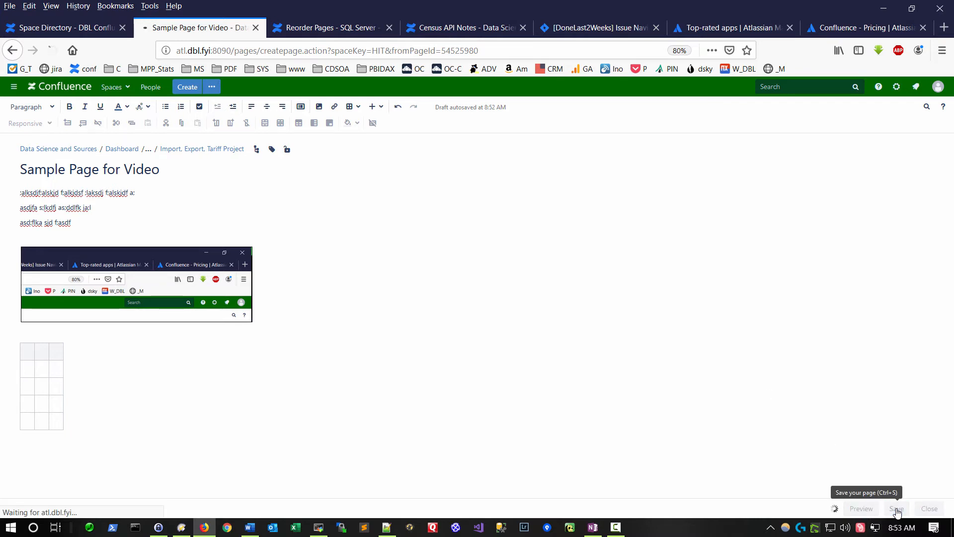
left_click(894, 508)
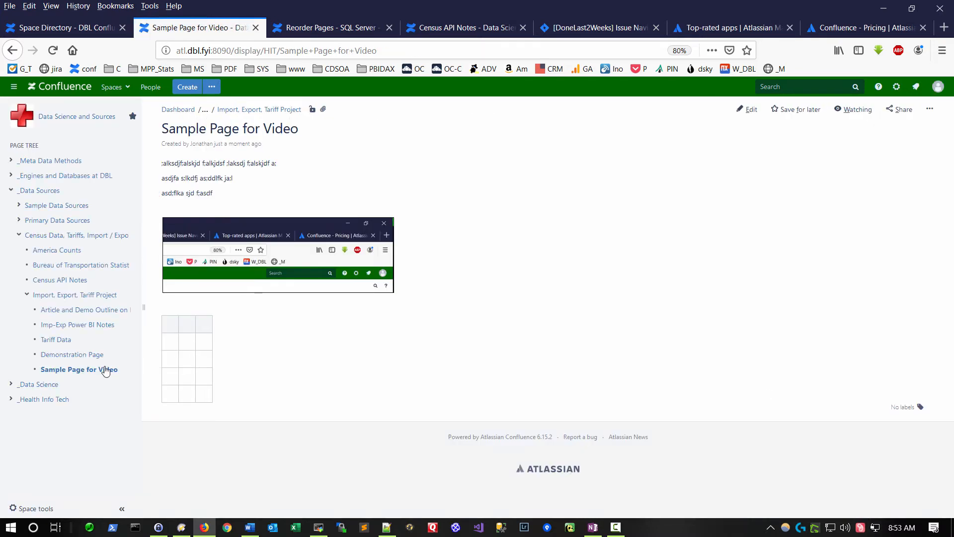
mouse_move(79, 369)
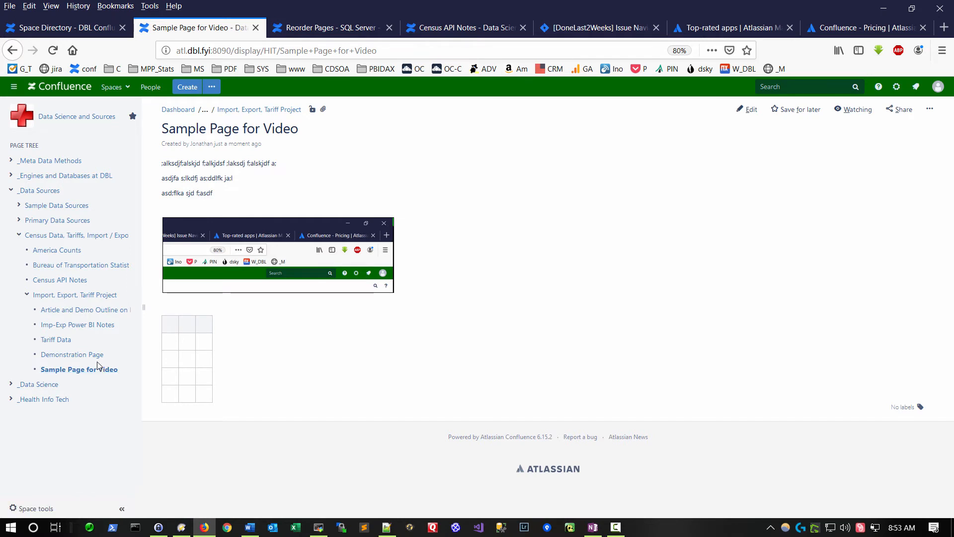
mouse_move(72, 354)
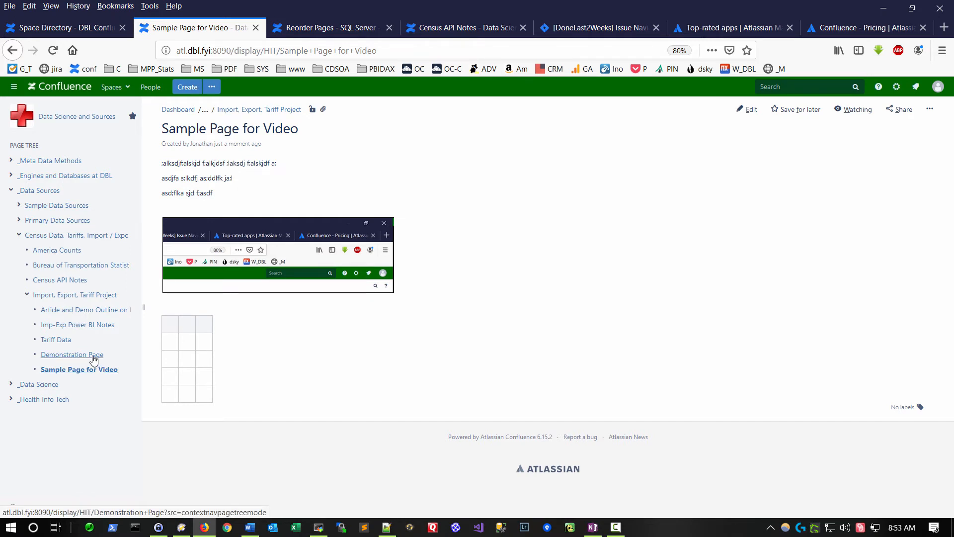
left_click(71, 354)
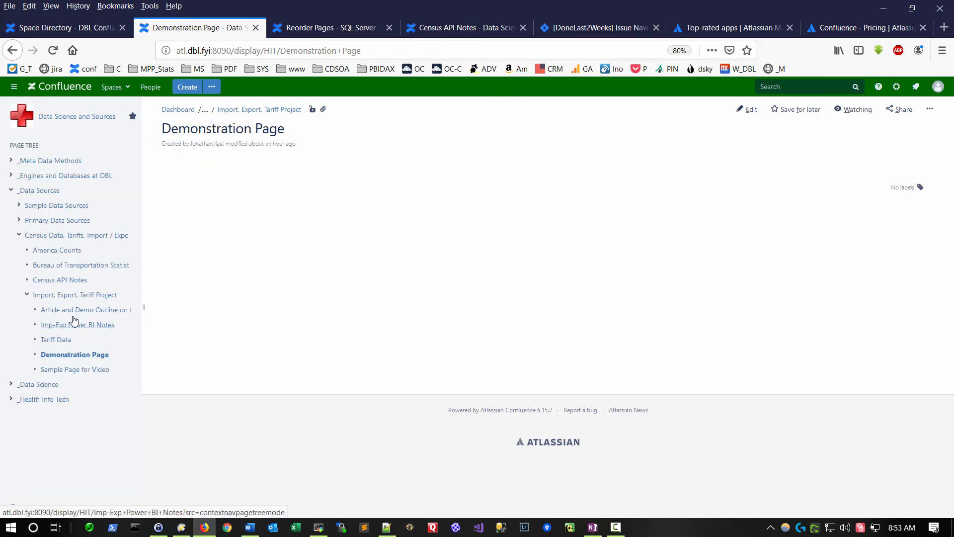
left_click(74, 295)
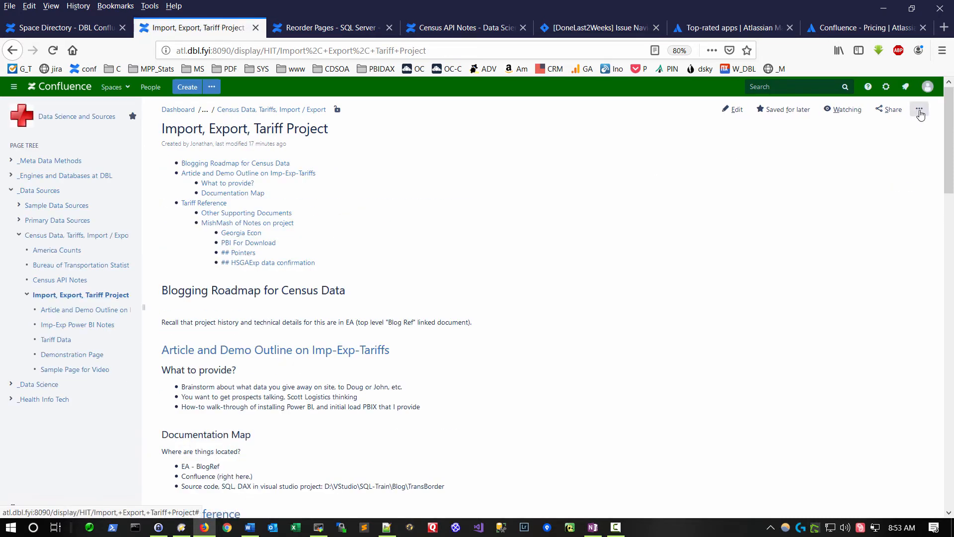
- View the page's 41-version history from the ••• menu, then return to the Space Directory
left_click(919, 111)
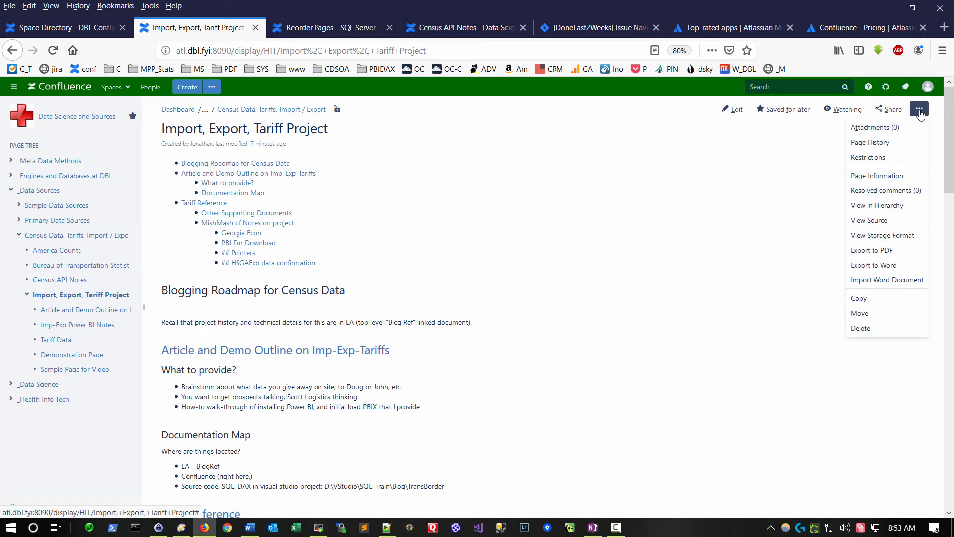
left_click(870, 142)
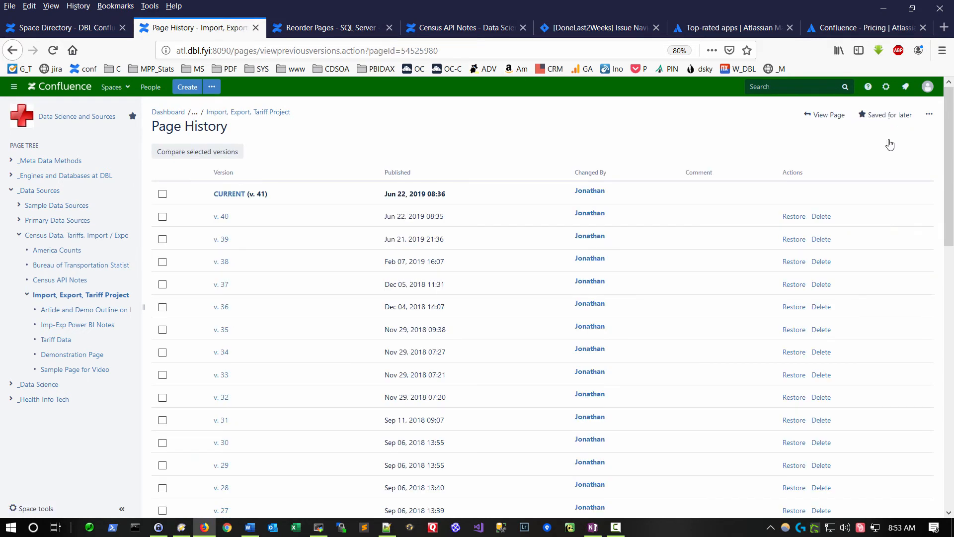
mouse_move(197, 346)
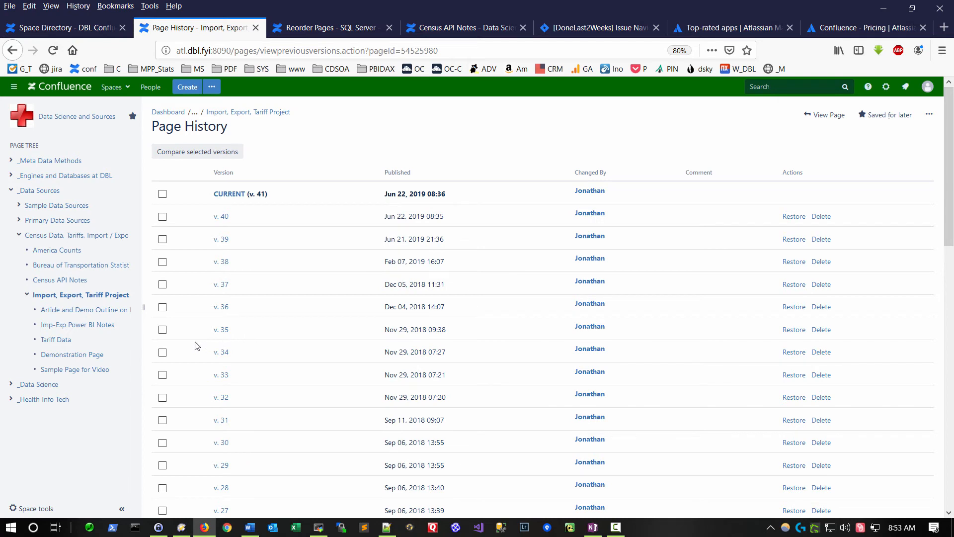
left_click(61, 27)
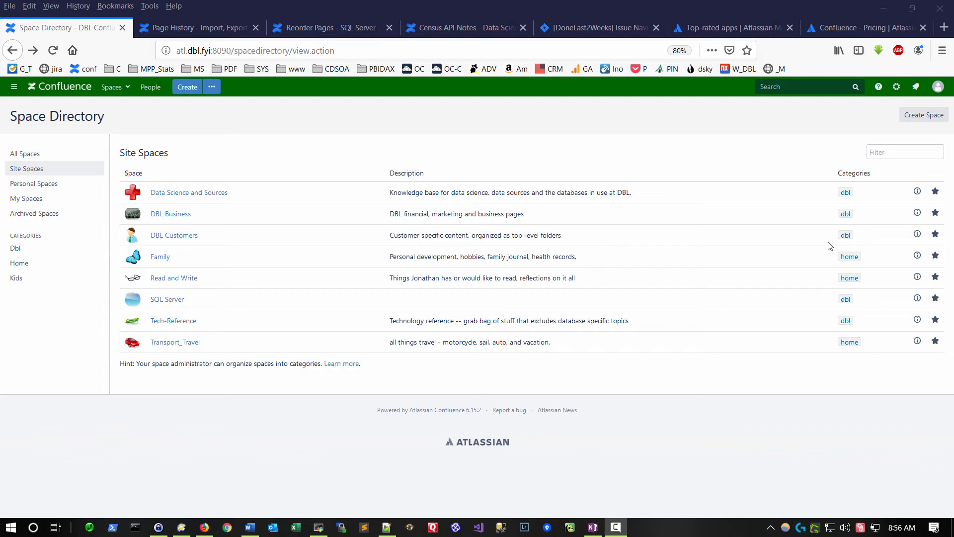
mouse_move(491, 105)
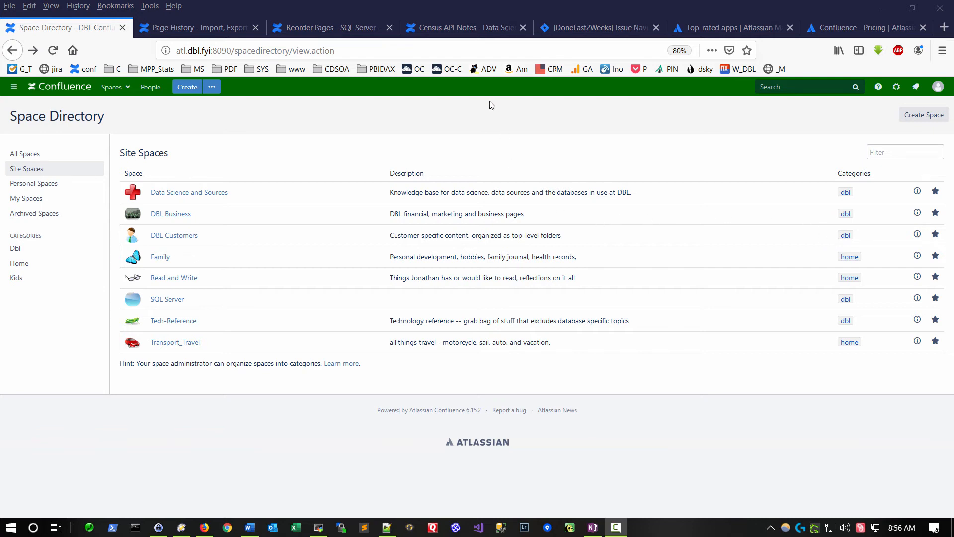
- Search the site for 'drupal twig' and open the TWIG page in Tech-Reference
left_click(809, 86)
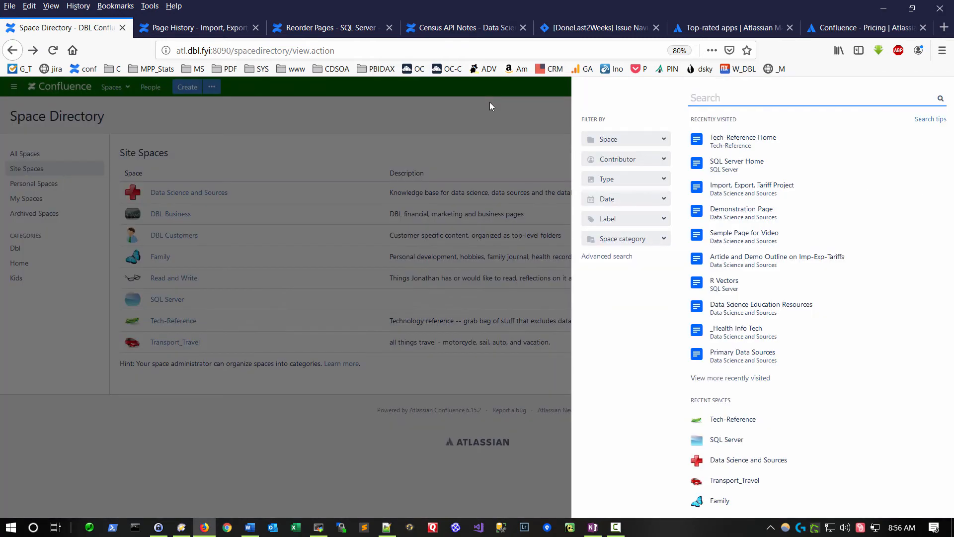
left_click(816, 98)
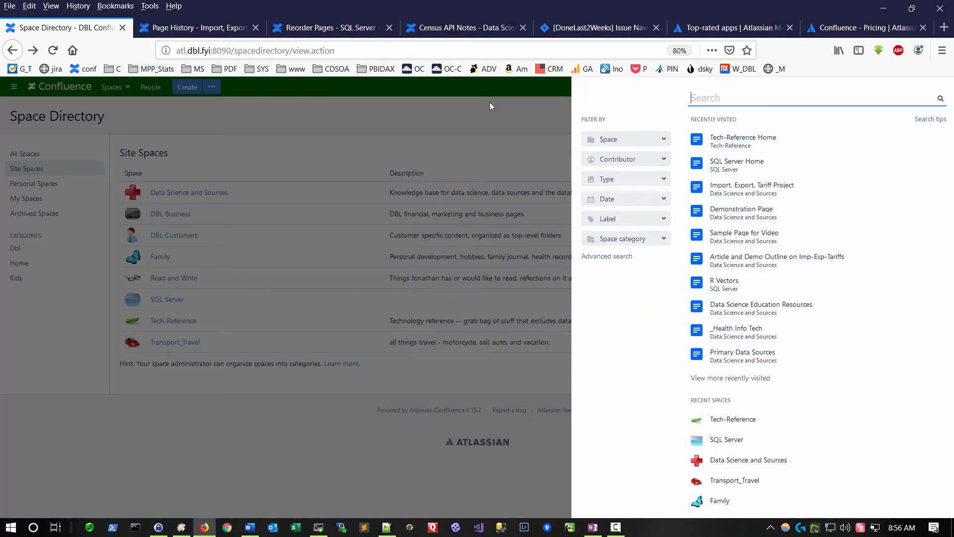
type("drupal tw")
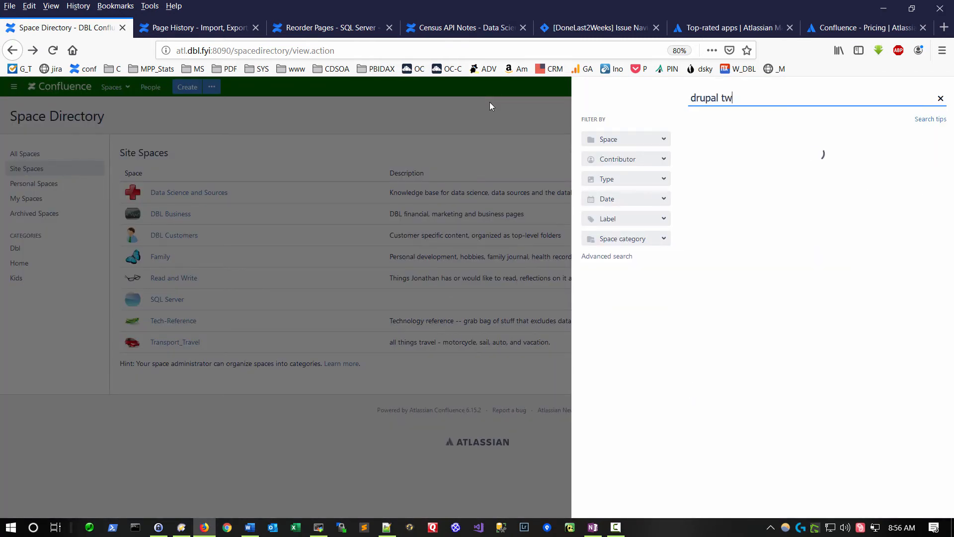
type("ig")
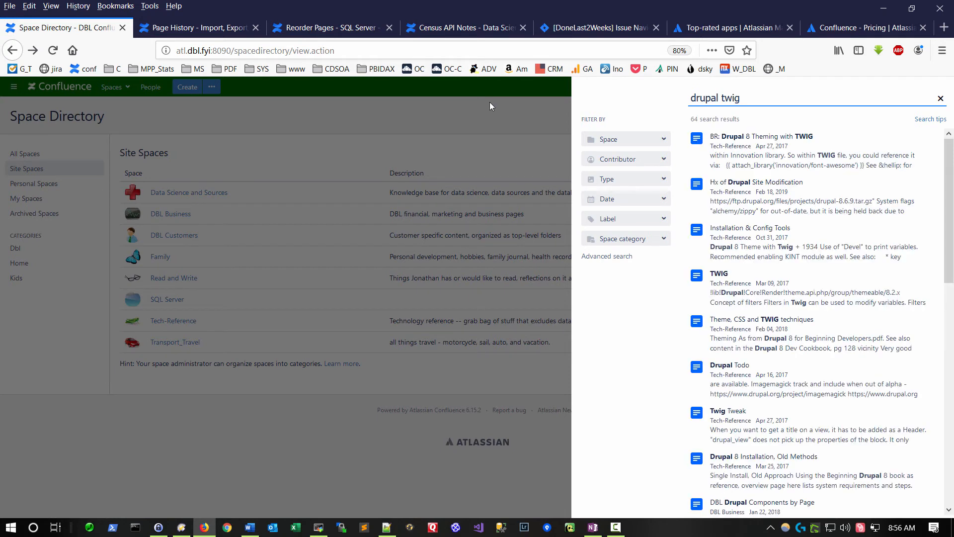
mouse_move(626, 202)
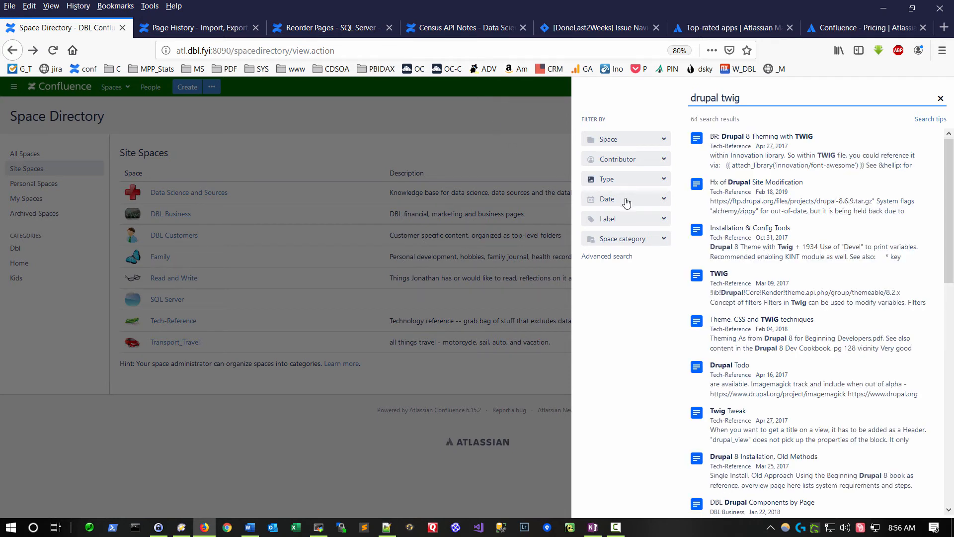
mouse_move(759, 203)
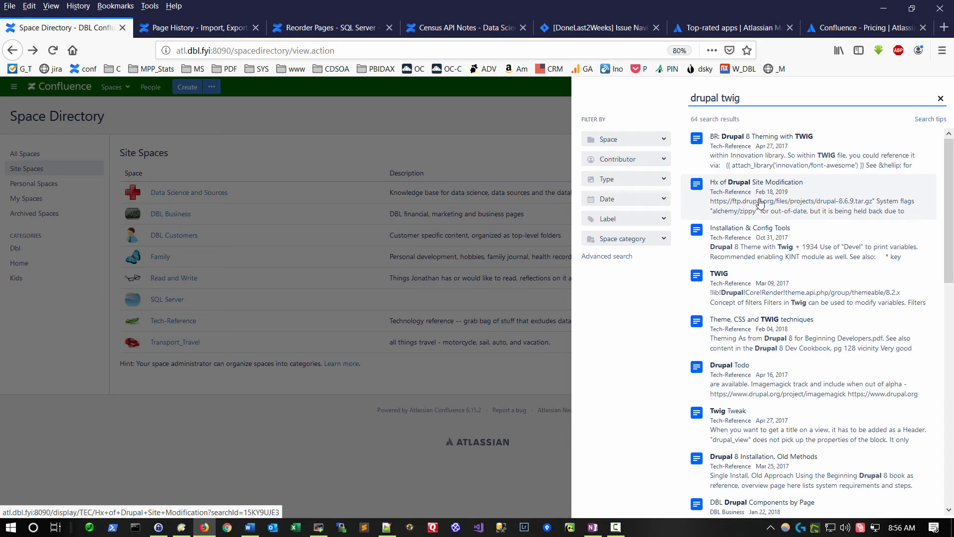
mouse_move(767, 298)
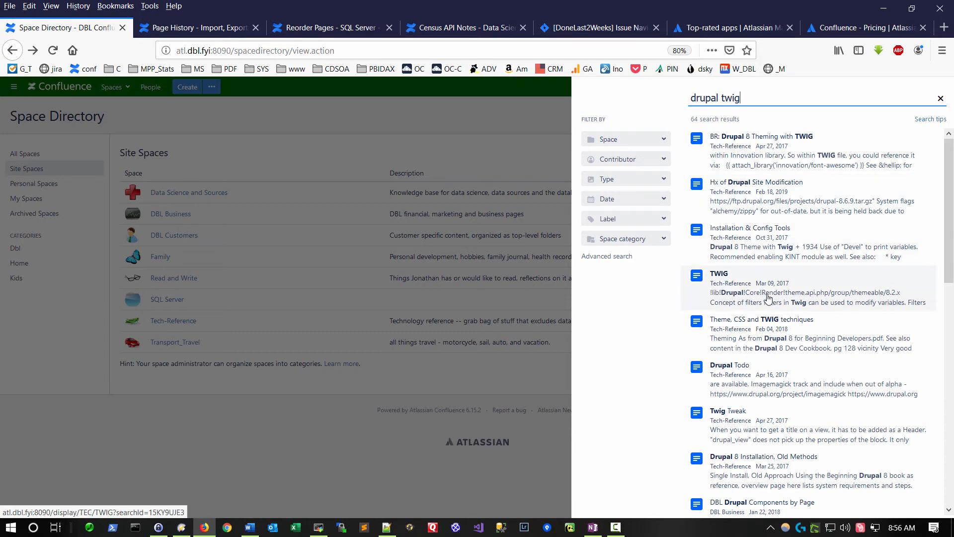
left_click(718, 273)
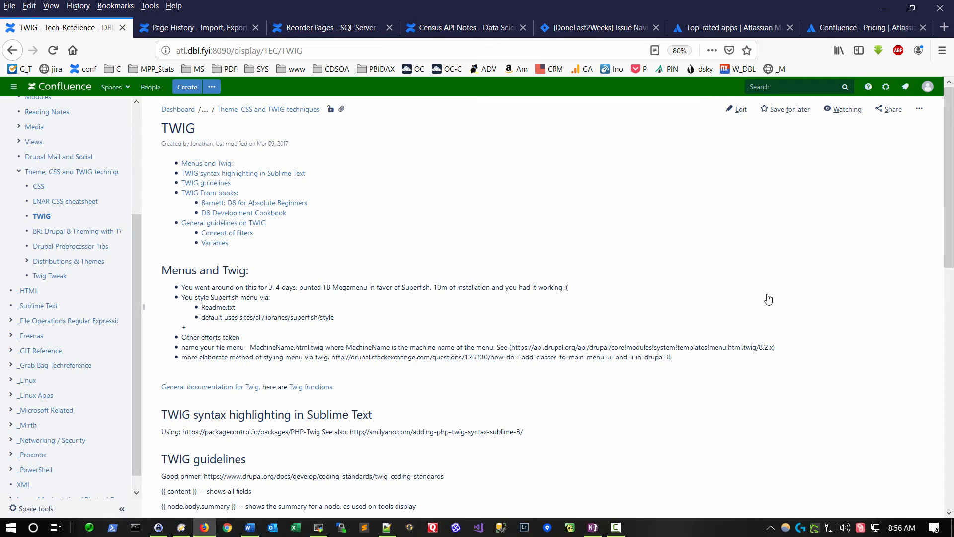
mouse_move(59, 86)
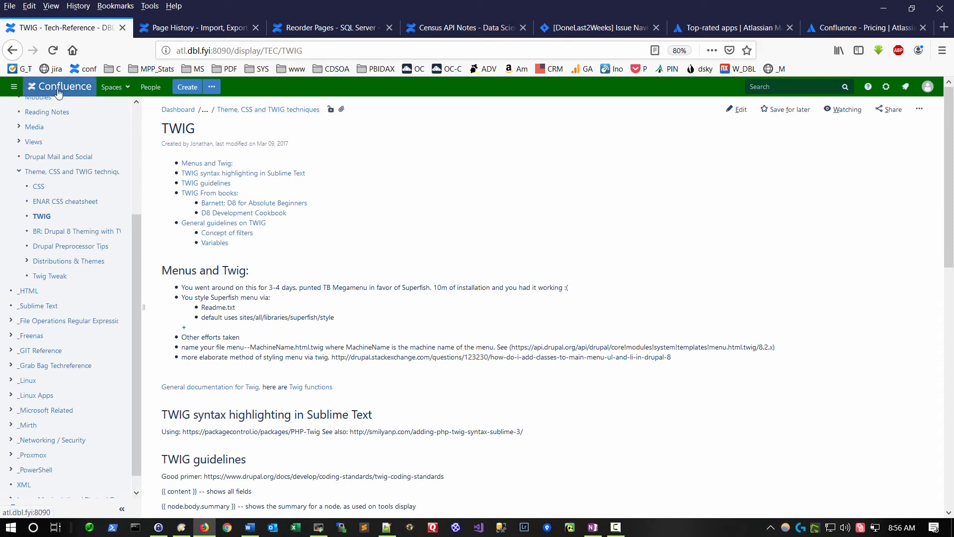
- From the dashboard, browse Recently visited pages, then the Popular pages list
left_click(59, 86)
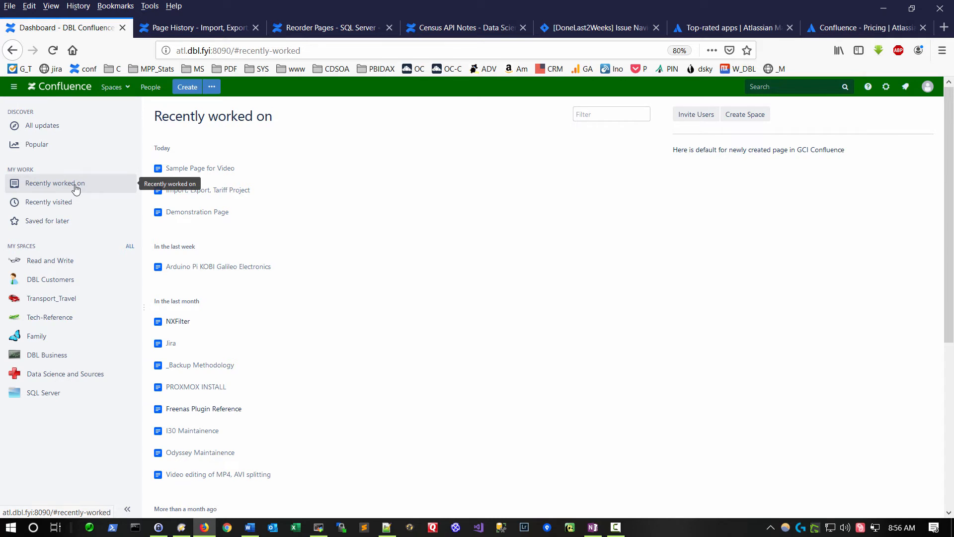
left_click(48, 201)
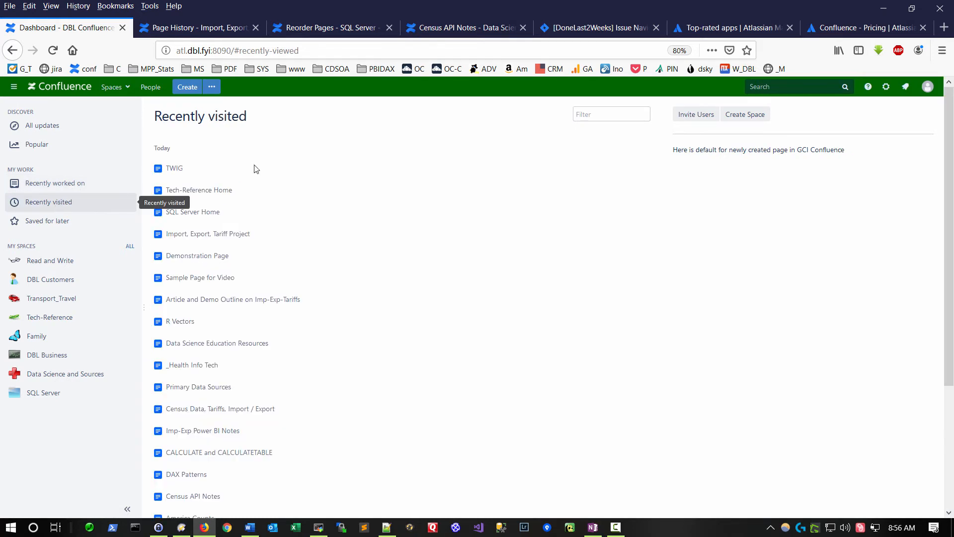
mouse_move(175, 168)
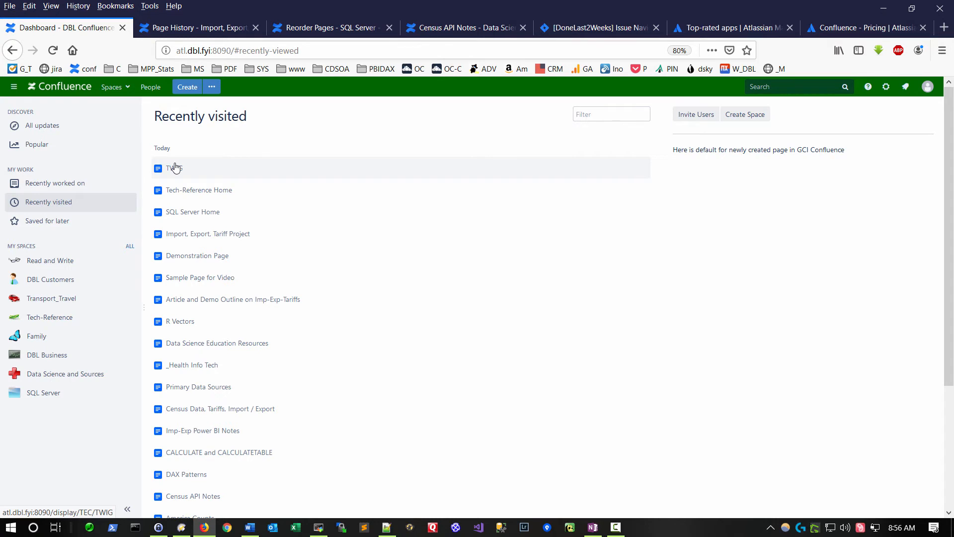
left_click(37, 144)
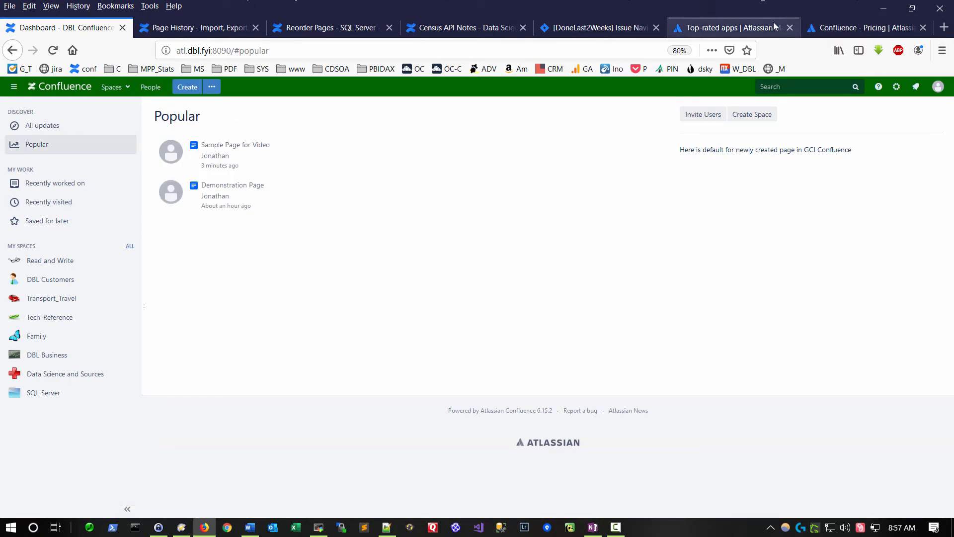
- Show Confluence Self-managed pricing: Server at $10 and Data Center at $12,000
left_click(727, 28)
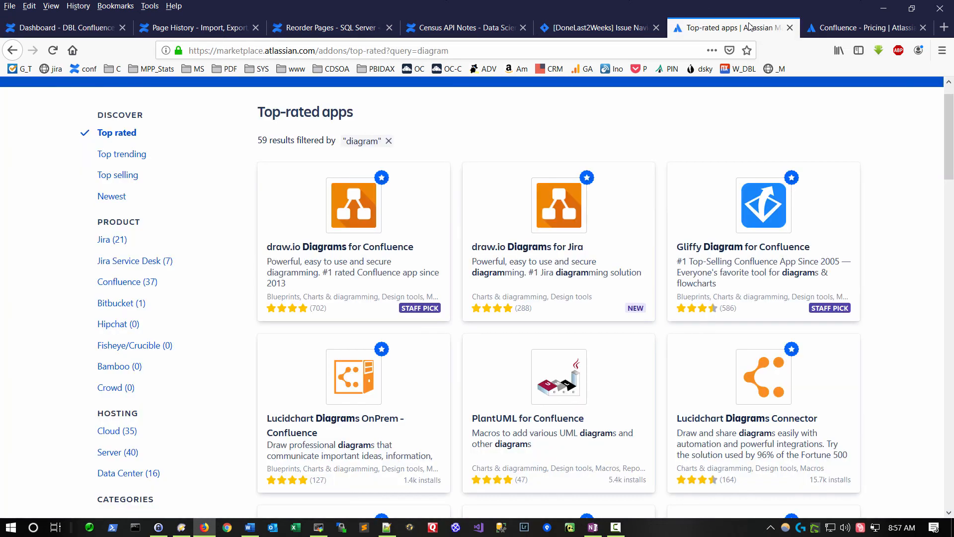
left_click(864, 28)
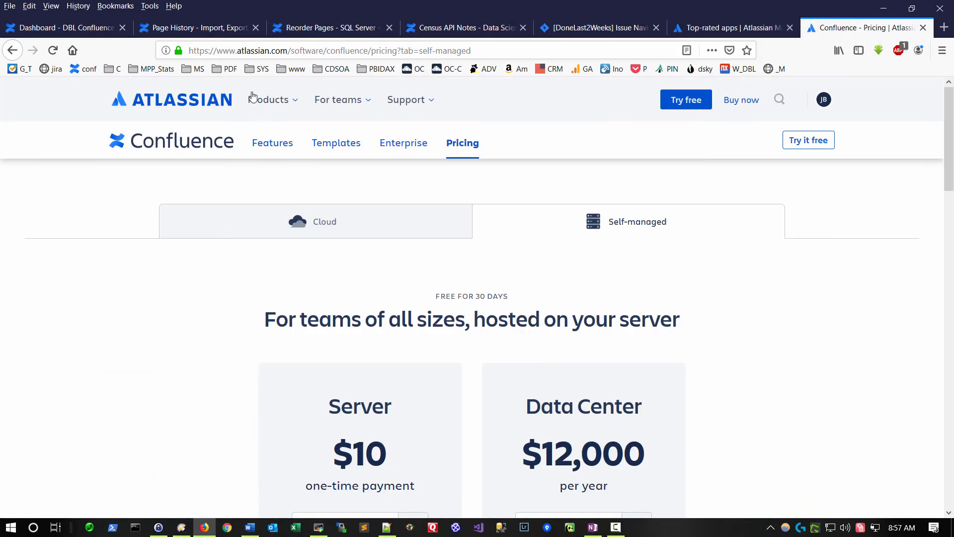
mouse_move(189, 99)
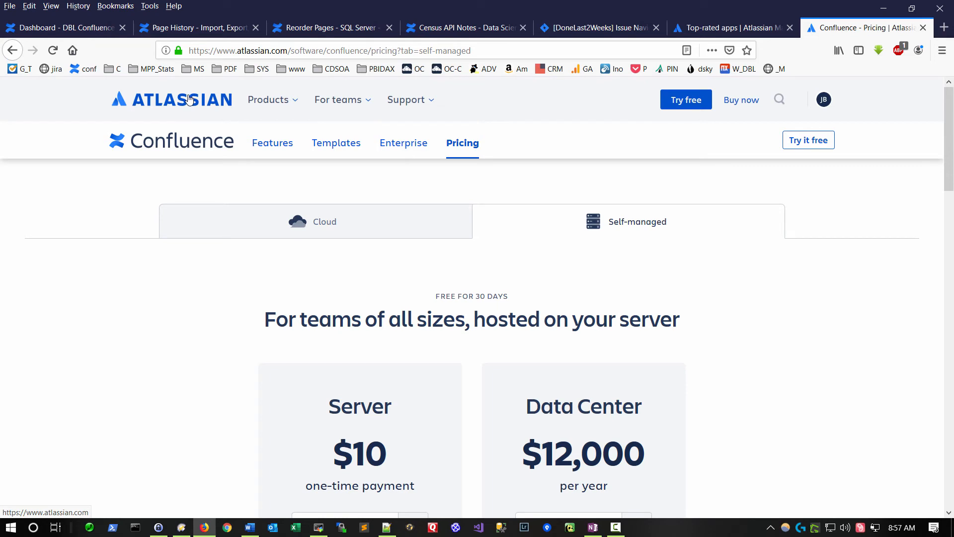
mouse_move(465, 28)
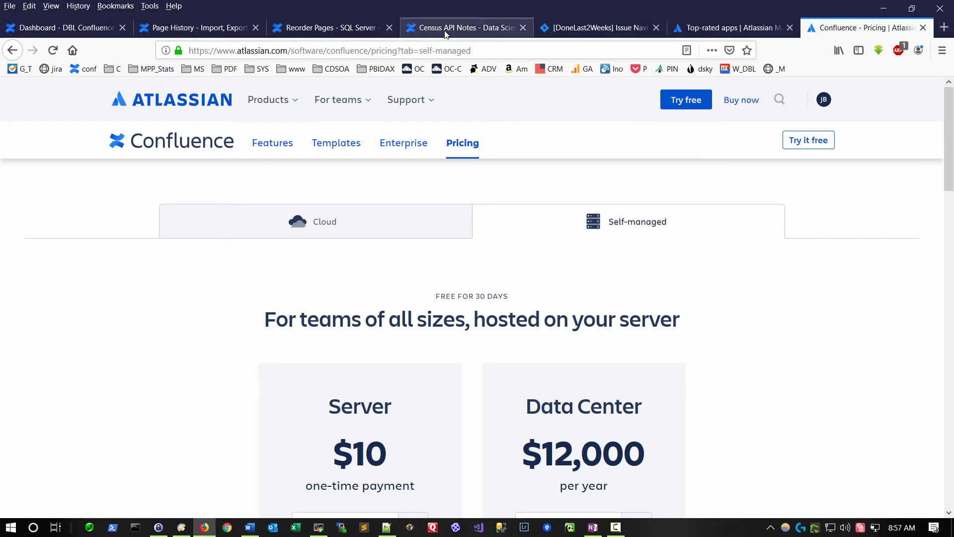
- Switch to the DoneLast2Weeks Issue Navigator tab listing 10 recently completed issues
left_click(596, 28)
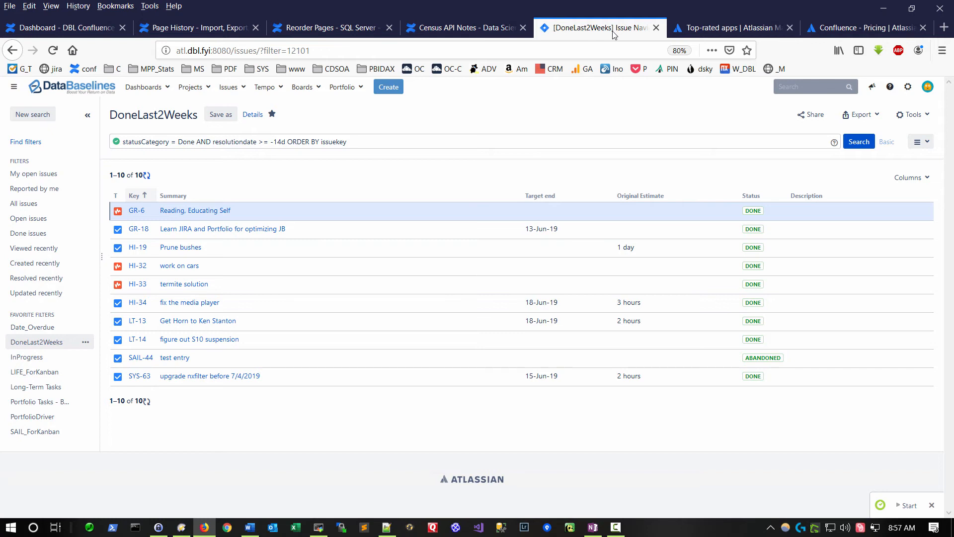
mouse_move(190, 86)
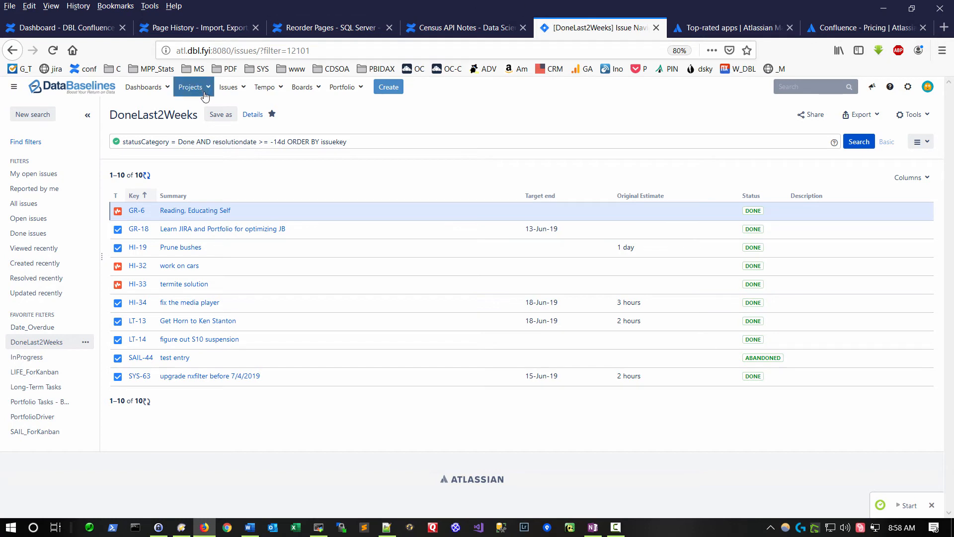
mouse_move(522, 117)
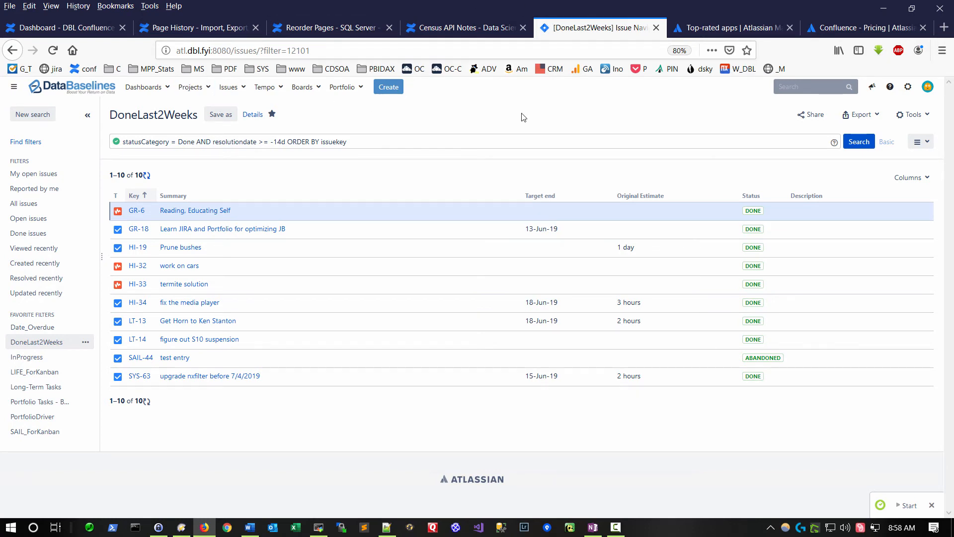
mouse_move(441, 145)
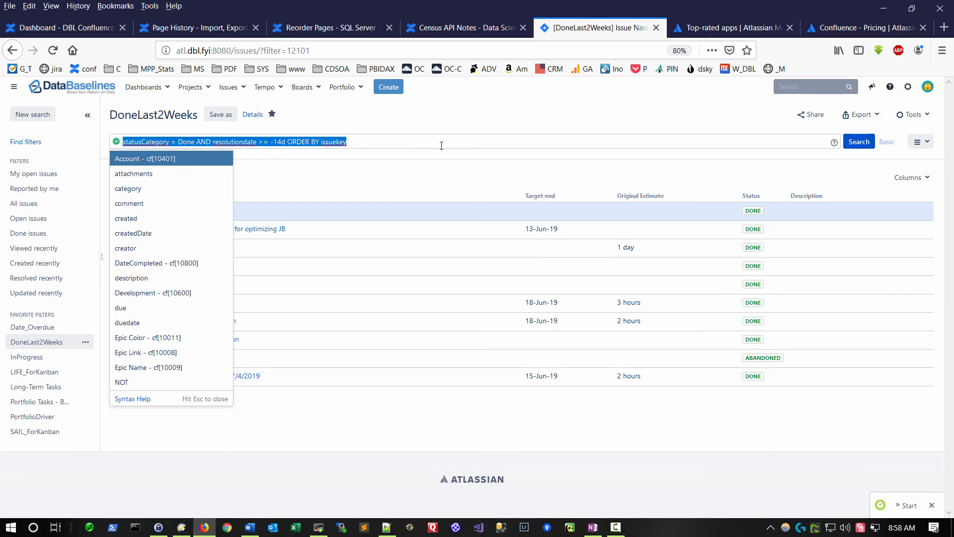
mouse_move(434, 136)
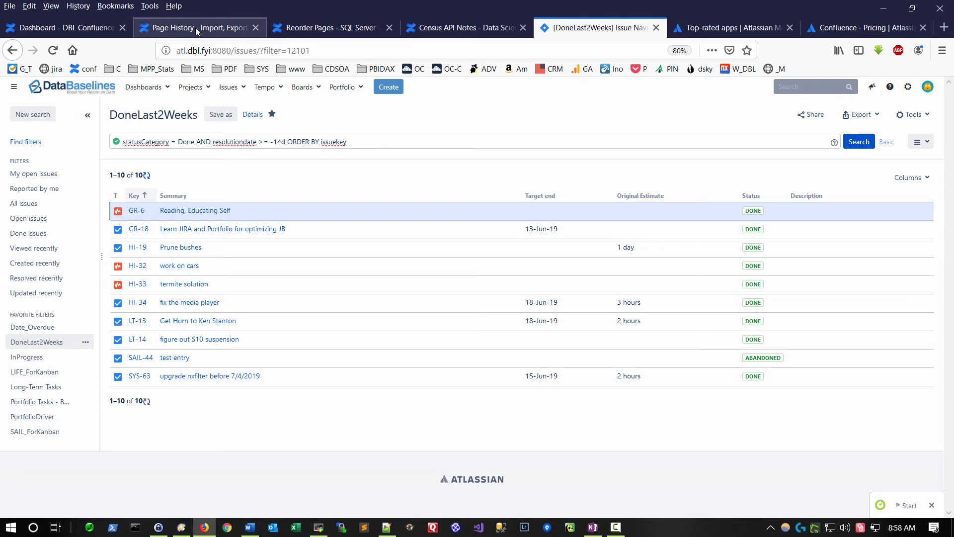
- Open Sample Page for Video from the page tree and start editing it
left_click(194, 27)
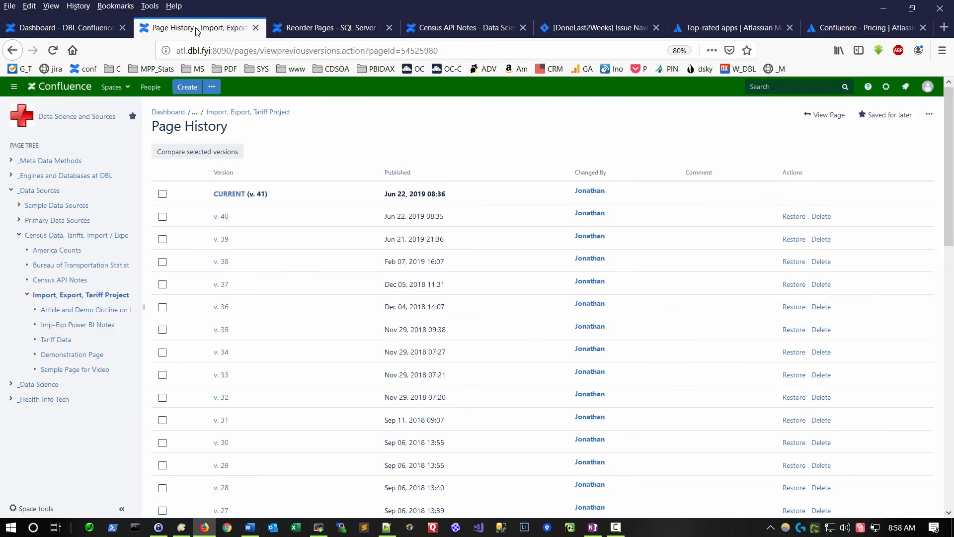
mouse_move(75, 369)
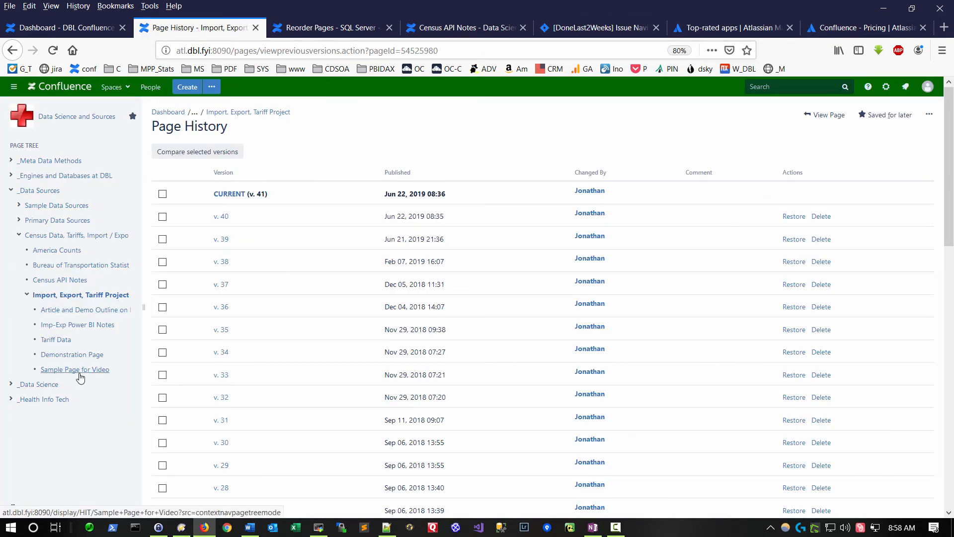
left_click(75, 369)
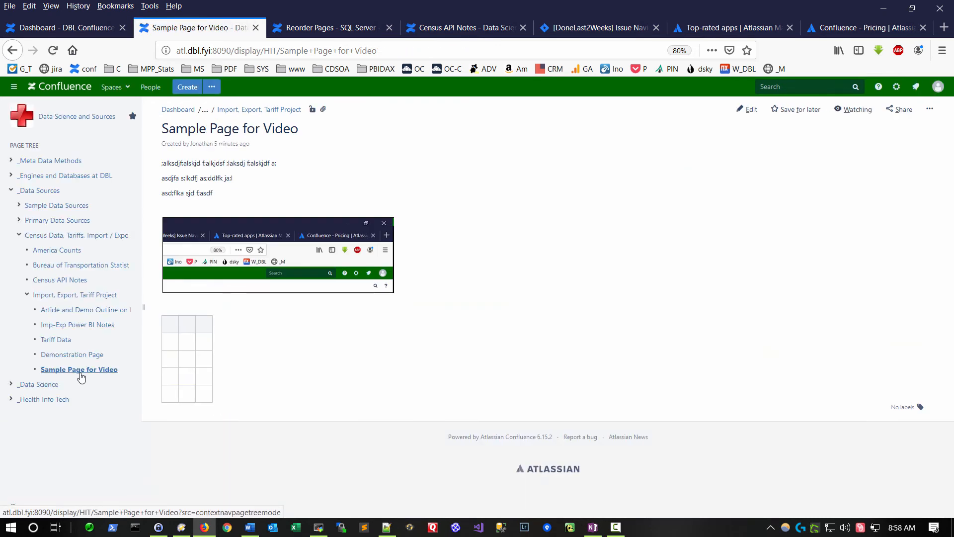
mouse_move(751, 113)
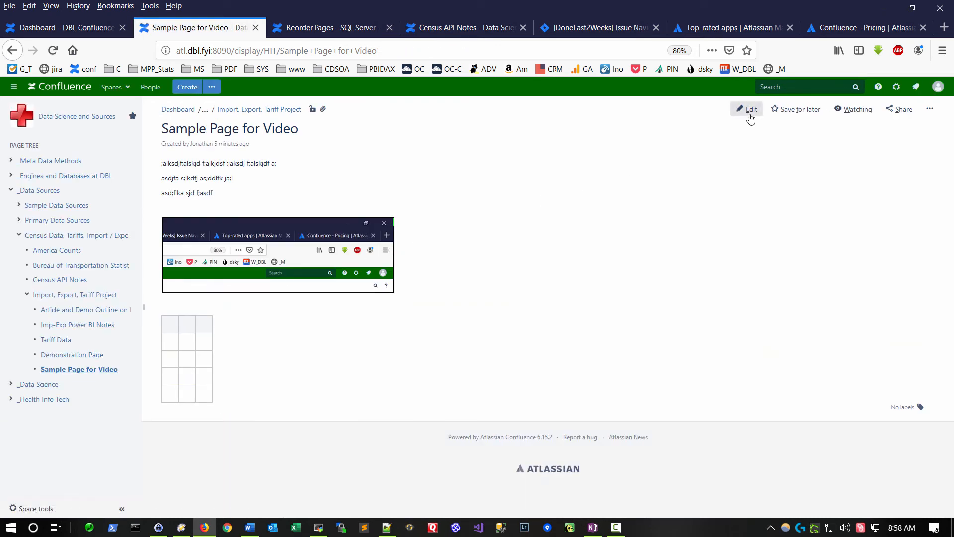
left_click(749, 108)
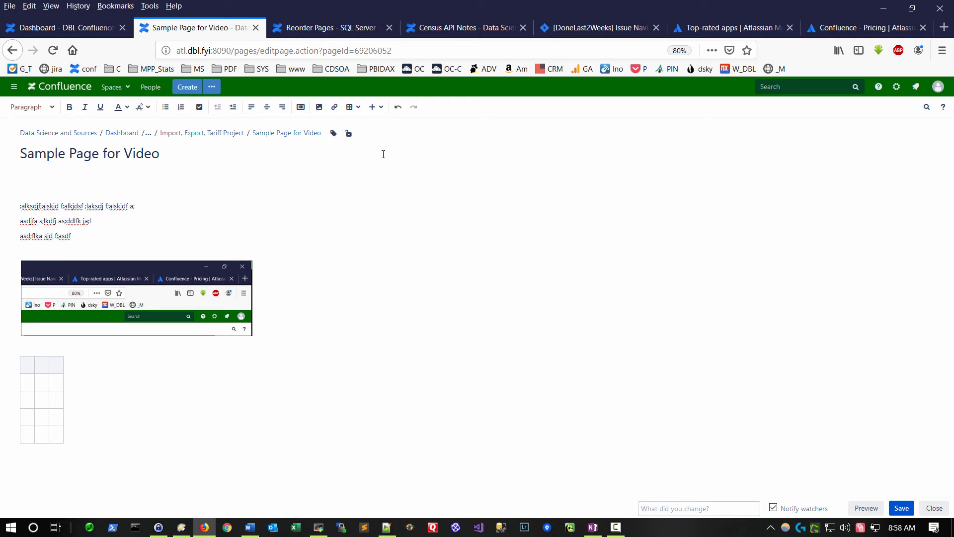
left_click(21, 190)
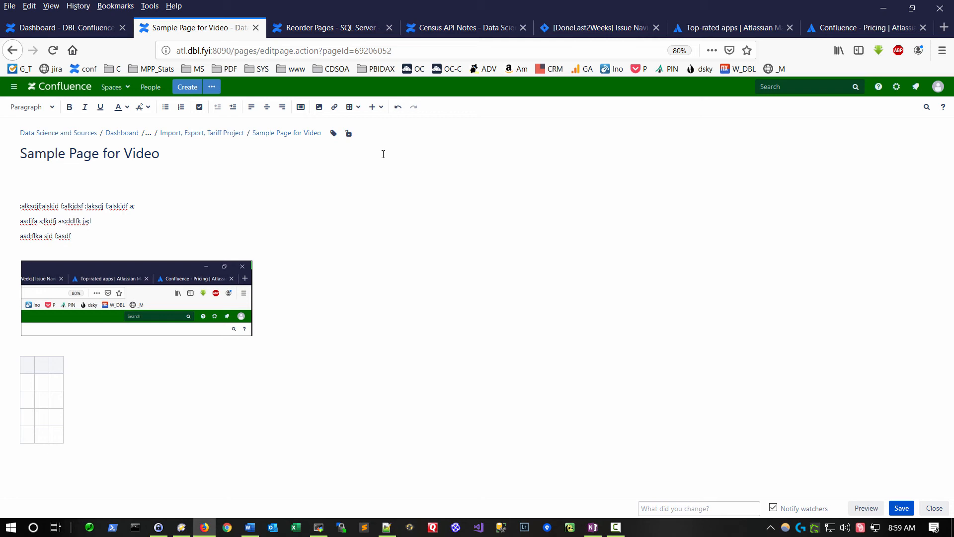
- Search Jira with the JQL query for issues done in the last 14 days
left_click(381, 107)
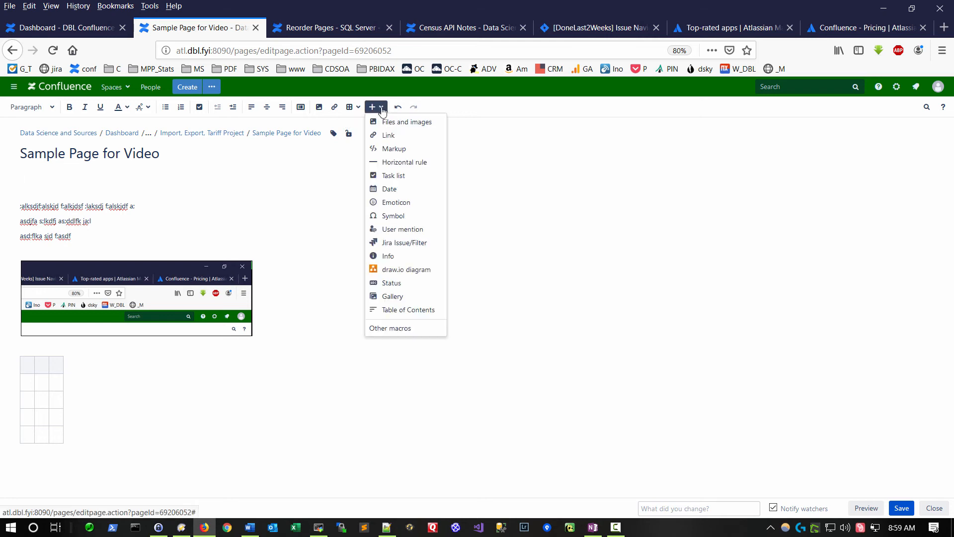
mouse_move(406, 242)
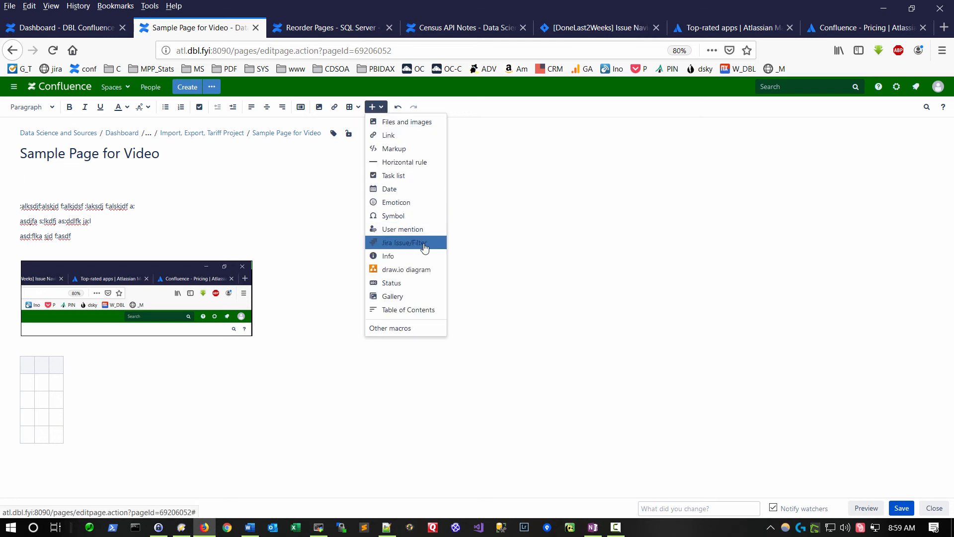
mouse_move(423, 243)
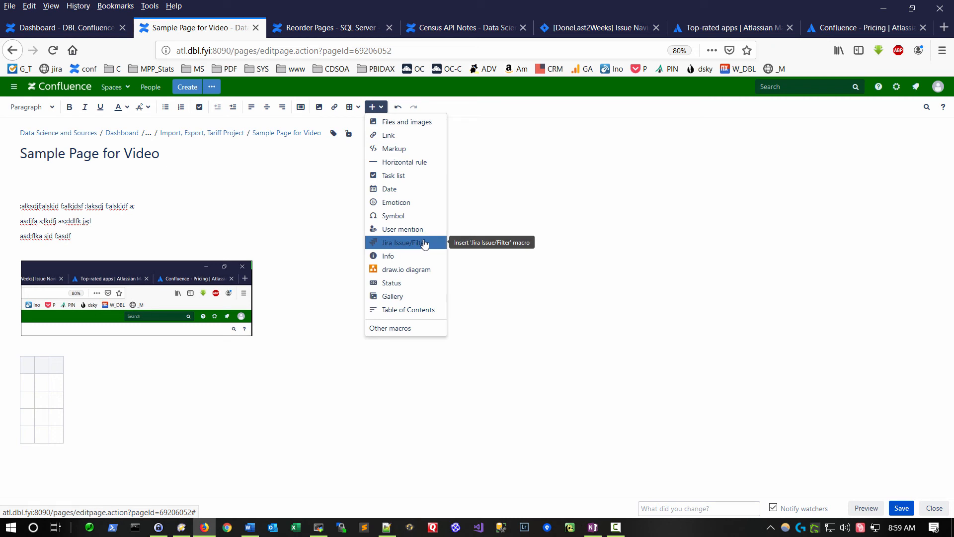
left_click(405, 243)
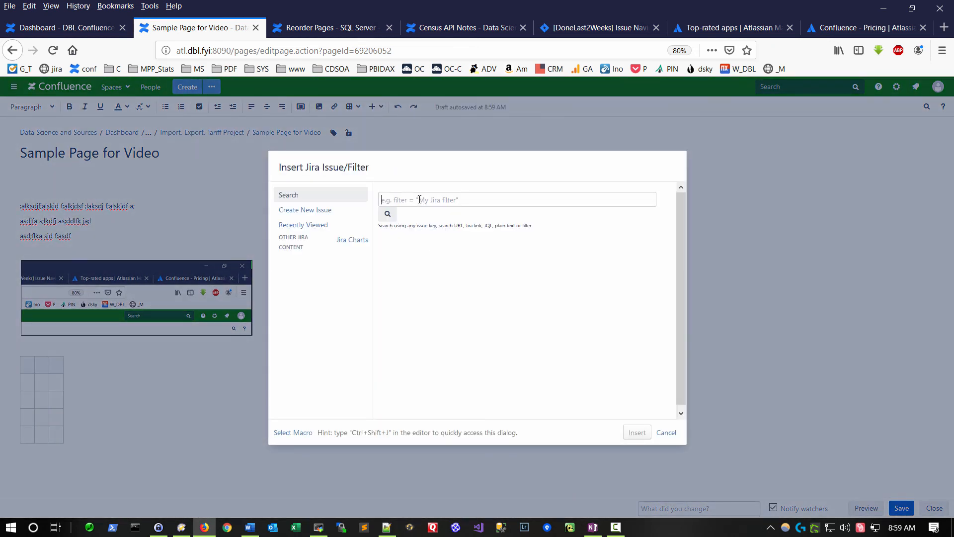
type("statusCategory = Done AND resolutiondate >= -14d ORDER BY issuekey")
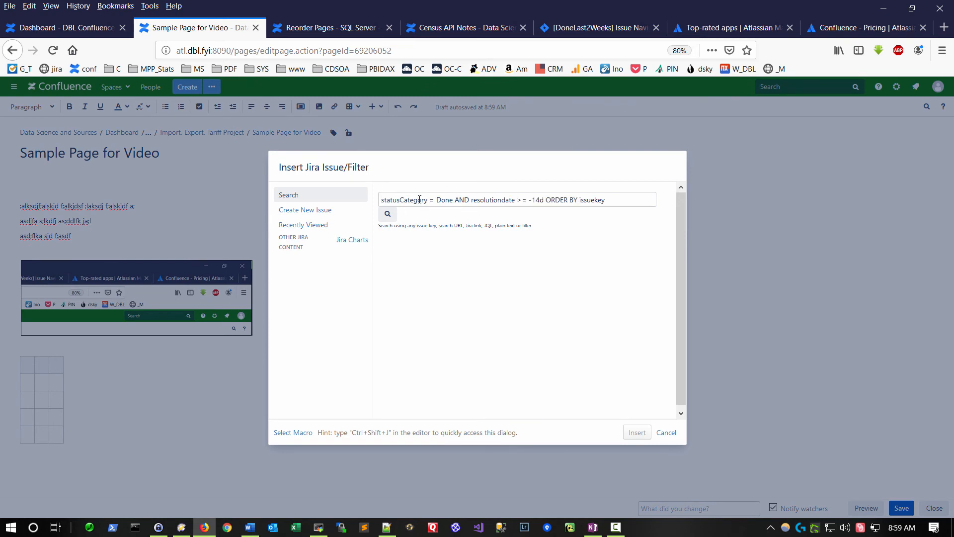
left_click(387, 214)
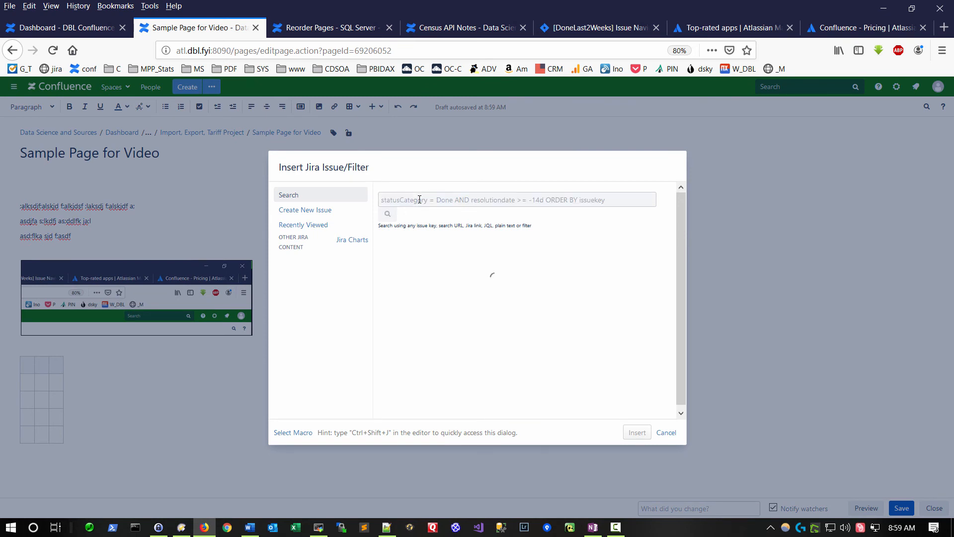
- Insert the results as a table without the Updated and Priority columns
left_click(387, 214)
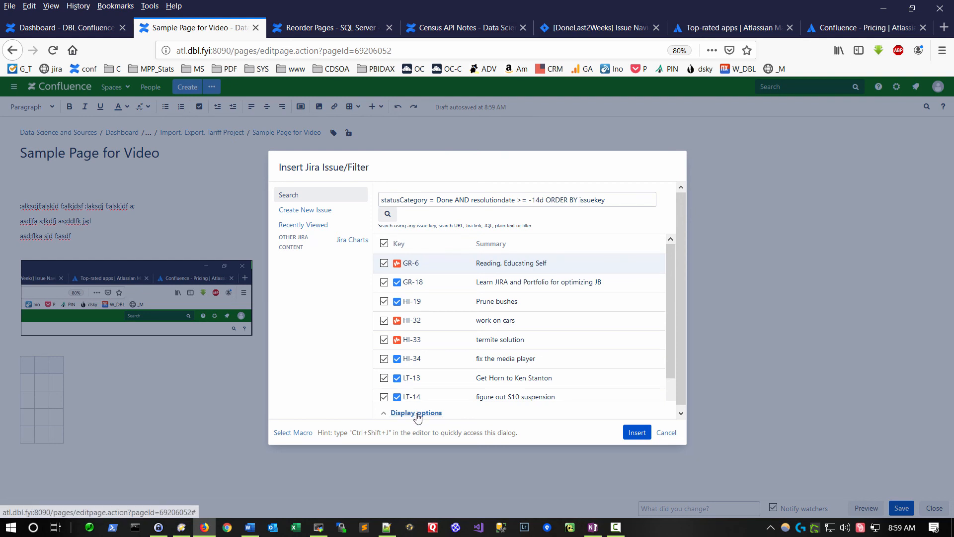
left_click(417, 412)
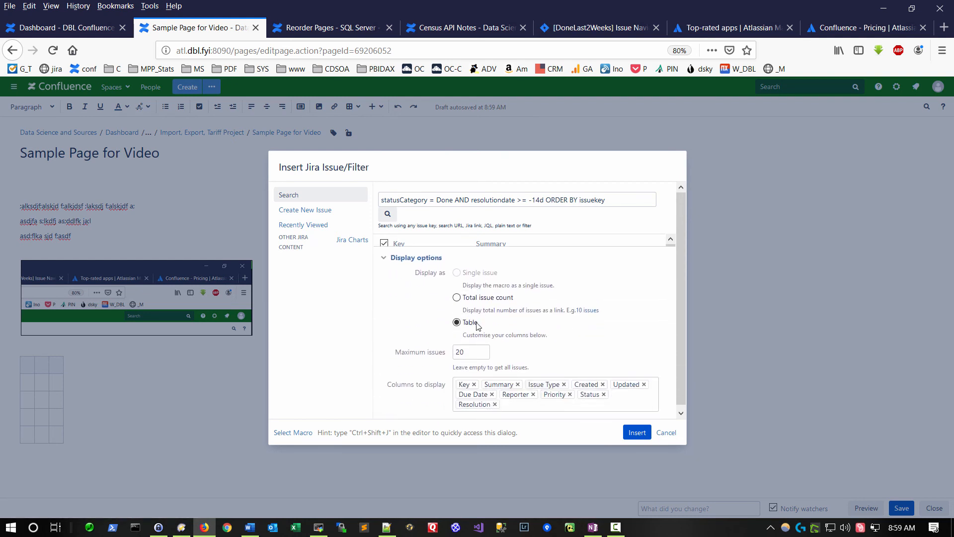
mouse_move(589, 407)
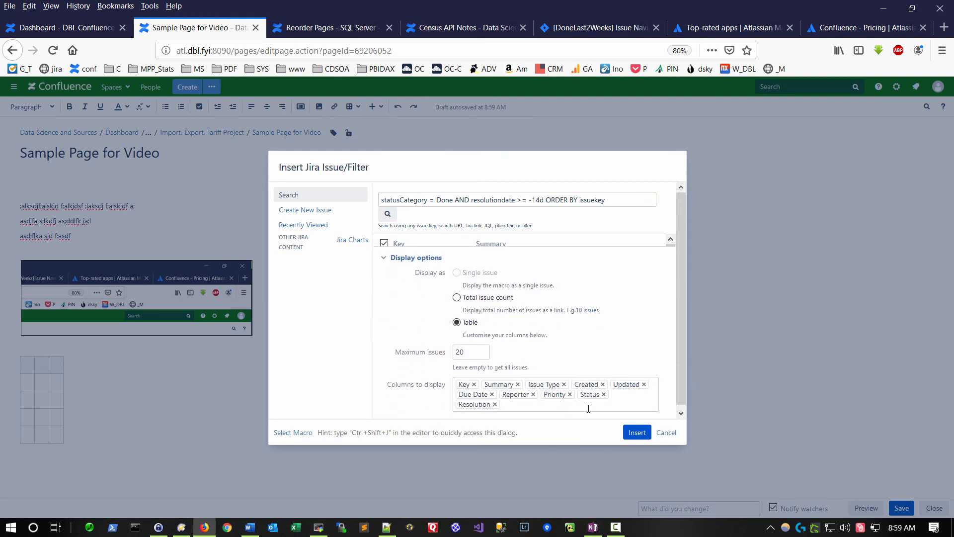
mouse_move(643, 388)
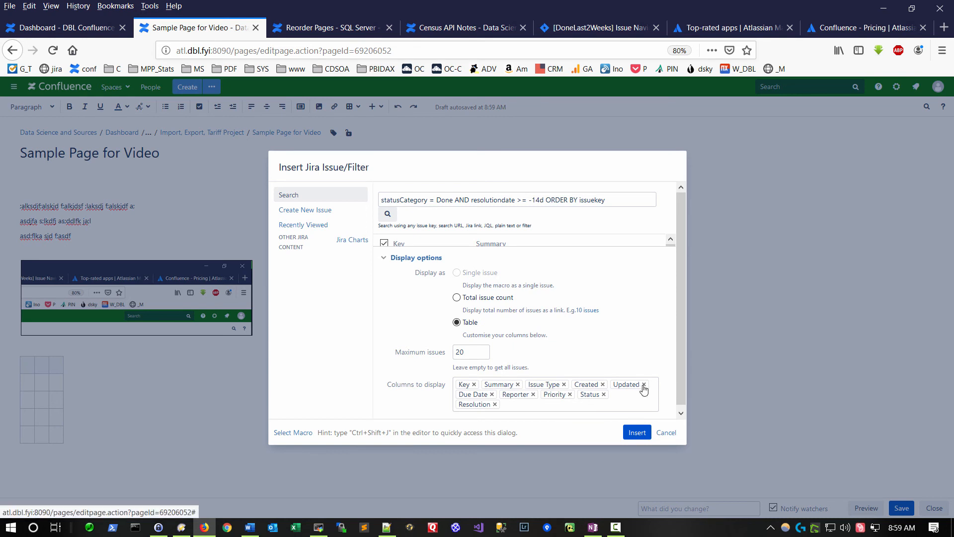
left_click(643, 384)
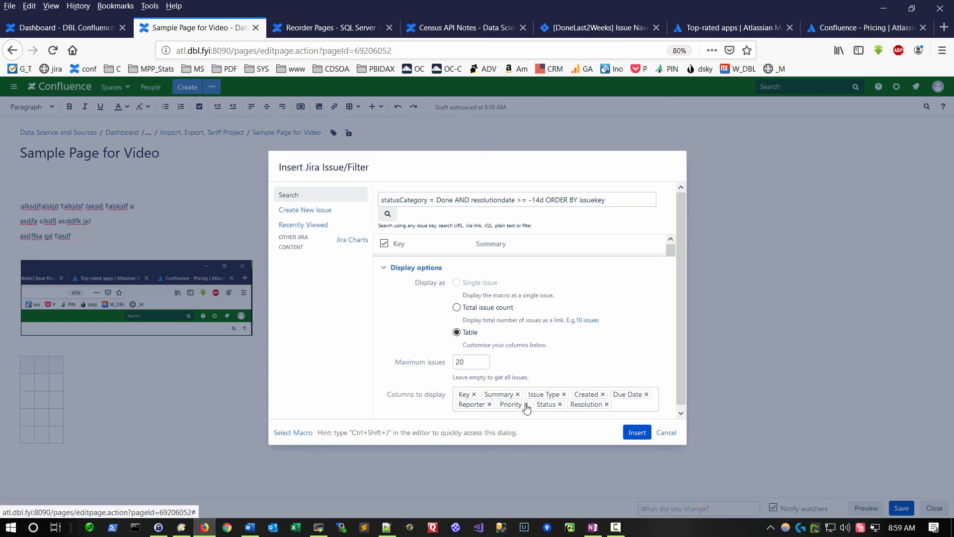
left_click(636, 432)
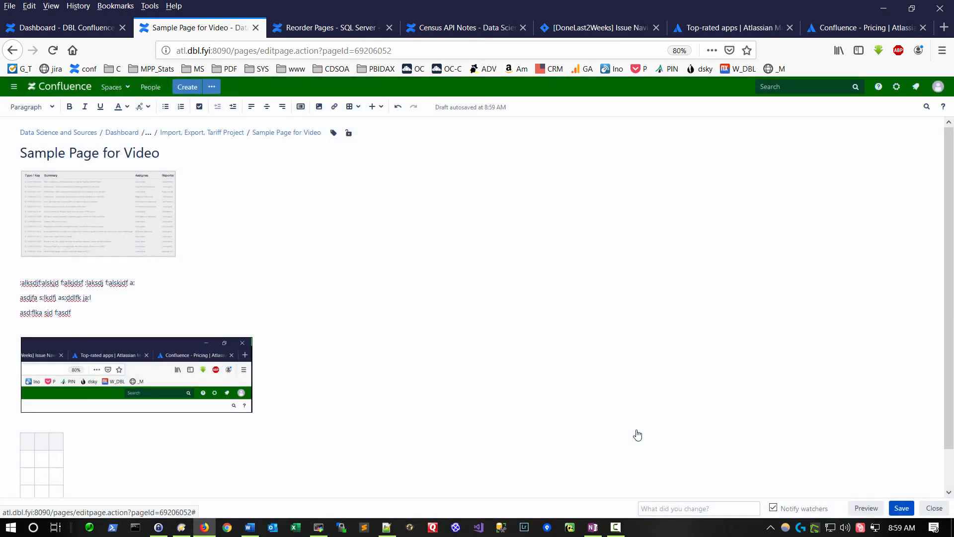
- Save Sample Page for Video with its ten-issue Jira table, then return to the pricing page
left_click(900, 508)
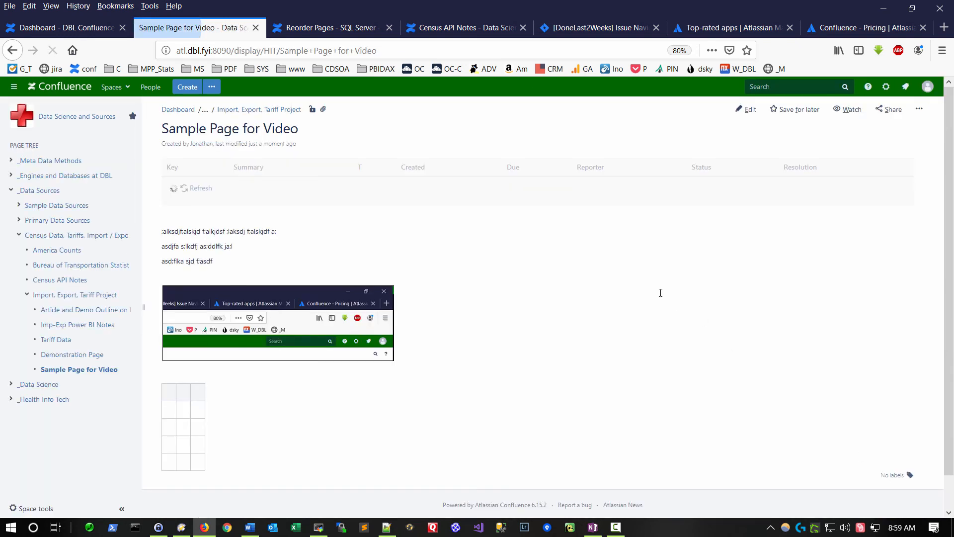
left_click(201, 187)
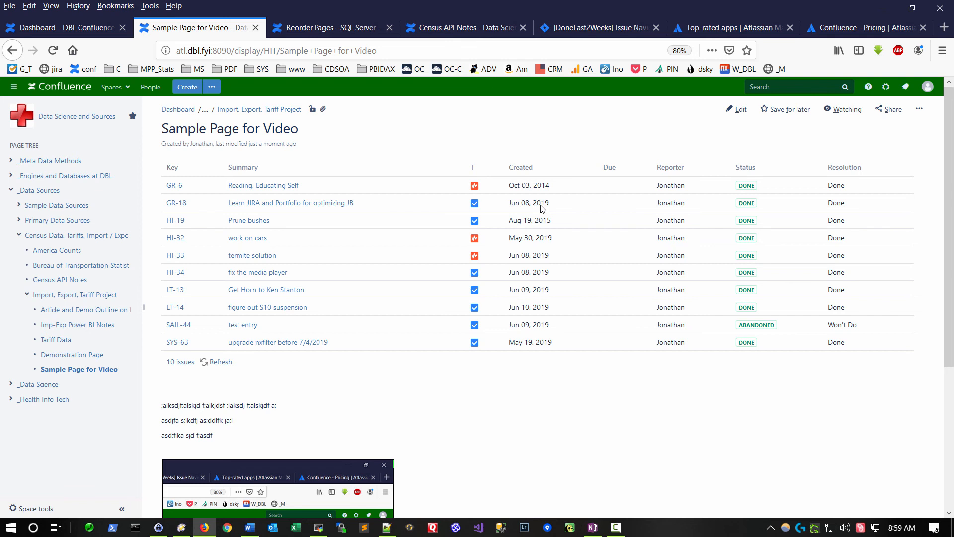
left_click(858, 28)
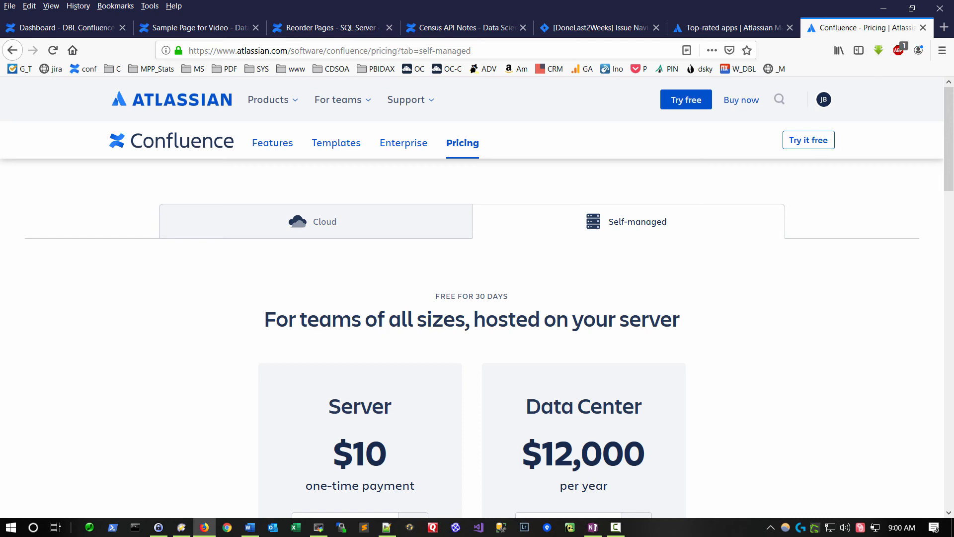
- Review the Server and Data Center prices, then switch to the Census API Notes page
scroll("down", 3)
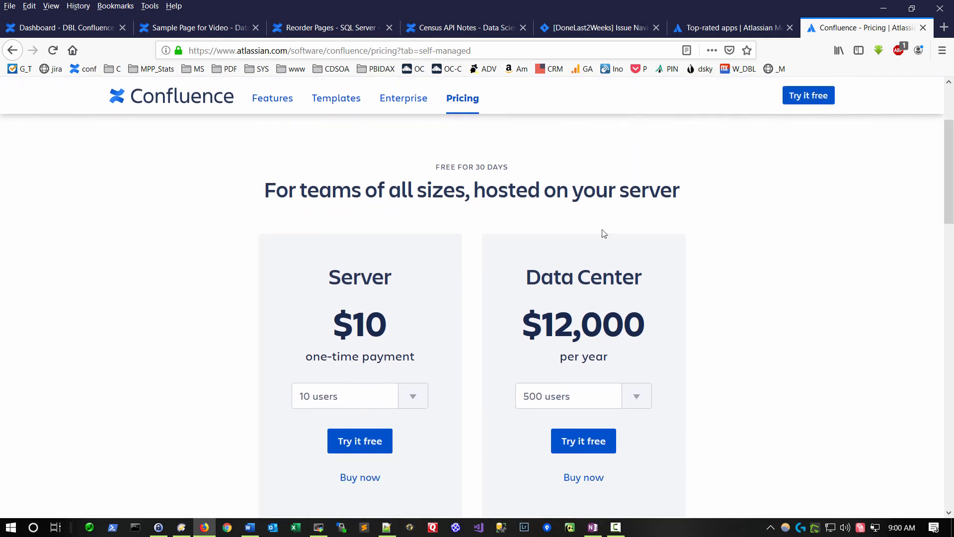
mouse_move(263, 298)
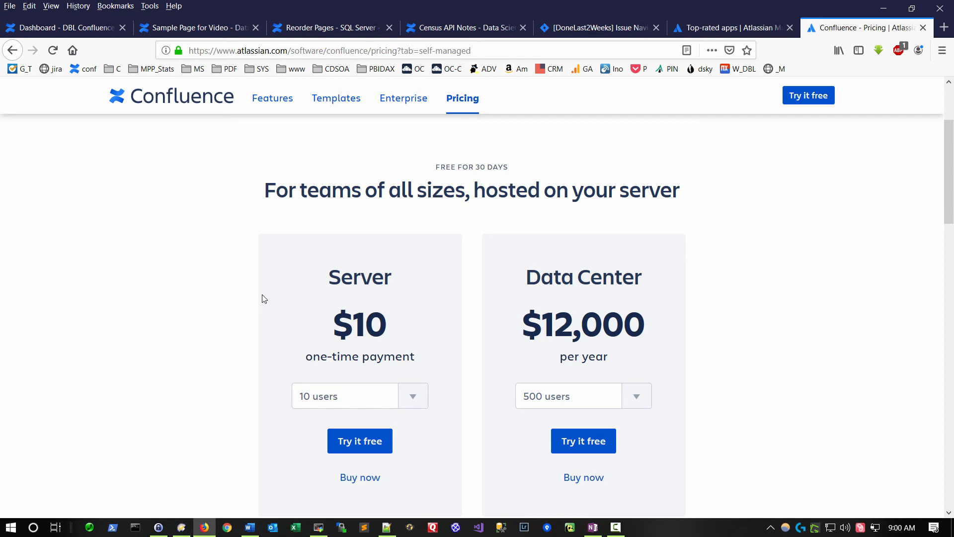
mouse_move(195, 287)
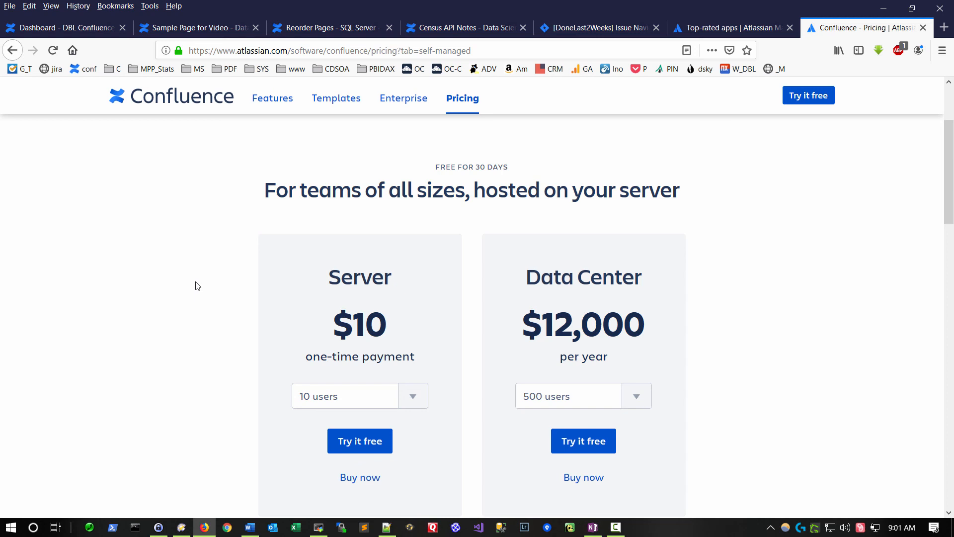
left_click(466, 28)
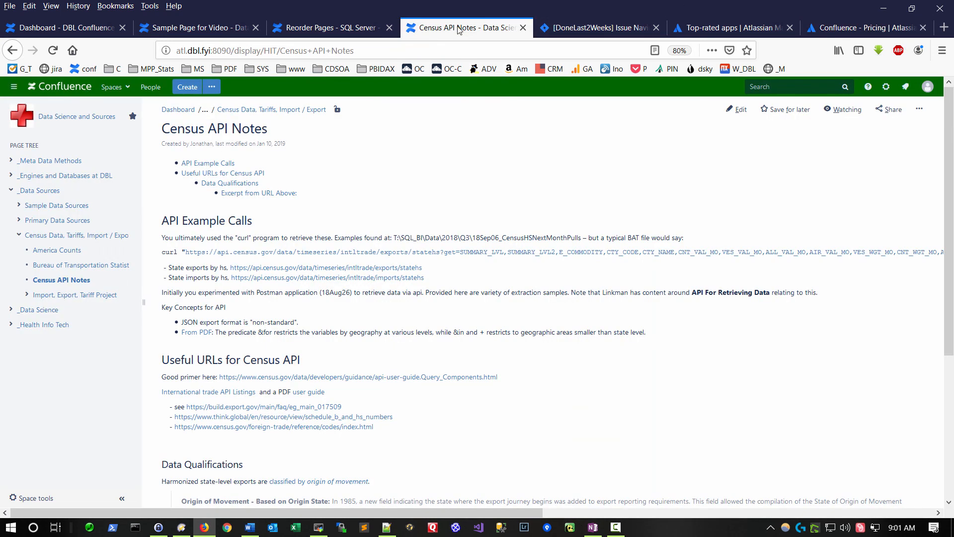
- Log out from the profile menu and dismiss the saved-login suggestion
left_click(927, 87)
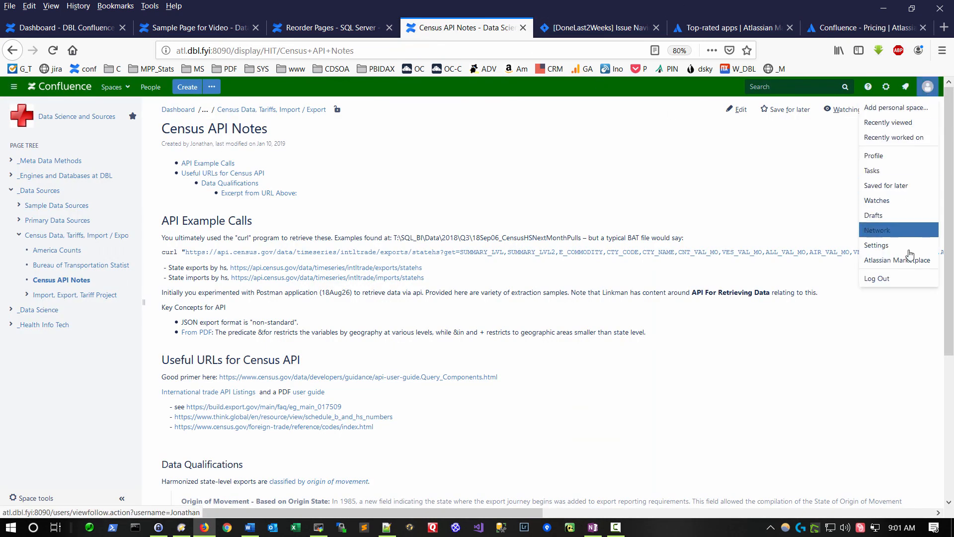
left_click(876, 278)
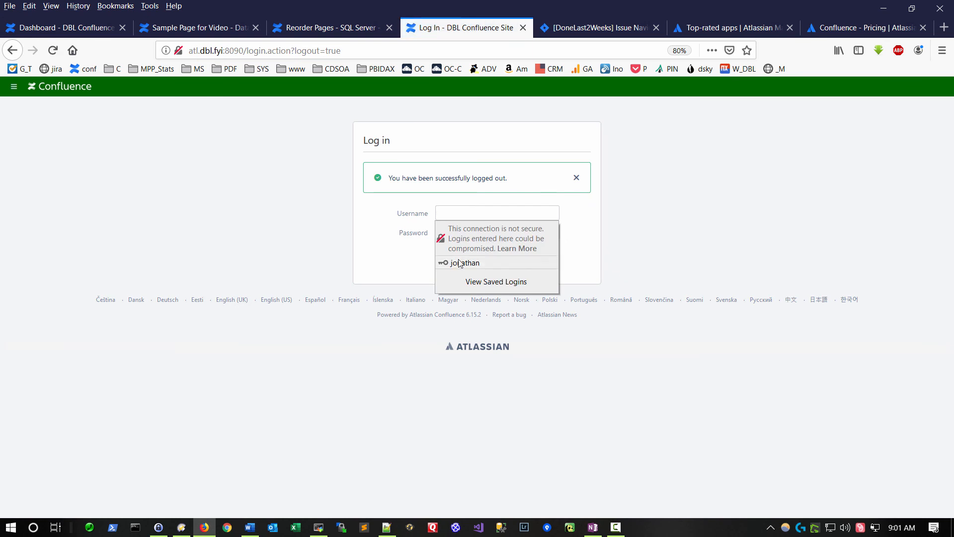
left_click(234, 211)
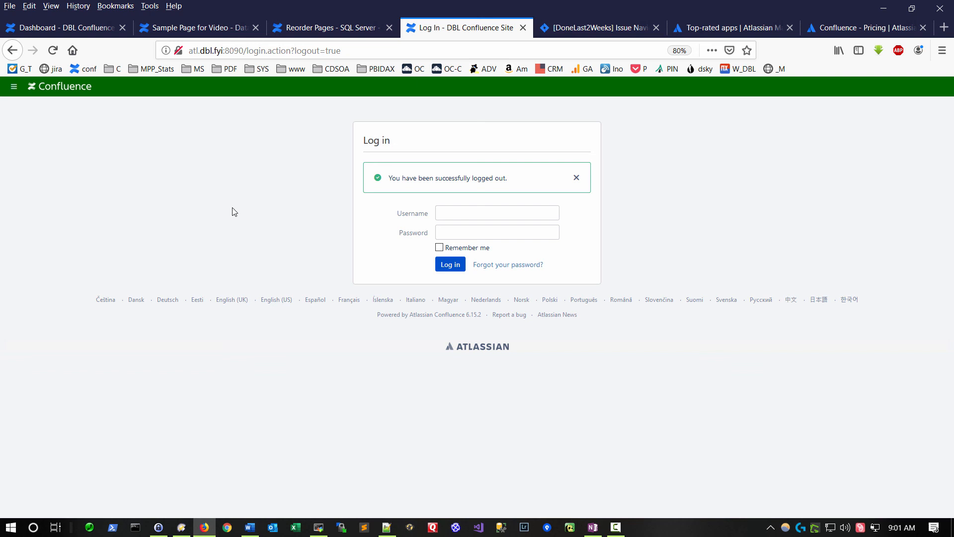
mouse_move(265, 180)
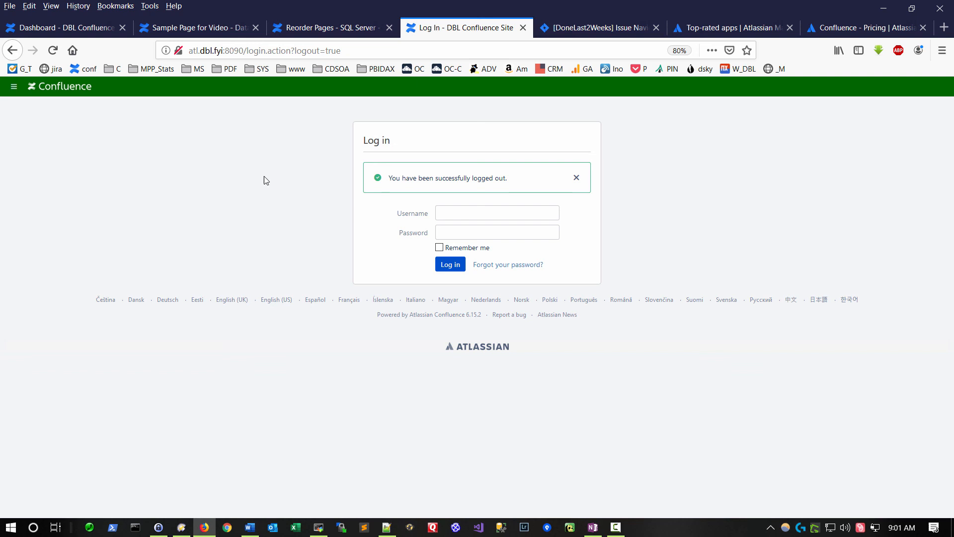
mouse_move(724, 167)
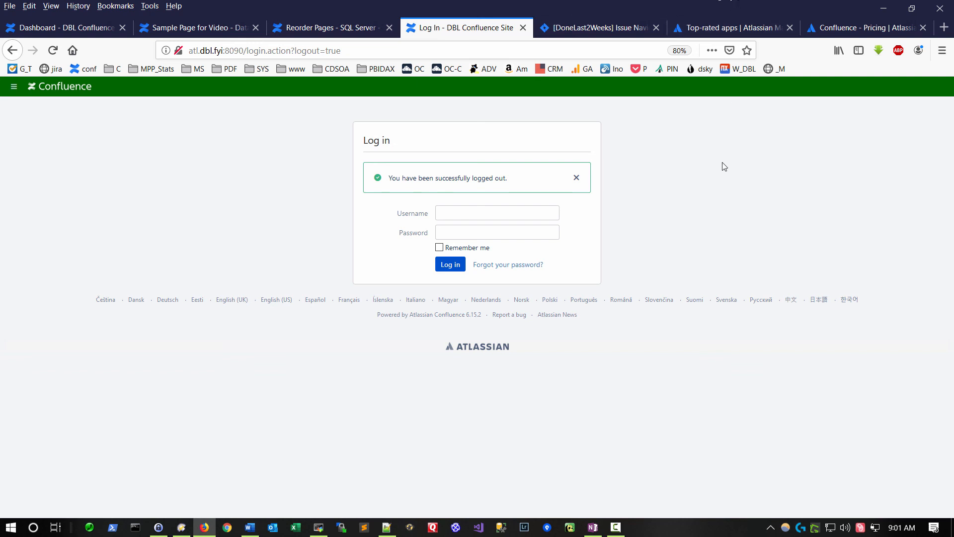
mouse_move(451, 178)
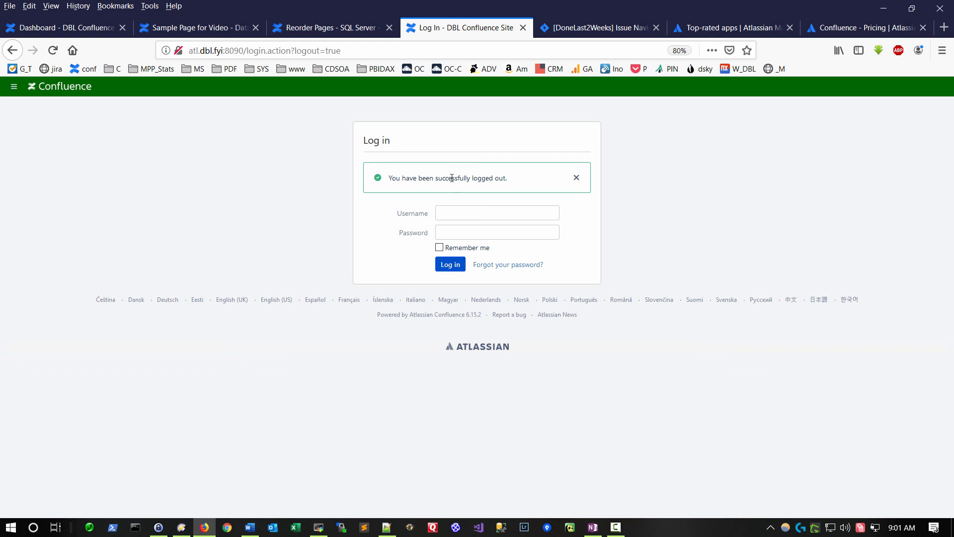
- Bring up and maximize OneNote's Sample notebook page, then switch back to Firefox
left_click(591, 527)
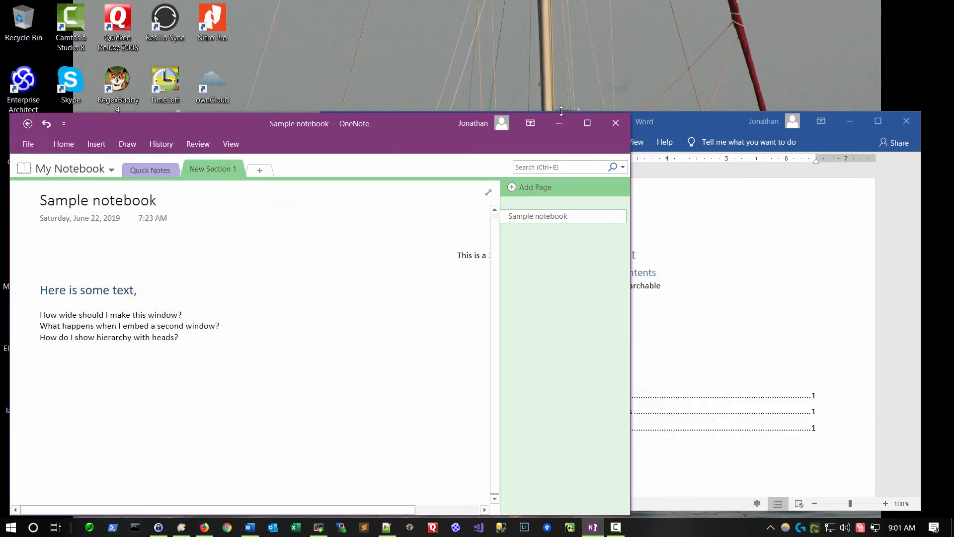
mouse_move(390, 297)
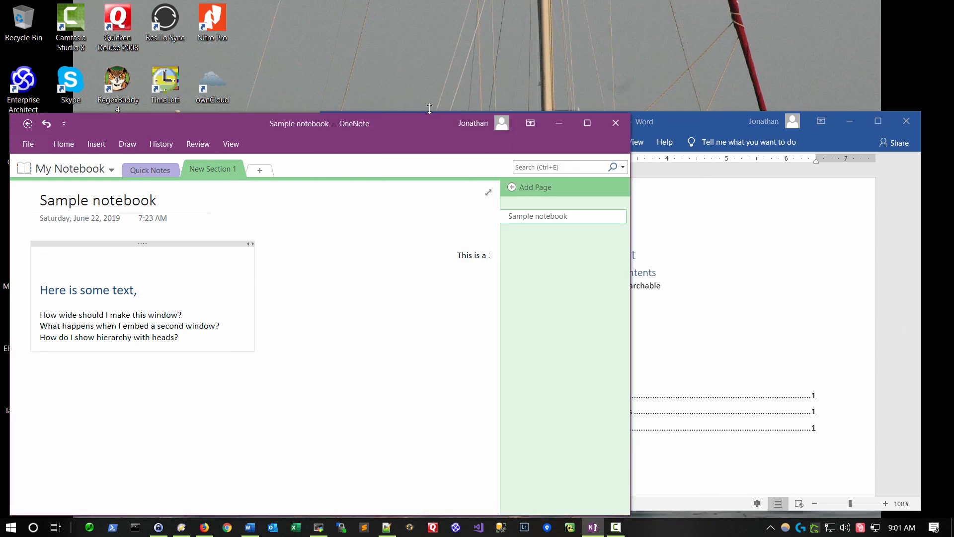
left_click(586, 123)
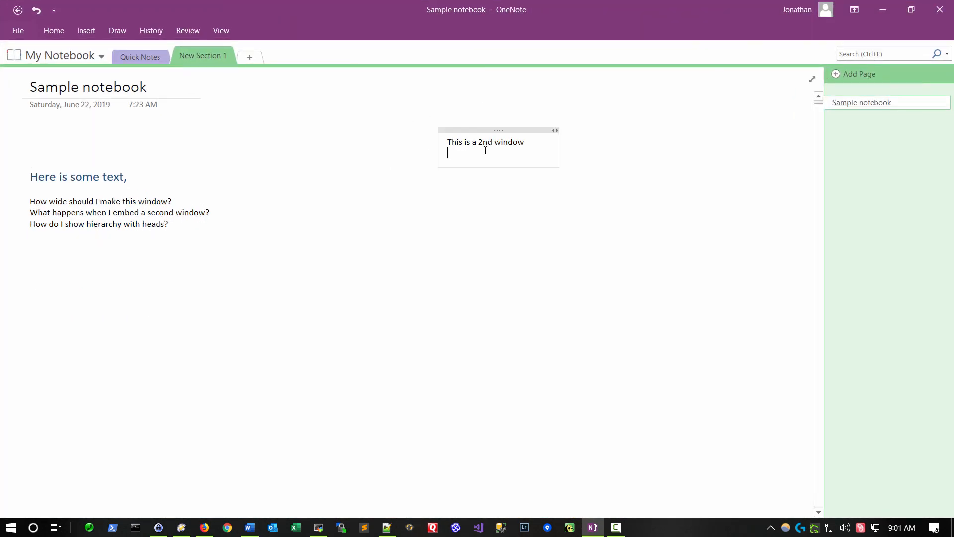
left_click(225, 526)
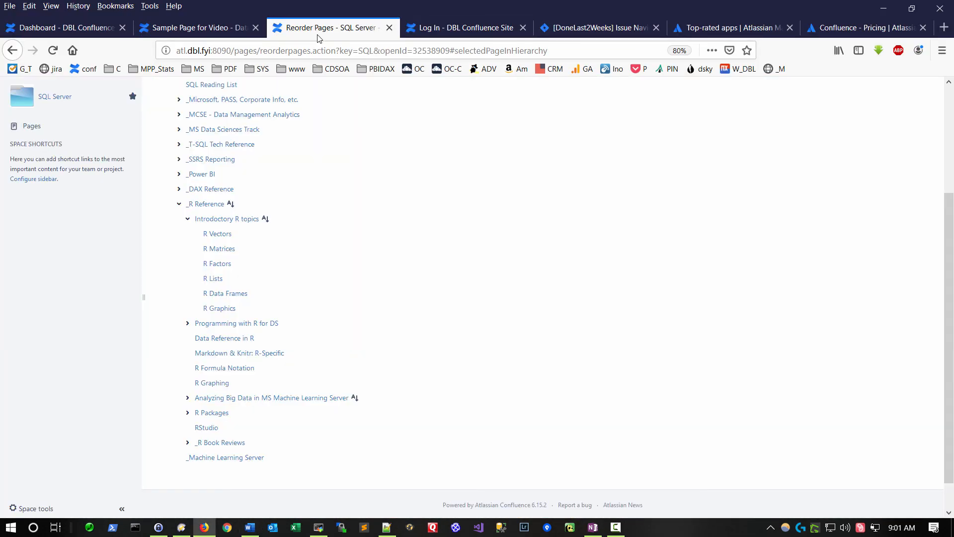
- Switch to the Dashboard - DBL Confluence tab showing the Popular feed
left_click(195, 28)
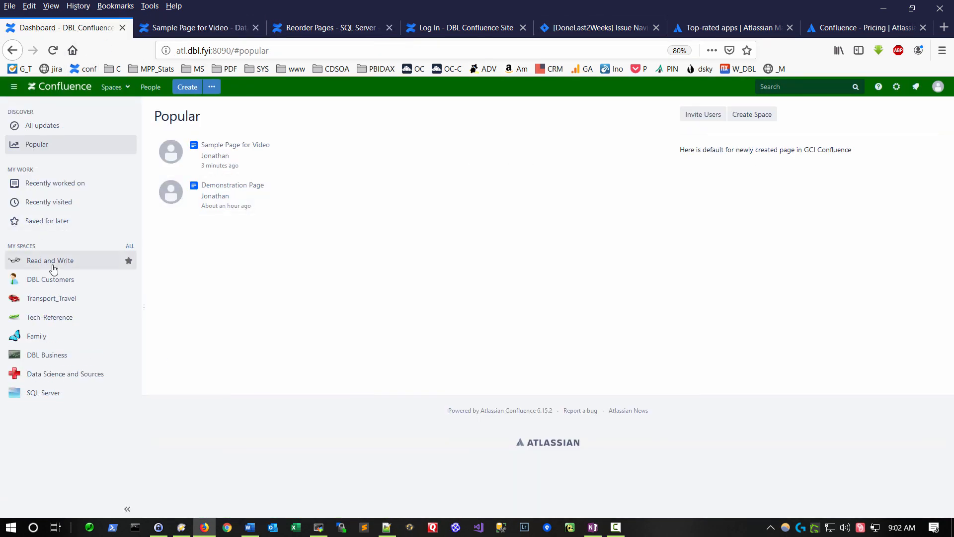
mouse_move(54, 289)
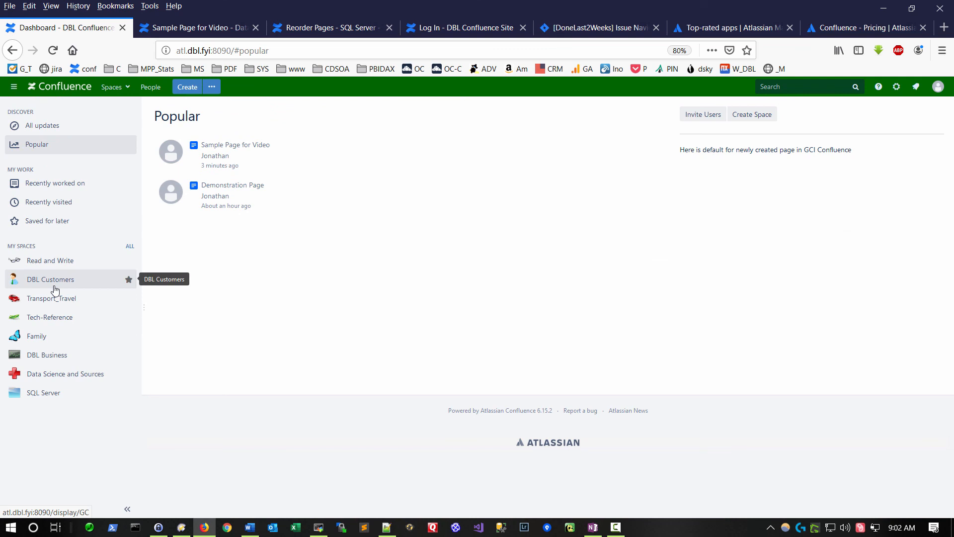